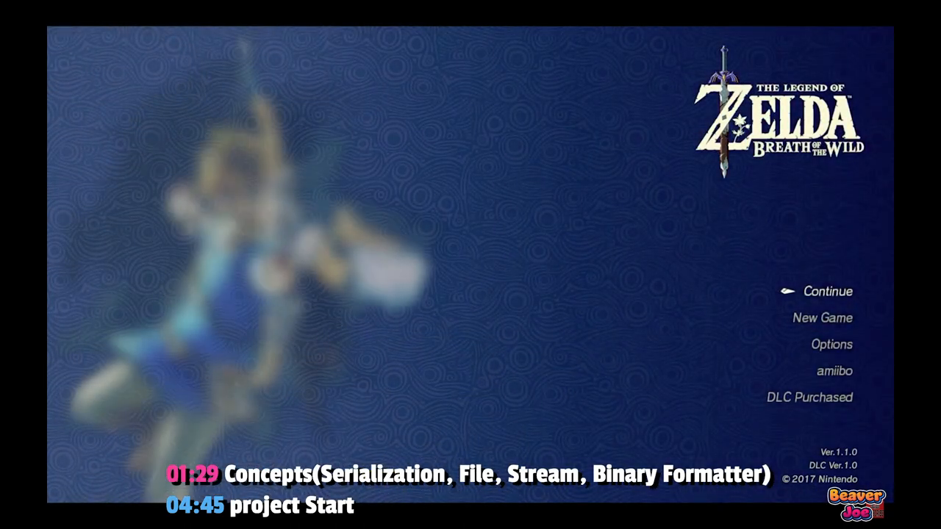
Run the game, show the Options panel and use its Save and Load buttons
{"action": "left_click", "coordinate": [822, 317]}
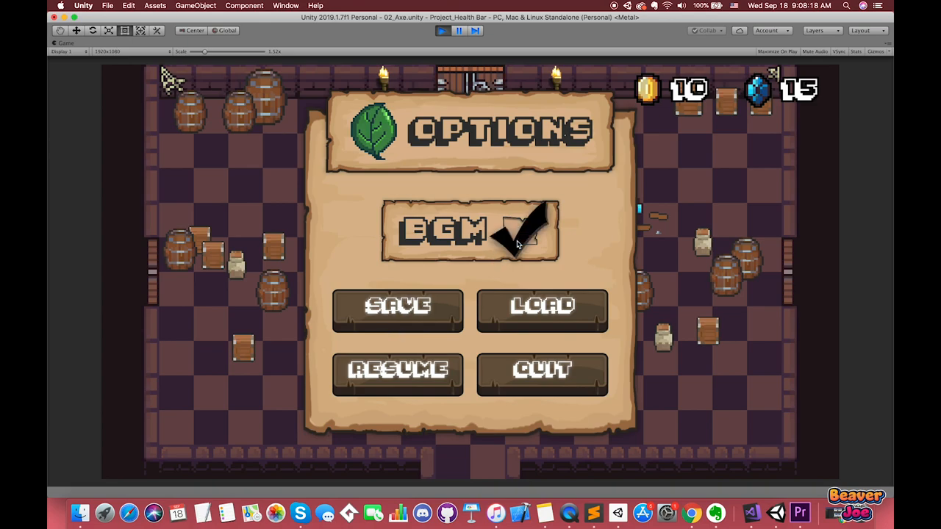
{"action": "left_click", "coordinate": [520, 229]}
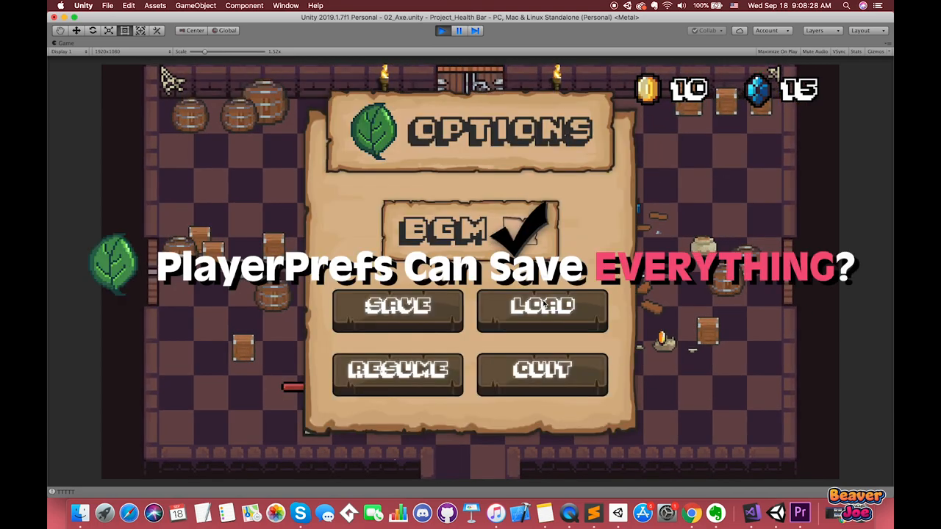
{"action": "left_click", "coordinate": [541, 310]}
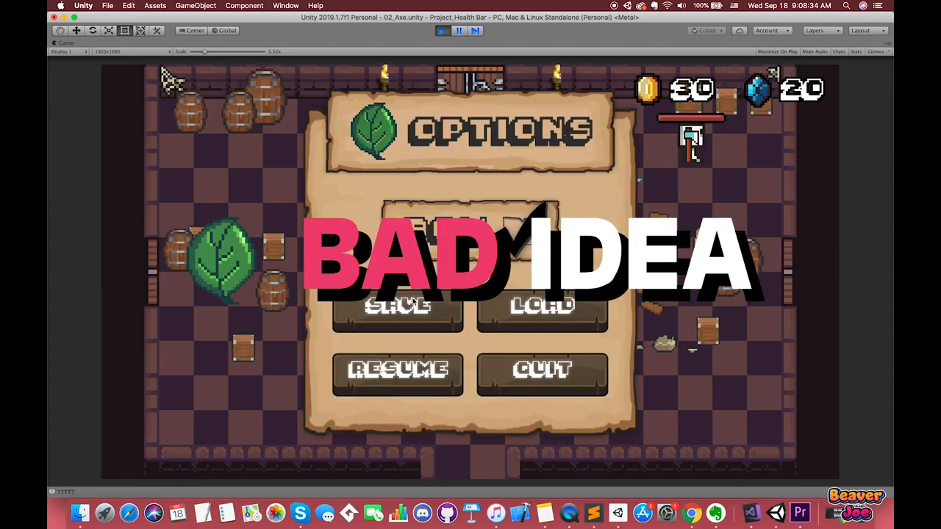
Save the game to Data.text, inspect it in the Assets folder, then Load to restore positions
{"action": "left_click", "coordinate": [397, 305]}
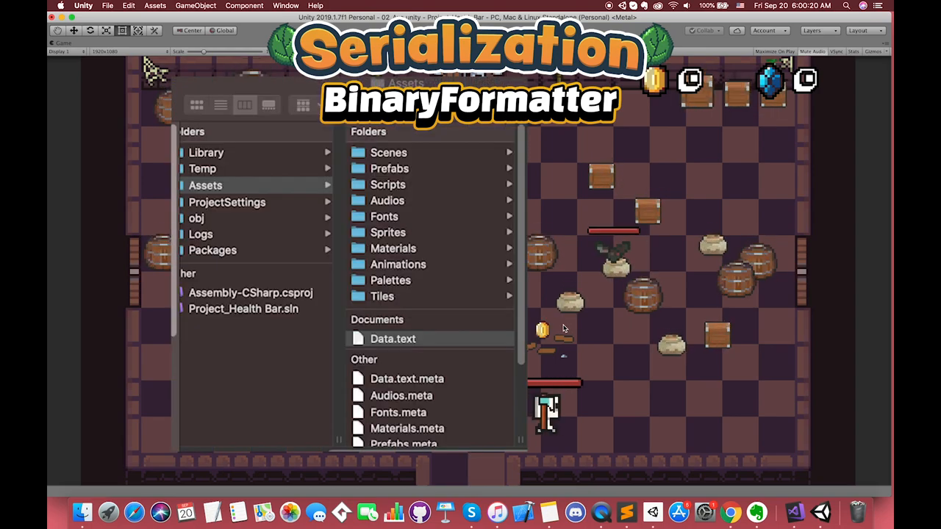
{"action": "double_click", "coordinate": [392, 338]}
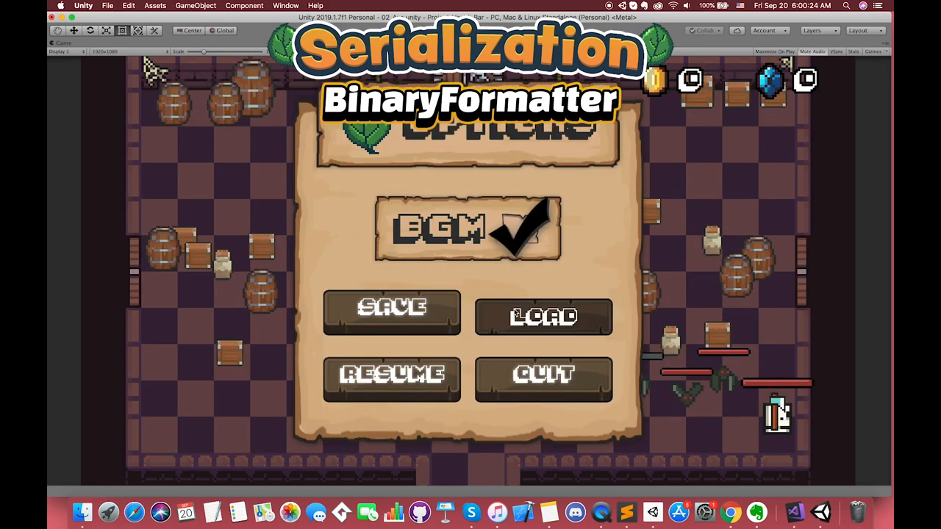
{"action": "left_click", "coordinate": [391, 379]}
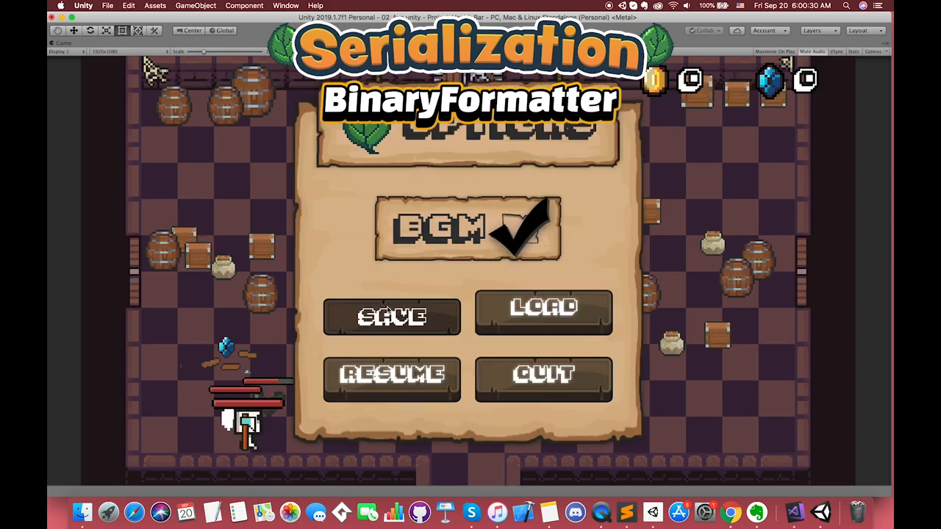
{"action": "left_click", "coordinate": [391, 379]}
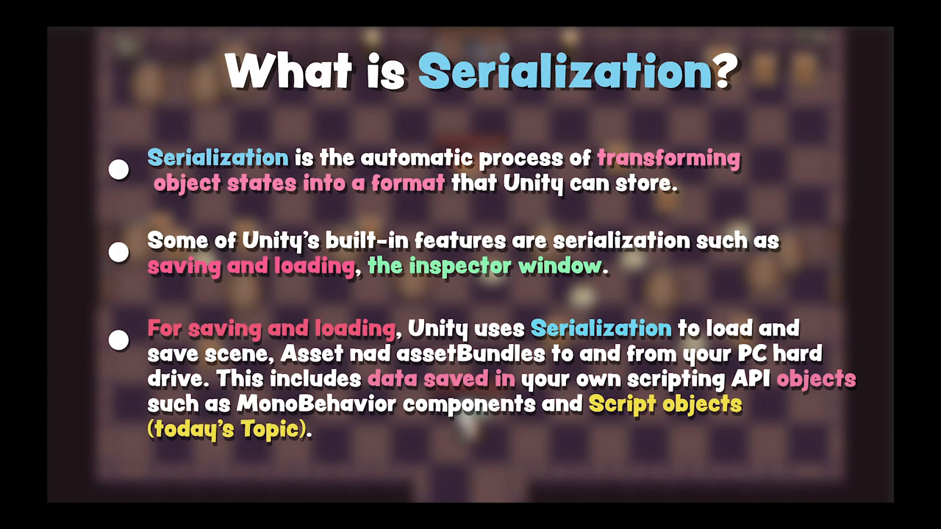
{"action": "key", "text": "Right"}
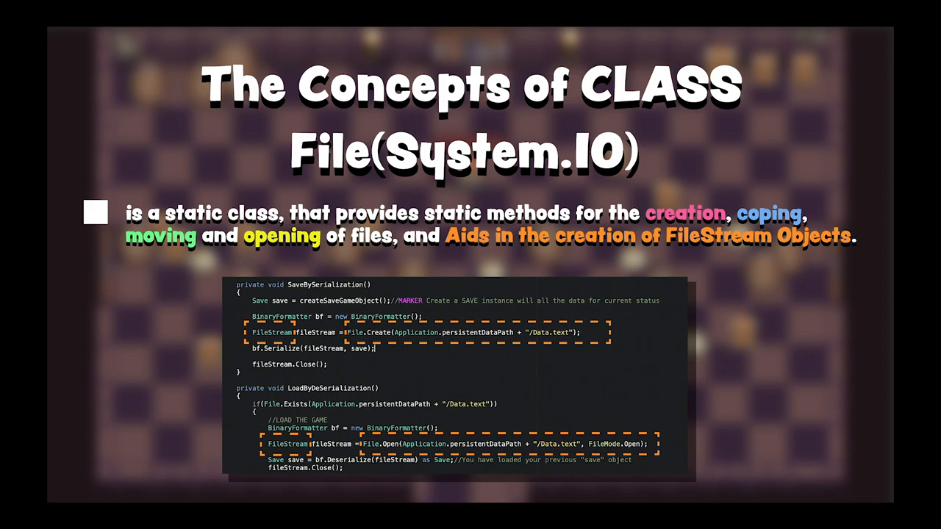
{"action": "mouse_move", "coordinate": [640, 221]}
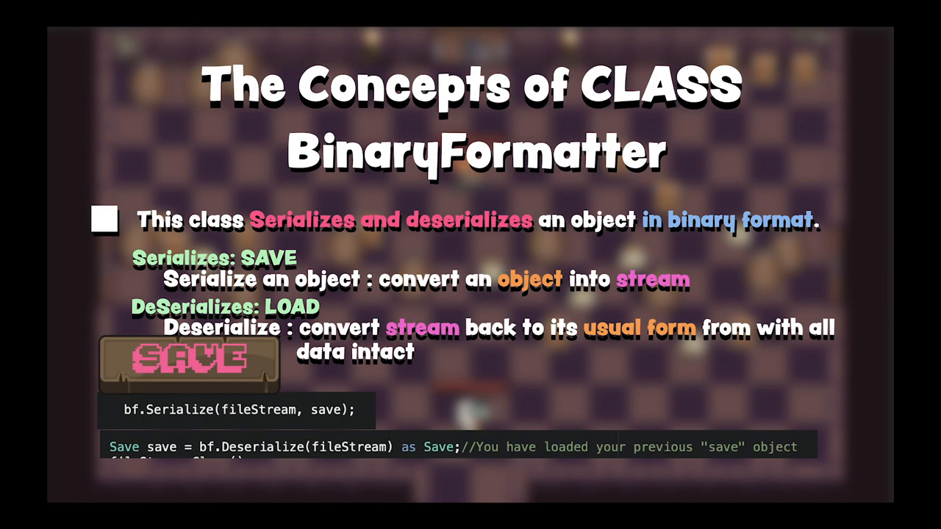
{"action": "mouse_move", "coordinate": [206, 441]}
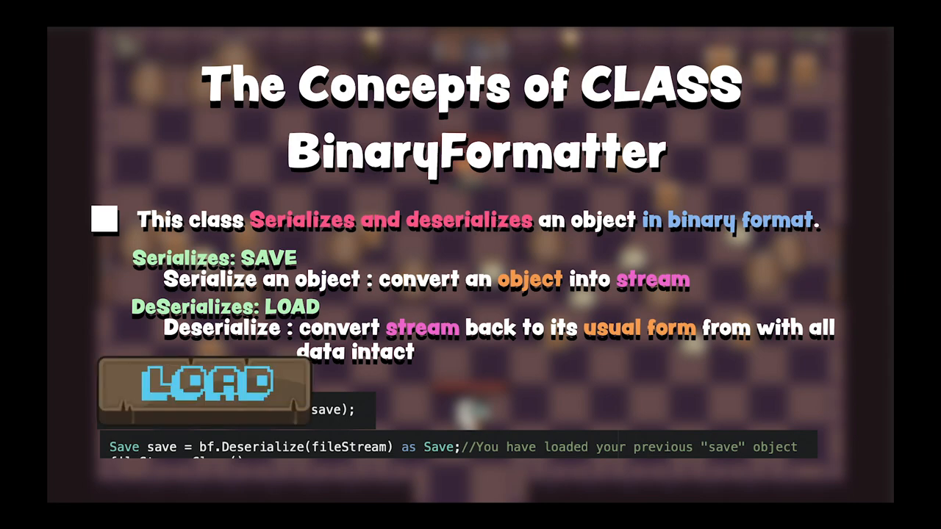
{"action": "mouse_move", "coordinate": [279, 485]}
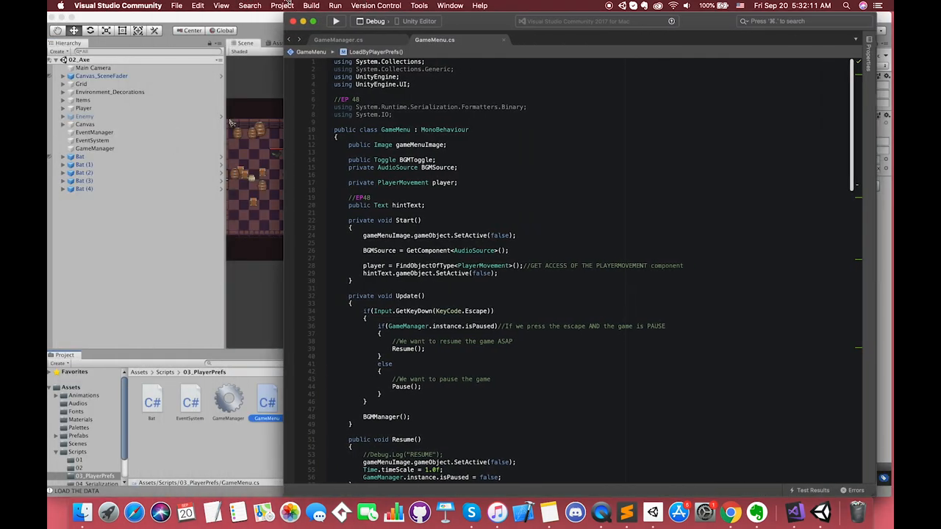
Declare private void SaveBySerialization and LoadByDeSerialization methods above the PlayerPrefs ones
{"action": "scroll", "scroll_direction": "down", "scroll_amount": 3}
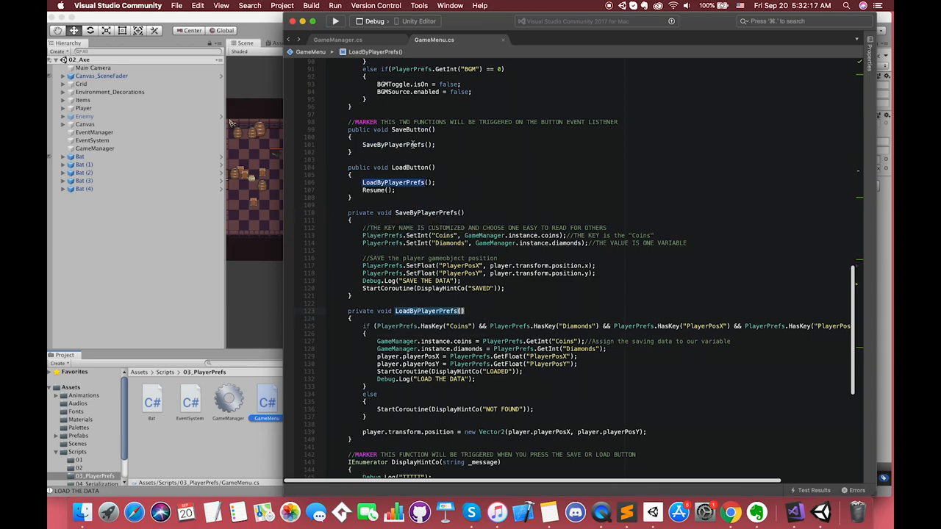
{"action": "type", "text": "private void LoadByDeSerialization("}
{"action": "type", "text": "private void SaveBySerialization()"}
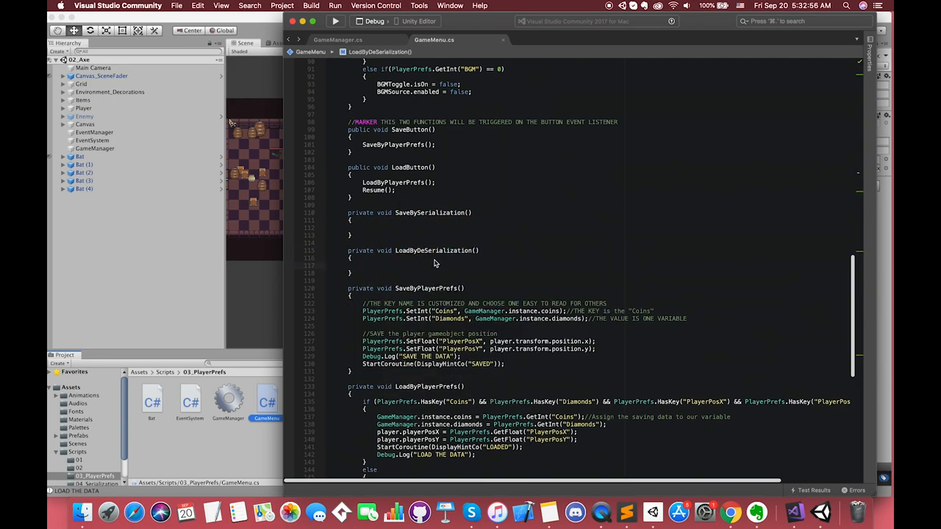
Replace the SaveByPlayerPrefs() call in SaveButton with SaveBySerialization(); and do likewise for LoadButton
{"action": "double_click", "coordinate": [391, 146]}
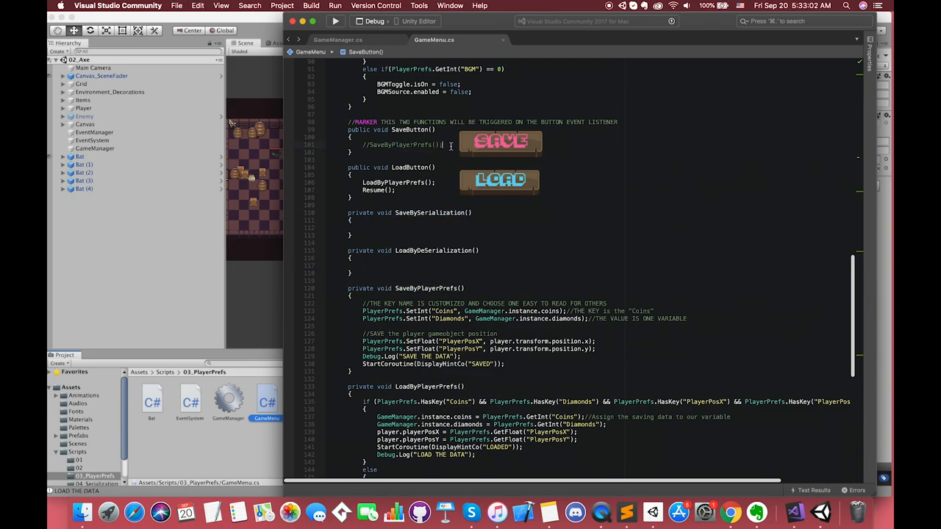
{"action": "type", "text": "SaveBySerialization();"}
{"action": "type", "text": "LoadByDeSerialization();"}
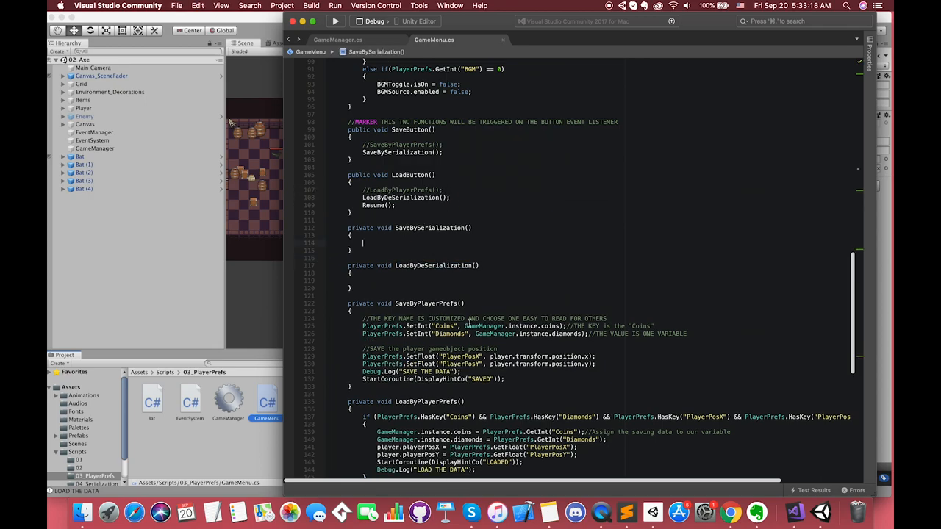
{"action": "double_click", "coordinate": [444, 327]}
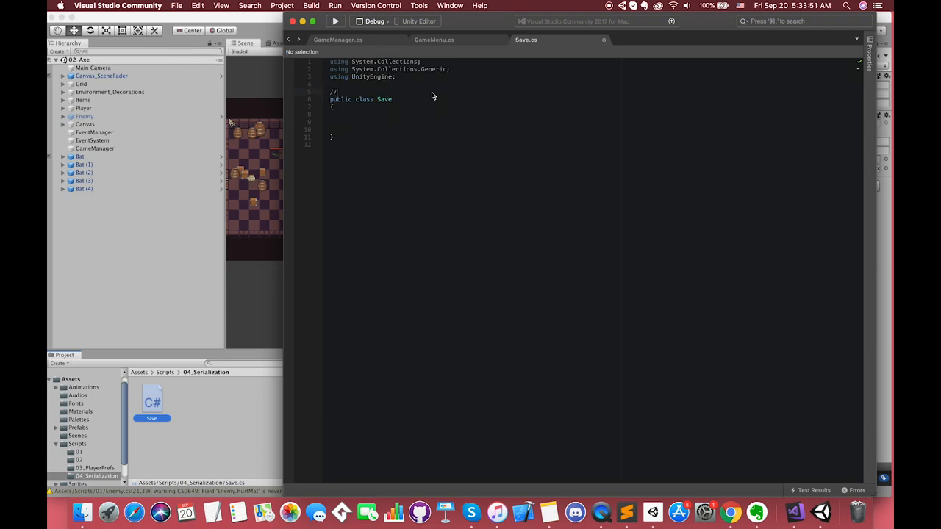
Add a CLASS comment and the [System.Serializable] attribute above the Save class
{"action": "type", "text": "CLASS"}
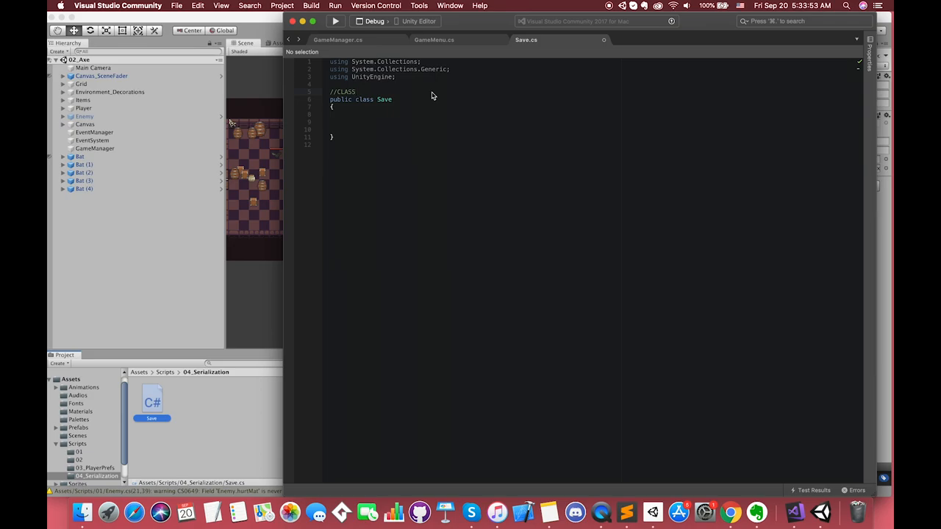
{"action": "key", "text": "Return"}
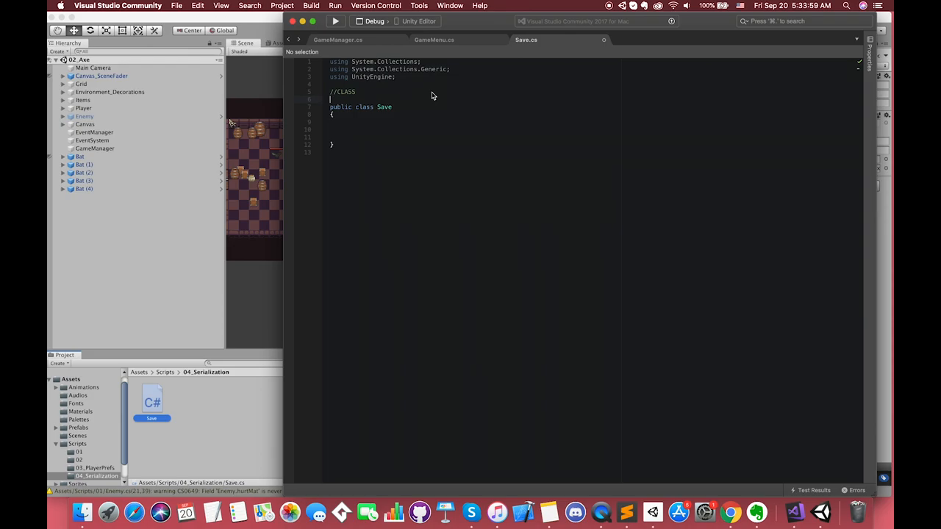
{"action": "type", "text": "[System]"}
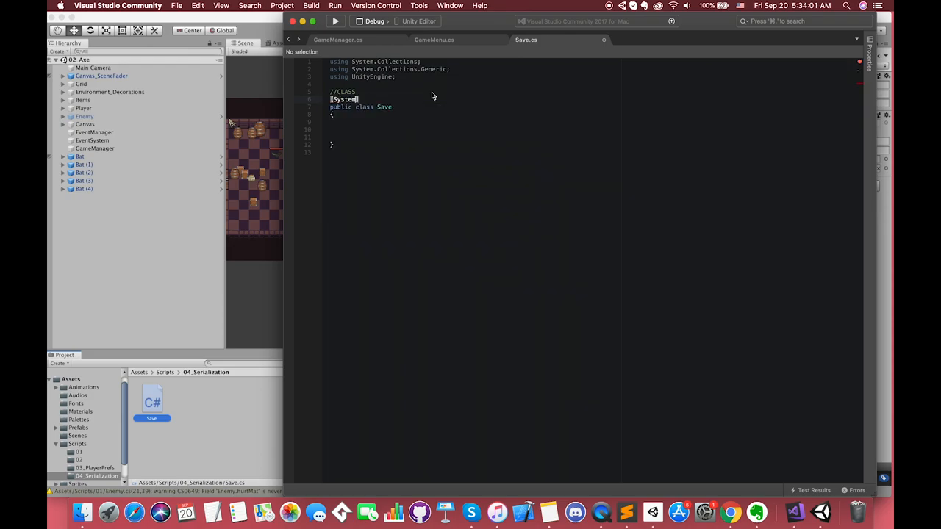
{"action": "type", "text": ".Serializable"}
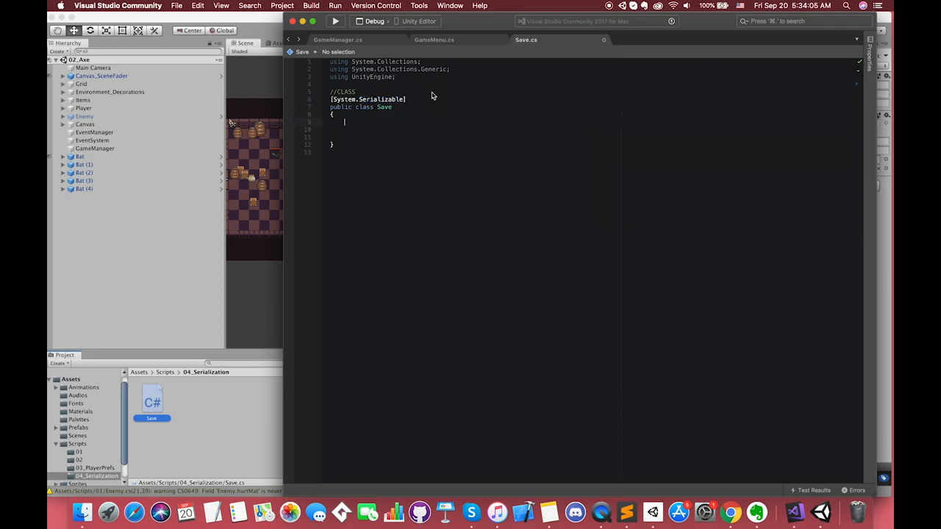
Declare public int coinsNum; and public int diamondsNum; fields inside Save
{"action": "type", "text": "p"}
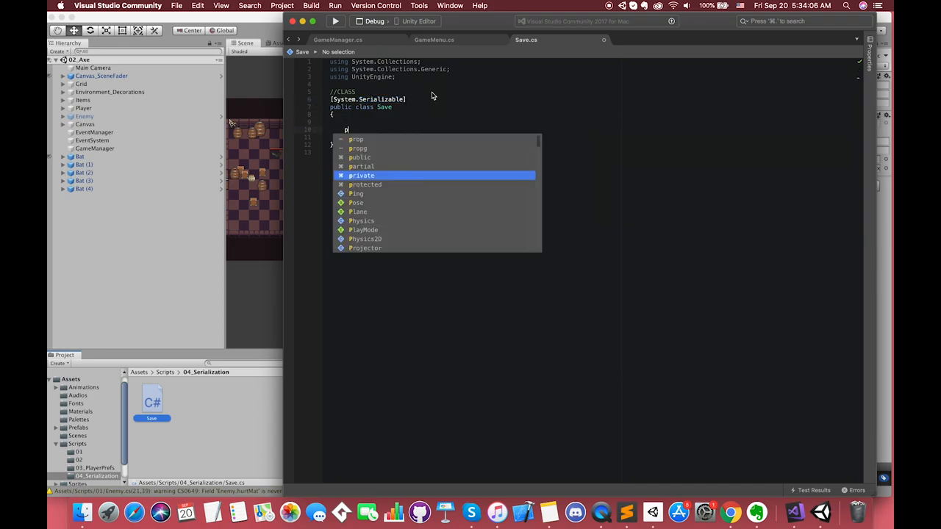
{"action": "type", "text": "ublic int coi"}
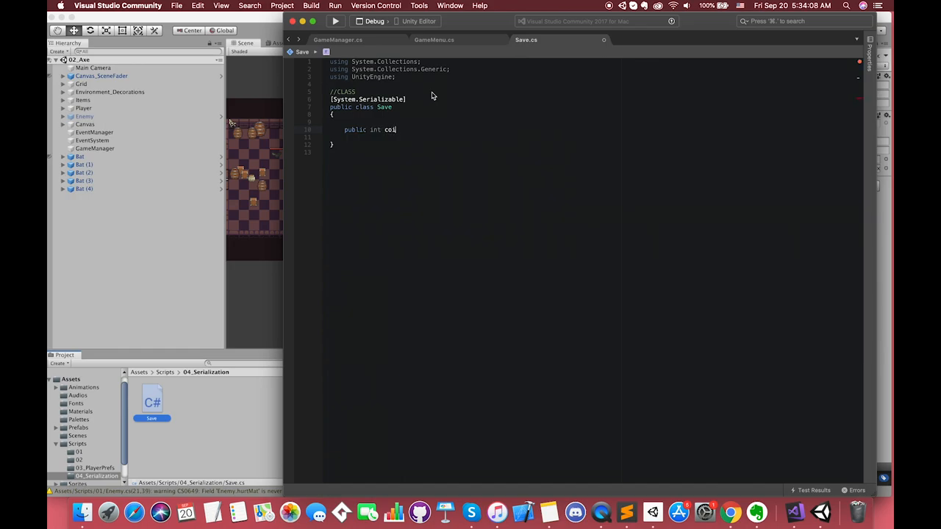
{"action": "type", "text": "nsNum;"}
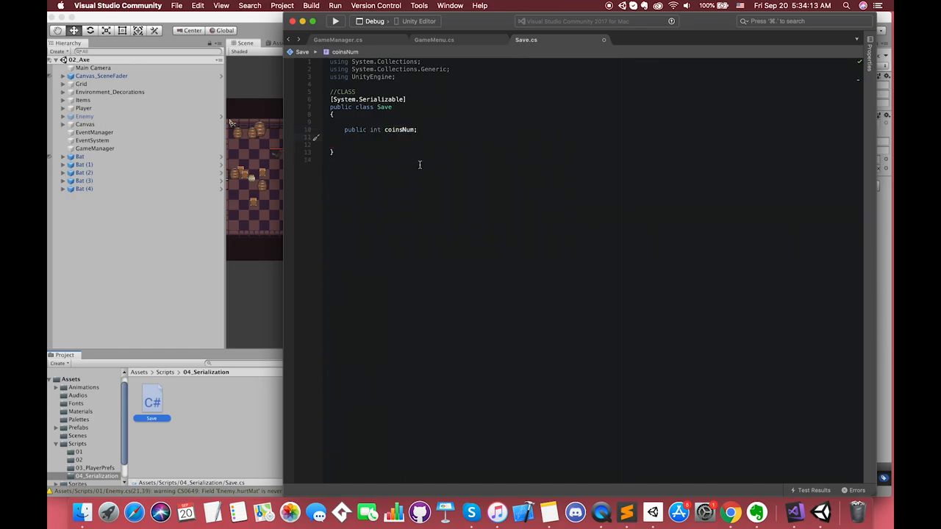
{"action": "type", "text": "public int diamondsNum;"}
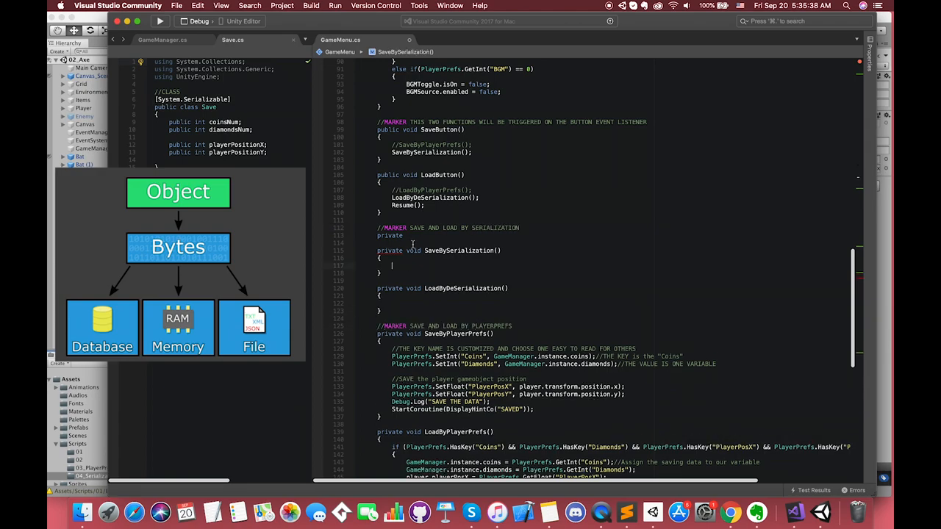
Declare a createSaveGameObject method returning a Save
{"action": "type", "text": "vo"}
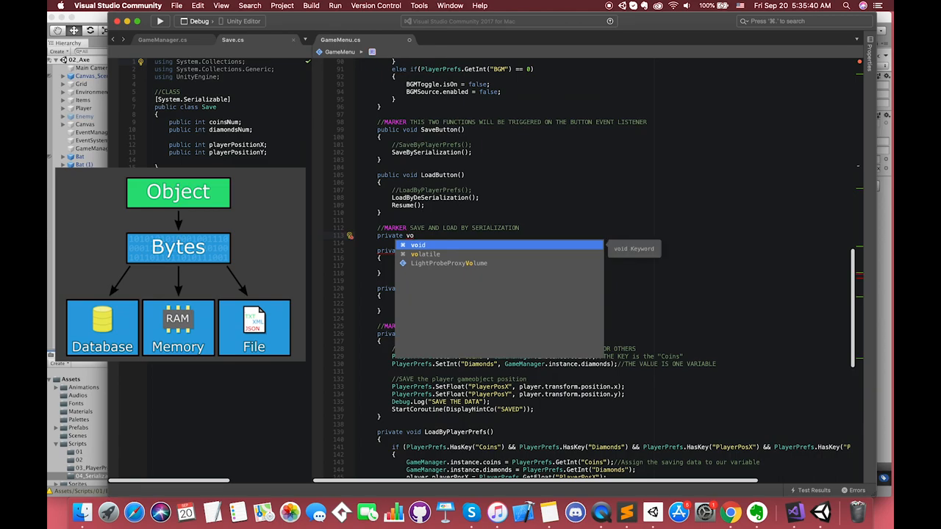
{"action": "type", "text": "Save"}
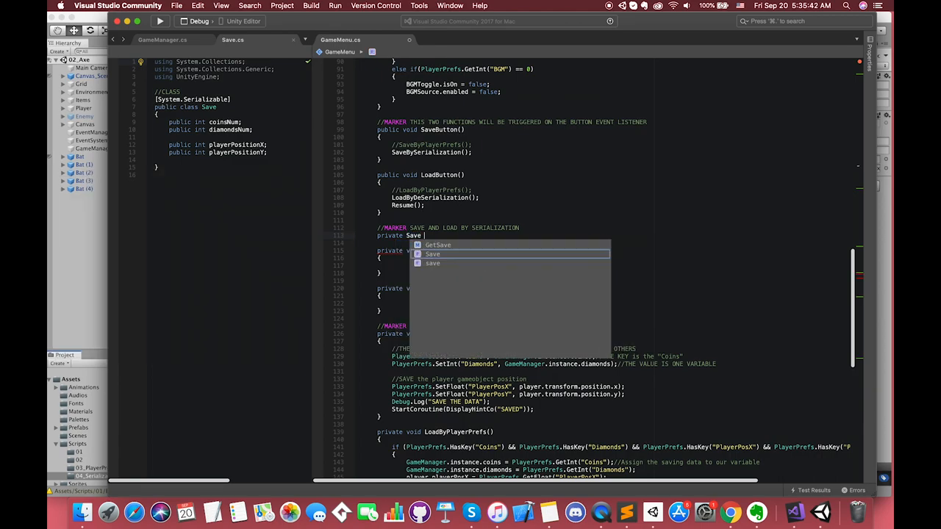
{"action": "type", "text": "createSa"}
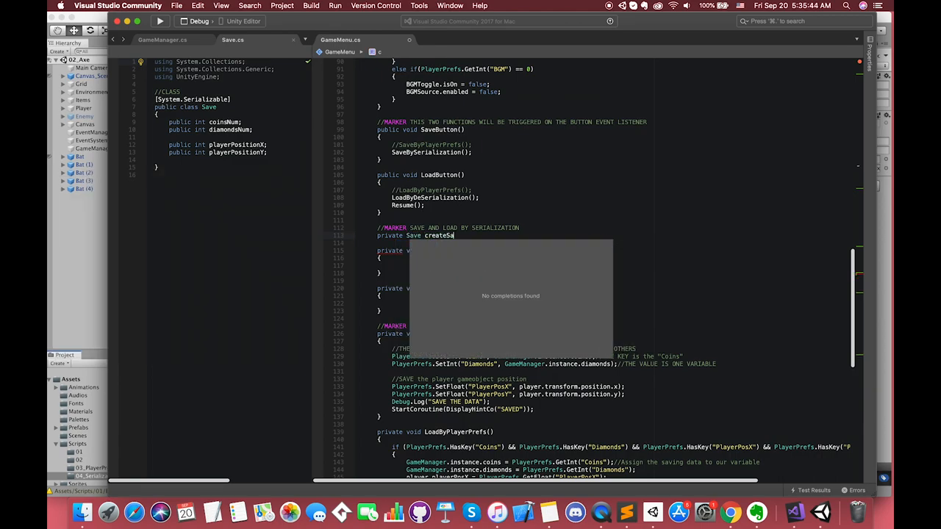
{"action": "type", "text": "veGameObject("}
{"action": "type", "text": "{"}
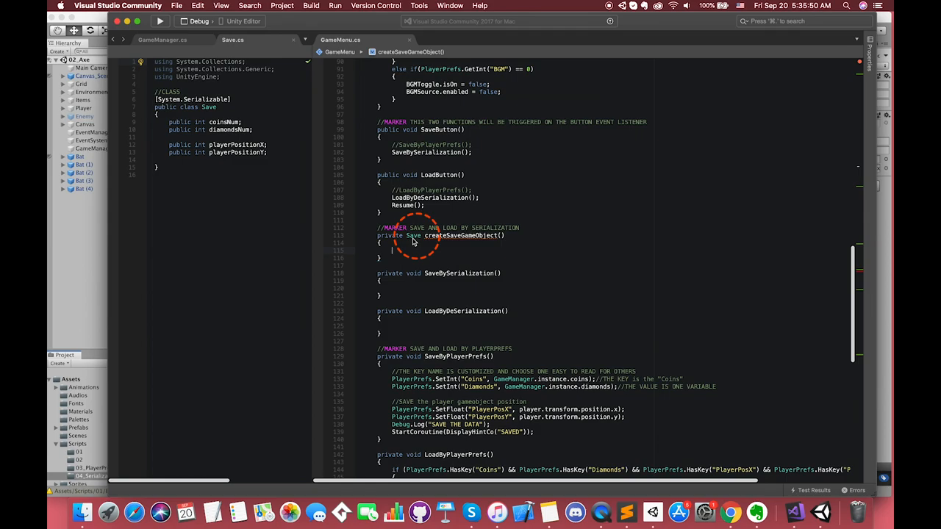
Inside it write 'Save save = new Save();' and 'return save;'
{"action": "type", "text": "Save"}
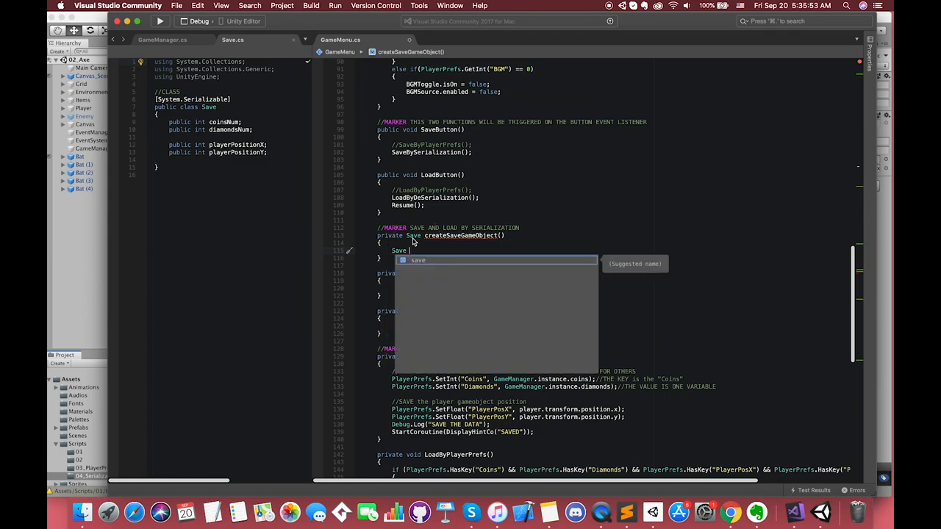
{"action": "type", "text": "= ew"}
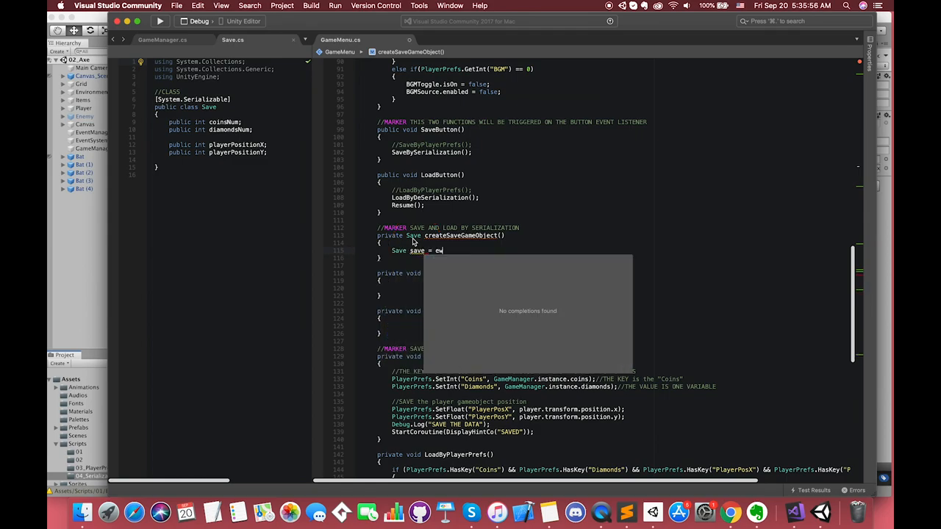
{"action": "type", "text": "new Save();"}
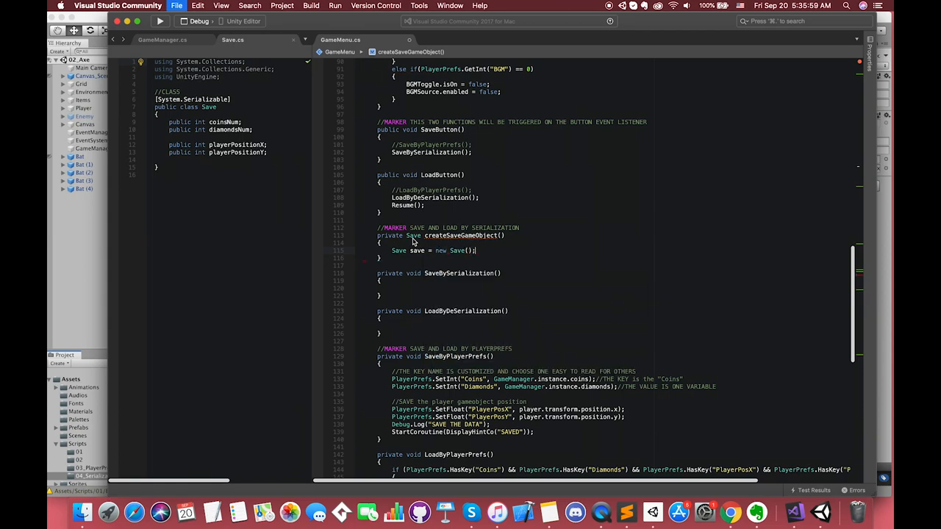
{"action": "type", "text": "return save;"}
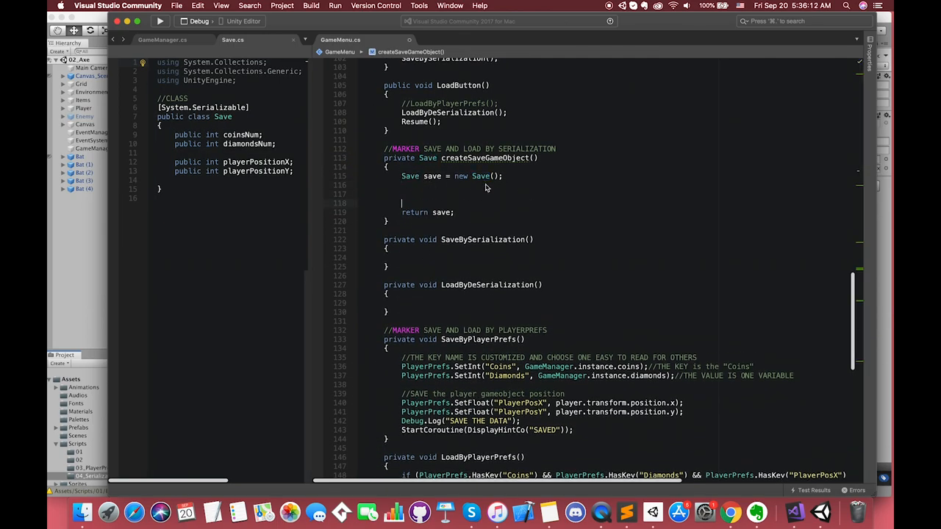
Write save.coinsNum = GameManager.instance.coins;, checking the field name in GameManager.cs
{"action": "type", "text": "save.coinsNum"}
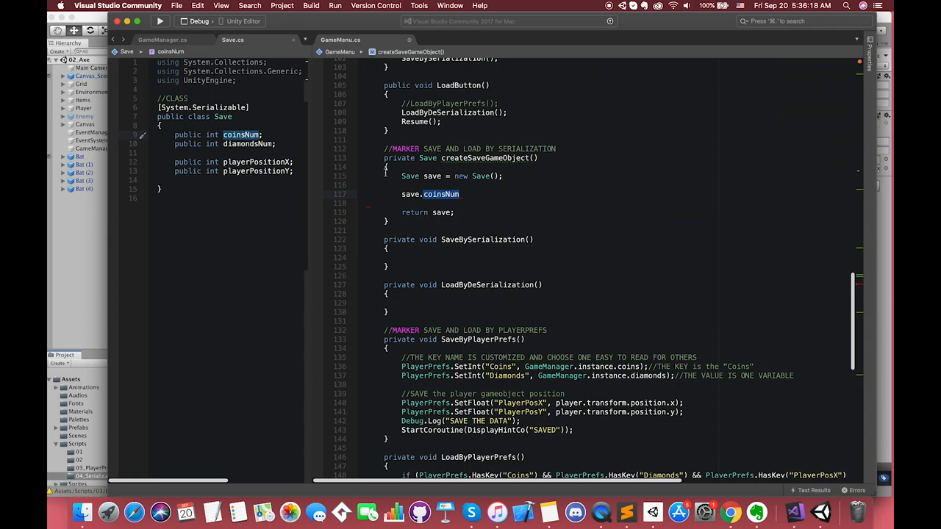
{"action": "type", "text": "="}
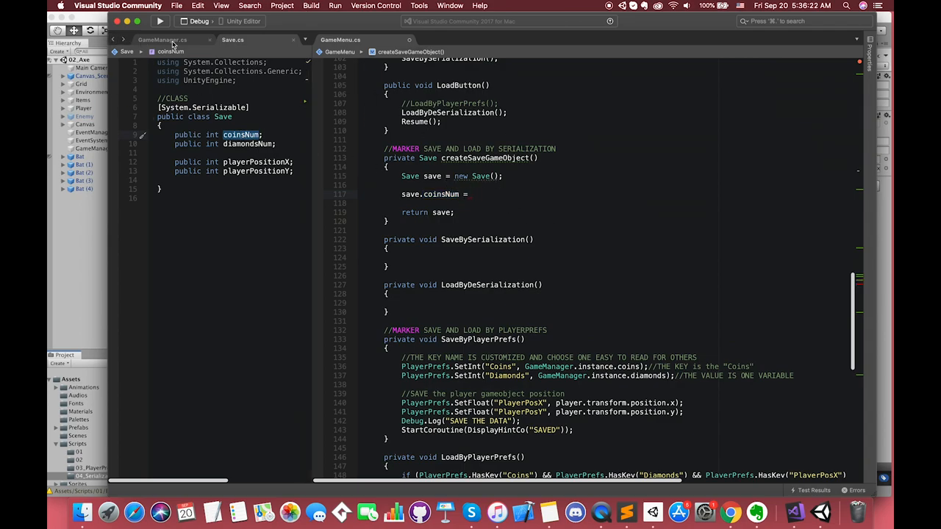
{"action": "left_click", "coordinate": [162, 40]}
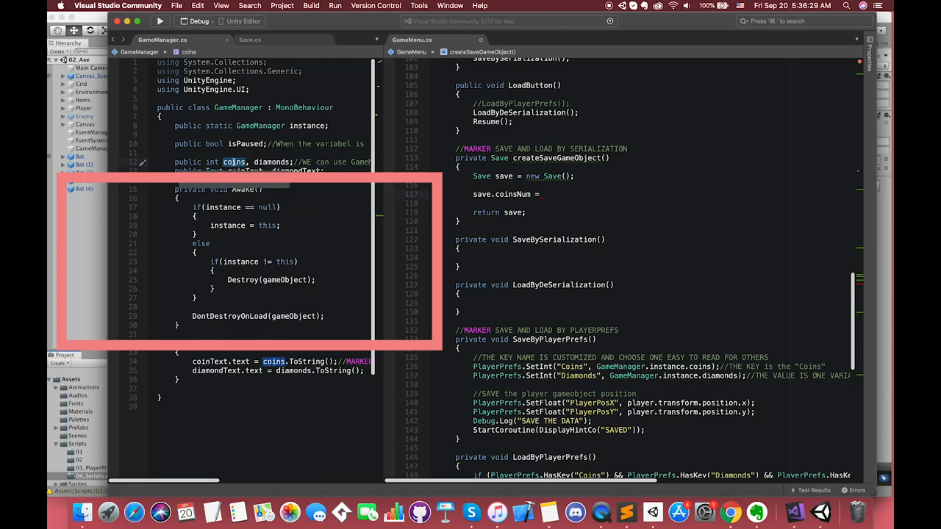
{"action": "type", "text": "GAmen"}
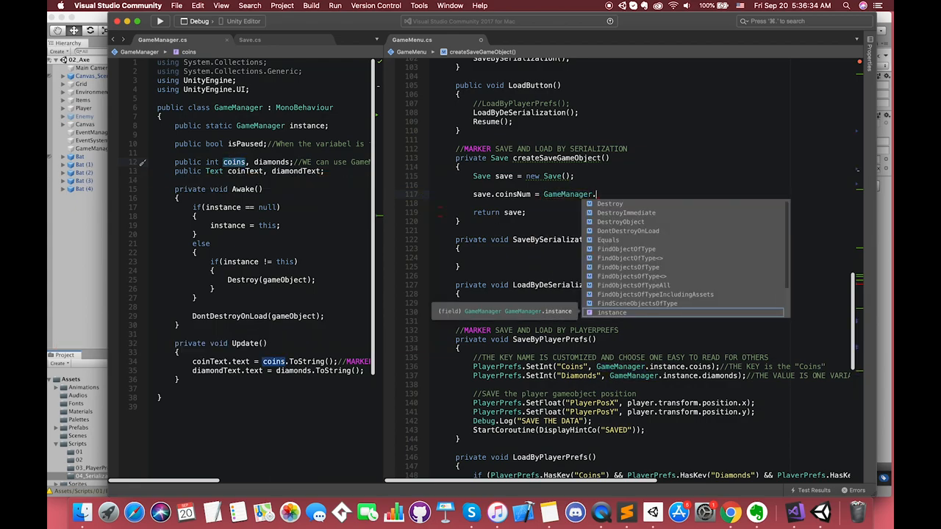
{"action": "type", "text": "coins"}
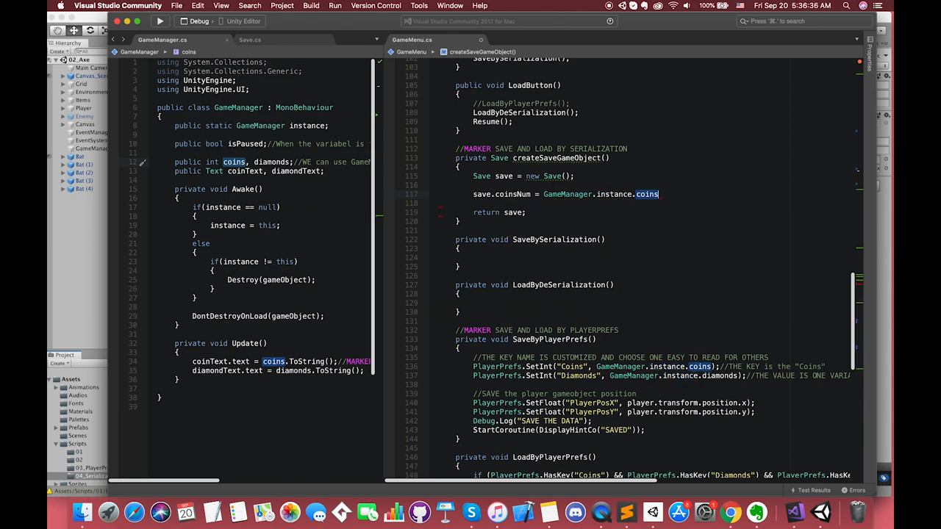
Write save.diamondsNum = GameManager.instance.diamonds;
{"action": "type", "text": "save"}
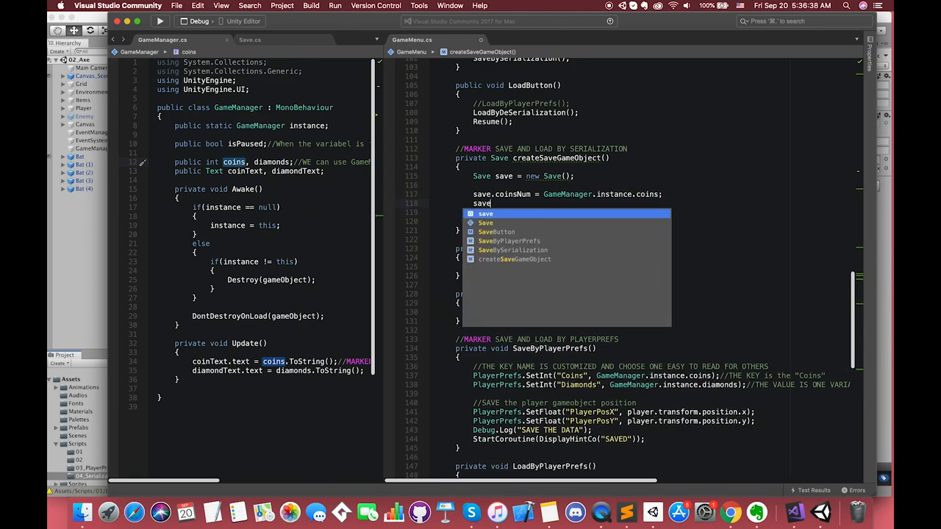
{"action": "type", "text": "save.diamondsNum = G"}
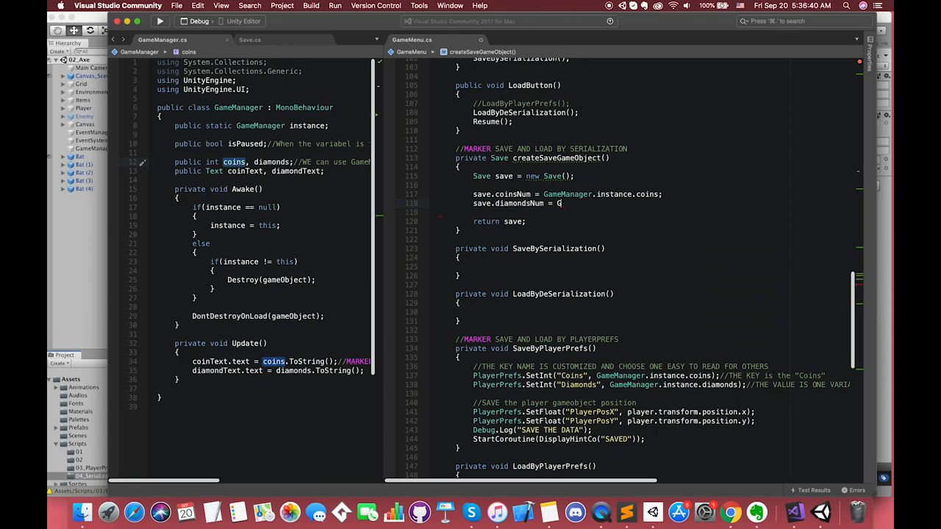
{"action": "type", "text": "ameManager"}
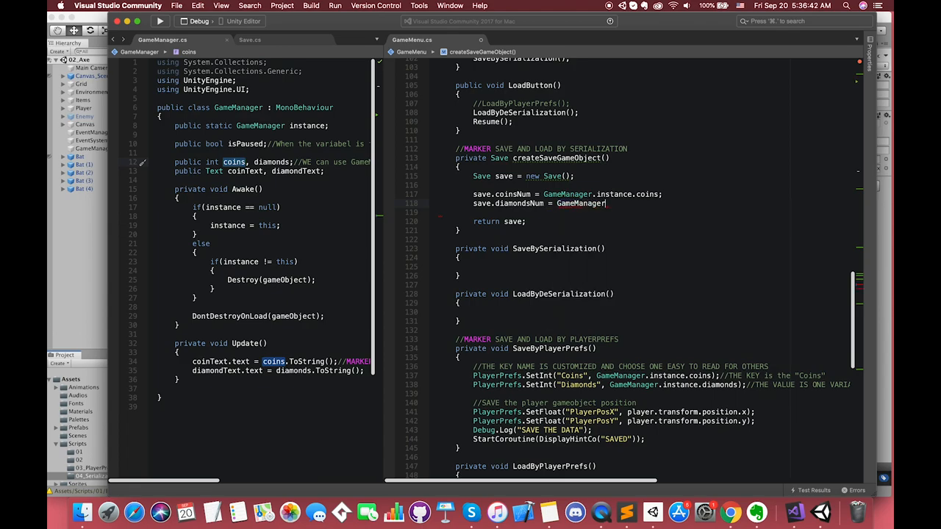
{"action": "type", "text": "diamonds;"}
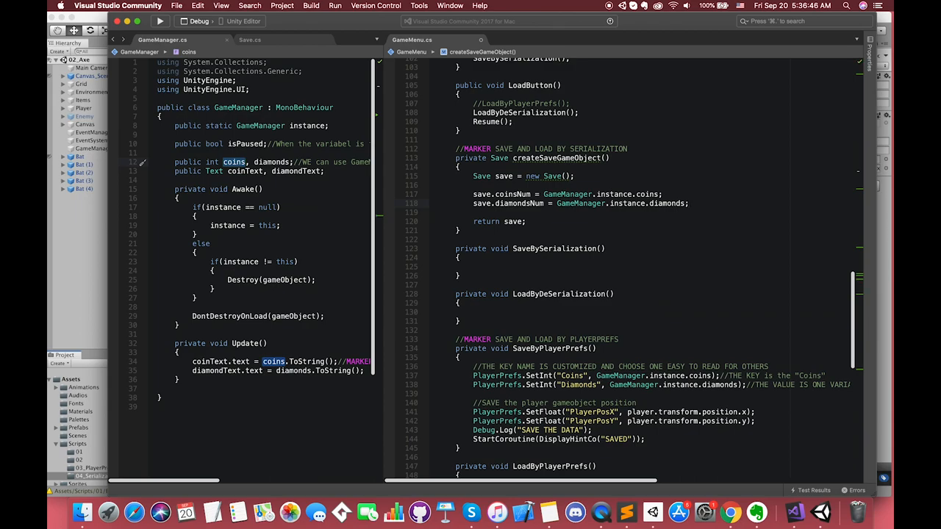
{"action": "scroll", "scroll_direction": "up", "scroll_amount": 3}
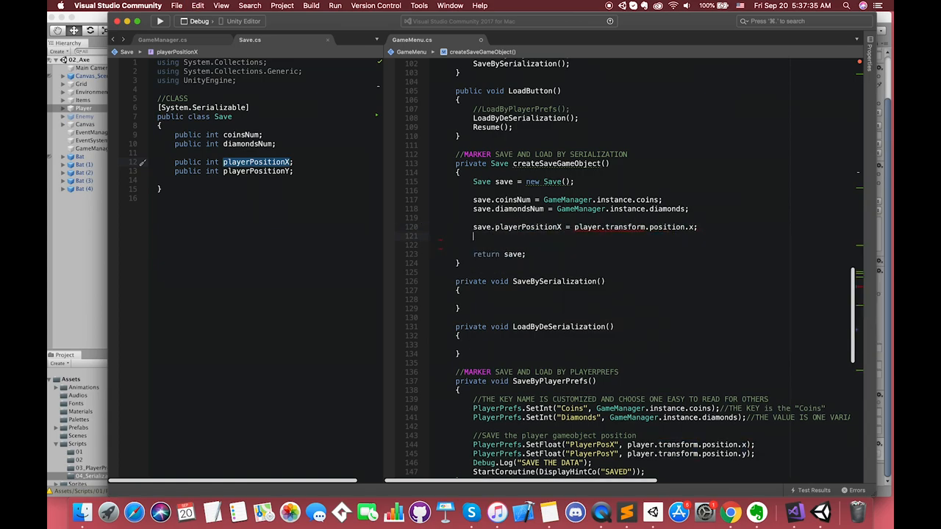
Write save.playerPositionY = player.transform.position.y; with IntelliSense completions
{"action": "type", "text": "save.player"}
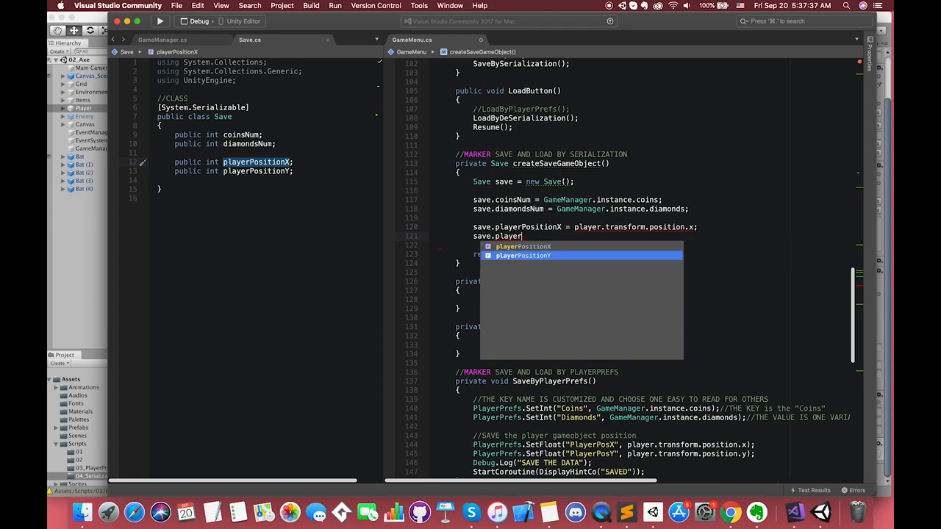
{"action": "type", "text": "PositionY = player.trans"}
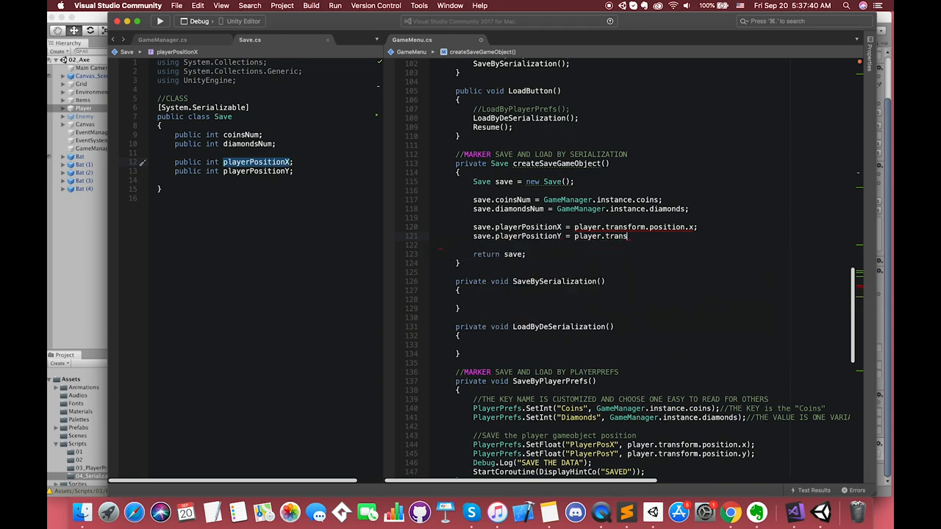
{"action": "type", "text": "form.position.y;"}
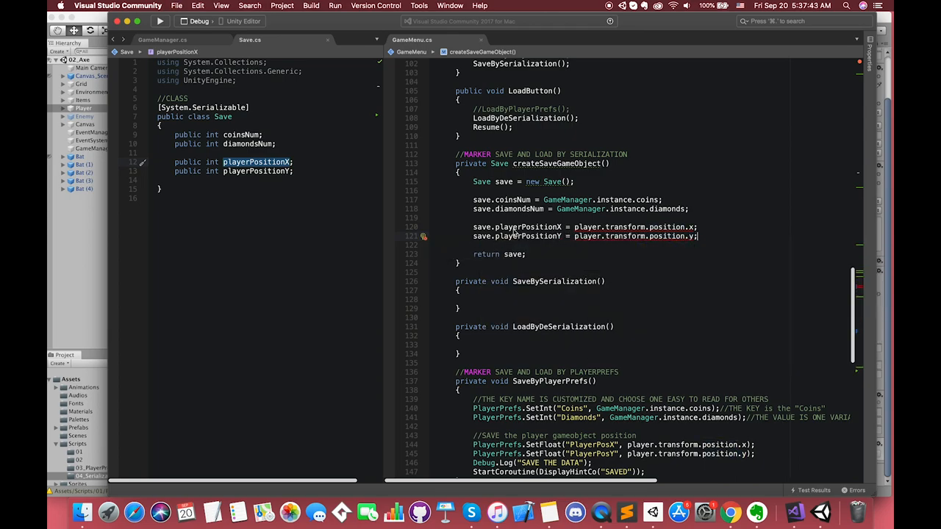
{"action": "mouse_move", "coordinate": [528, 226]}
{"action": "type", "text": "floa"}
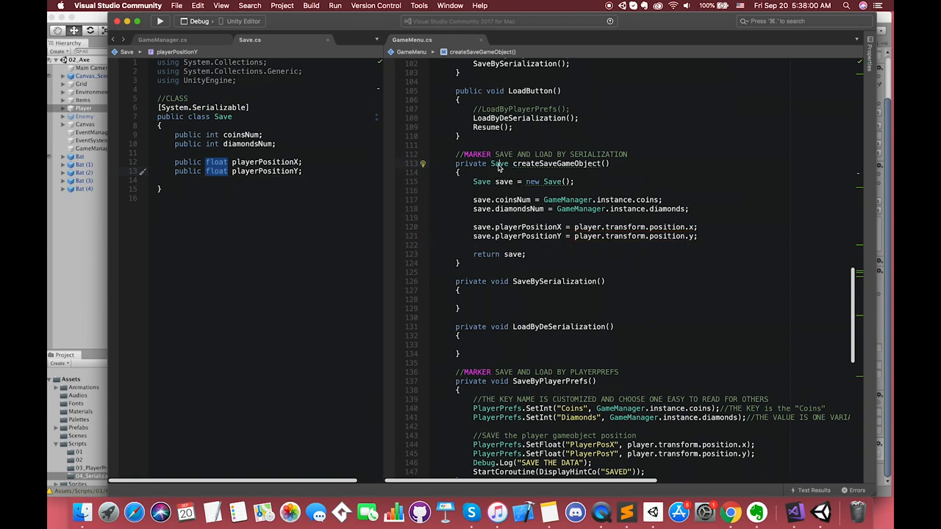
Write 'Save save = createSaveGameObject();' with a //MARKER comment, then 'BinaryFormatter bf = new BinaryFormatter();'
{"action": "type", "text": "Save save = createSaveGameObject();"}
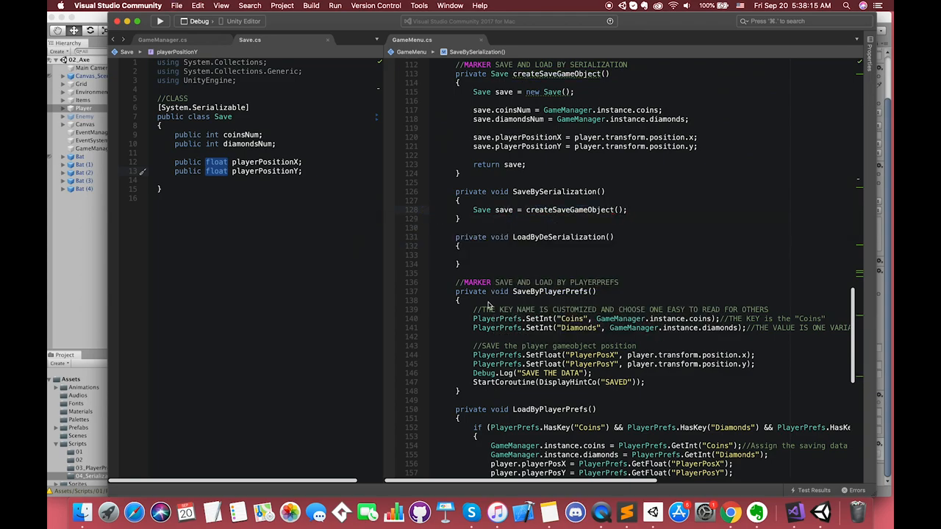
{"action": "type", "text": "//MARKER Create a SAVE instance will all the data f"}
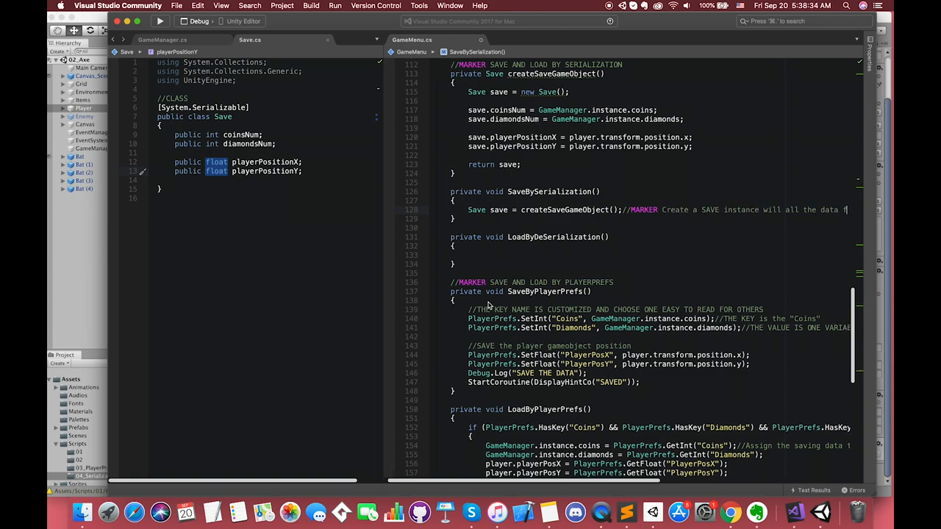
{"action": "type", "text": "BinaryFormatter"}
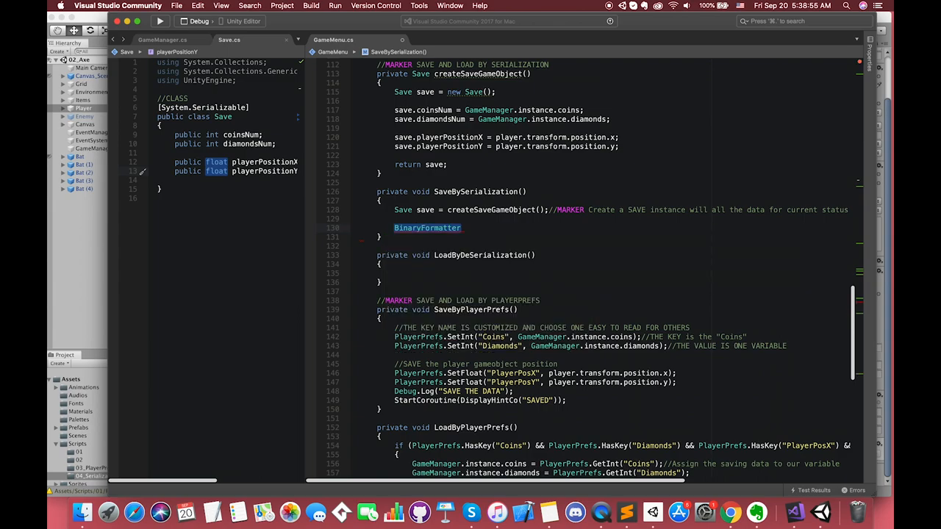
{"action": "type", "text": "bf = new BinaryFormatter();"}
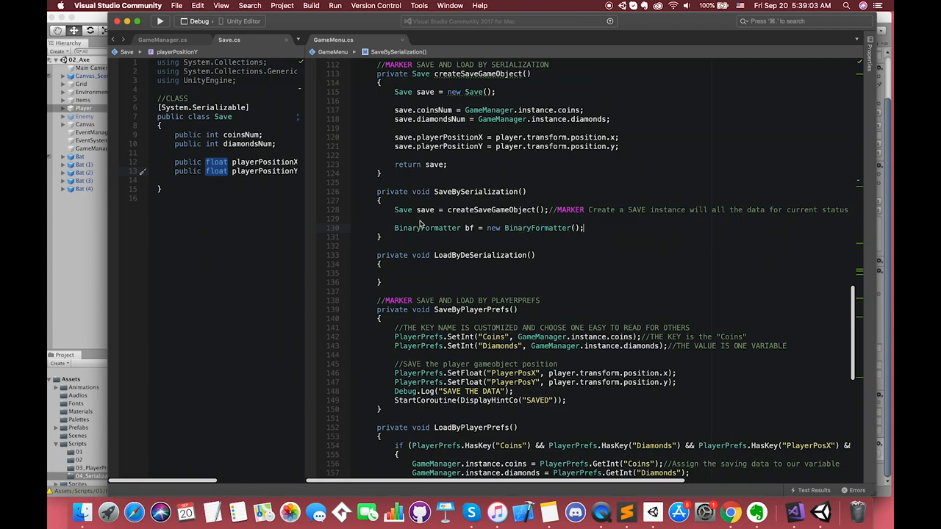
{"action": "mouse_move", "coordinate": [428, 228]}
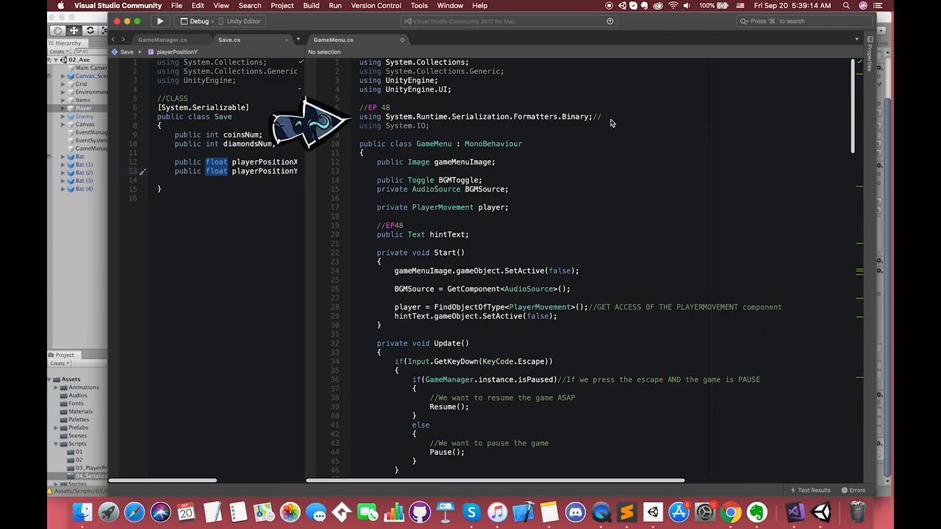
Comment the Formatters.Binary using line as needed for BinaryFormatter and FileStream
{"action": "type", "text": "If you want to use the BinaryFormatter class, must type this name"}
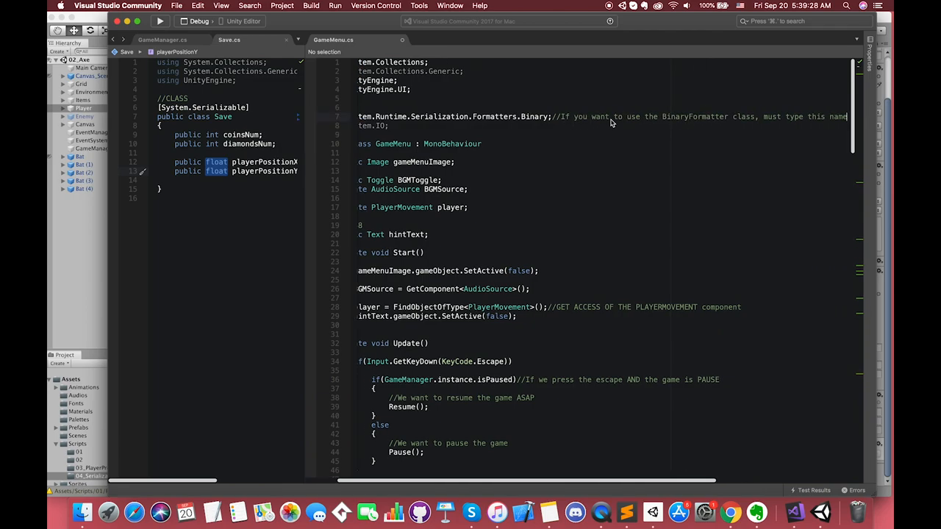
{"action": "type", "text": "FileST"}
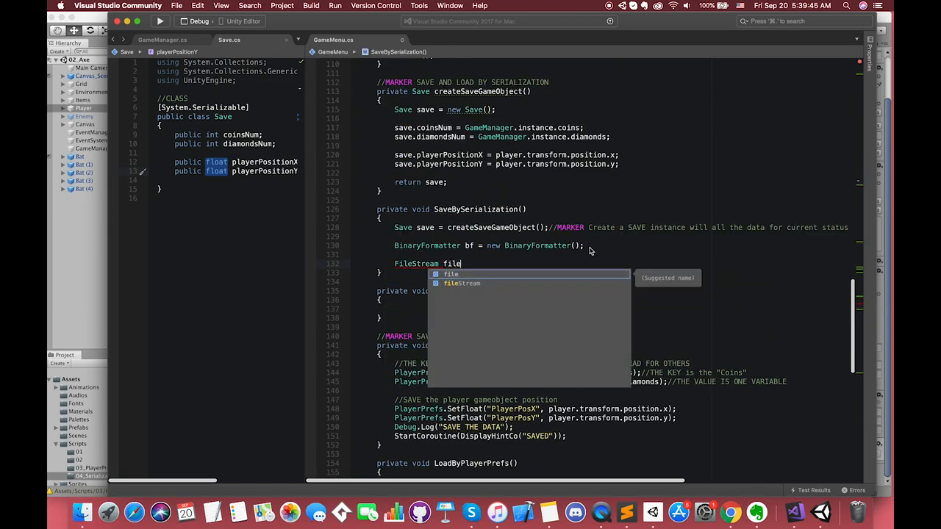
{"action": "type", "text": "Str"}
{"action": "type", "text": "using System.IO;"}
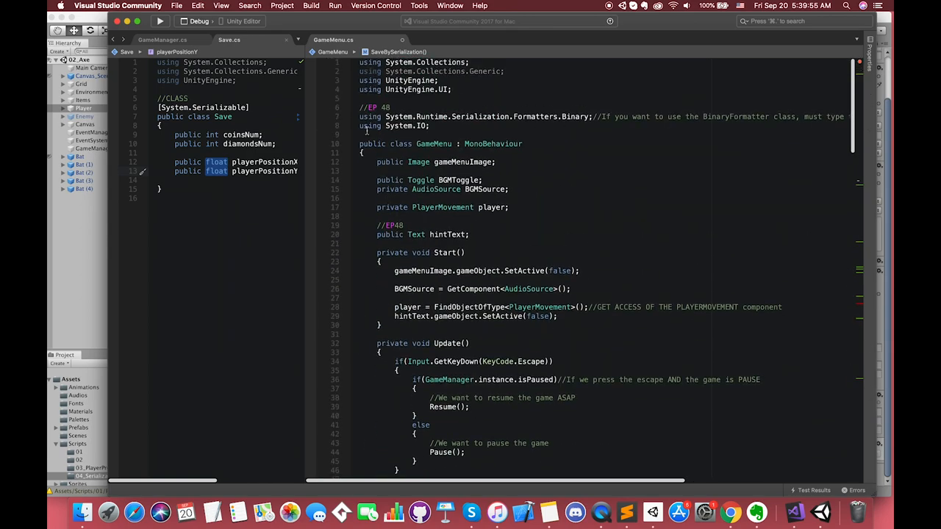
Comment the System.IO using line: needed to use the File class and FileStream
{"action": "type", "text": "//If you want to"}
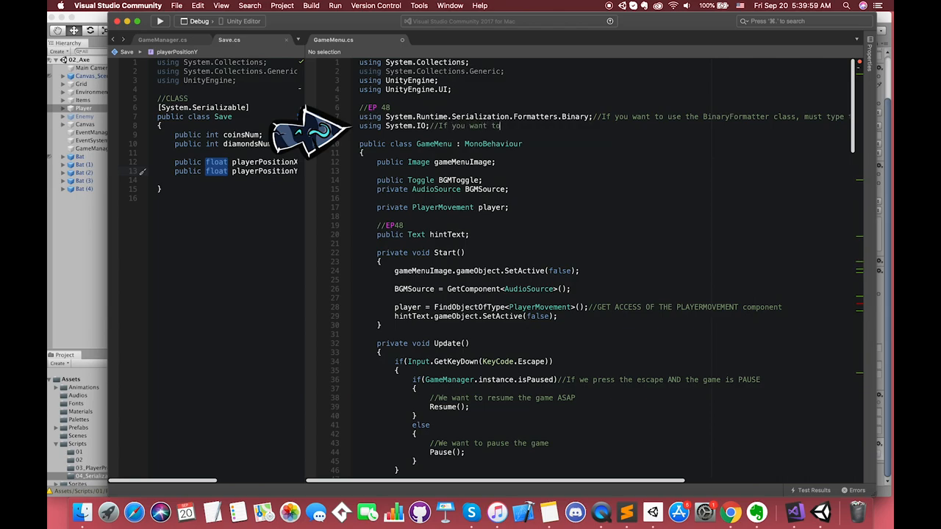
{"action": "type", "text": "use the FIle cla"}
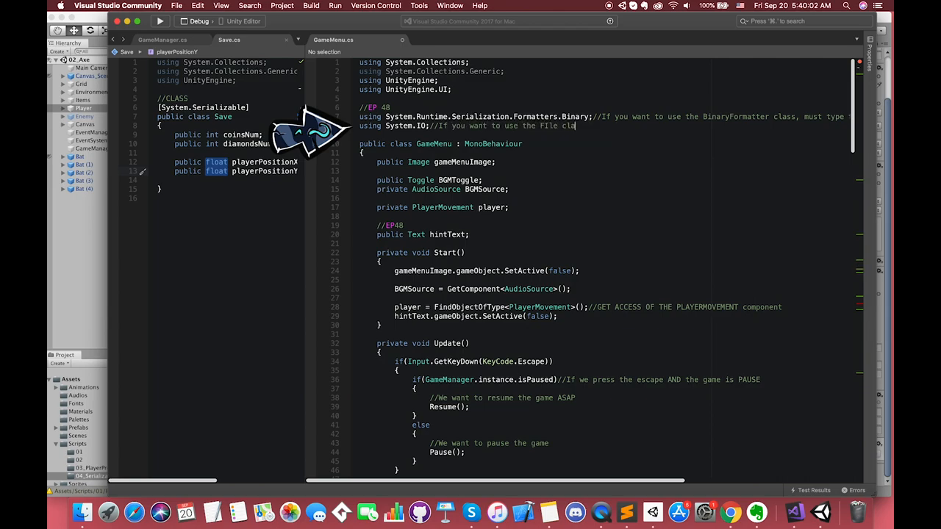
{"action": "type", "text": "s and FileStream class, you have to use this"}
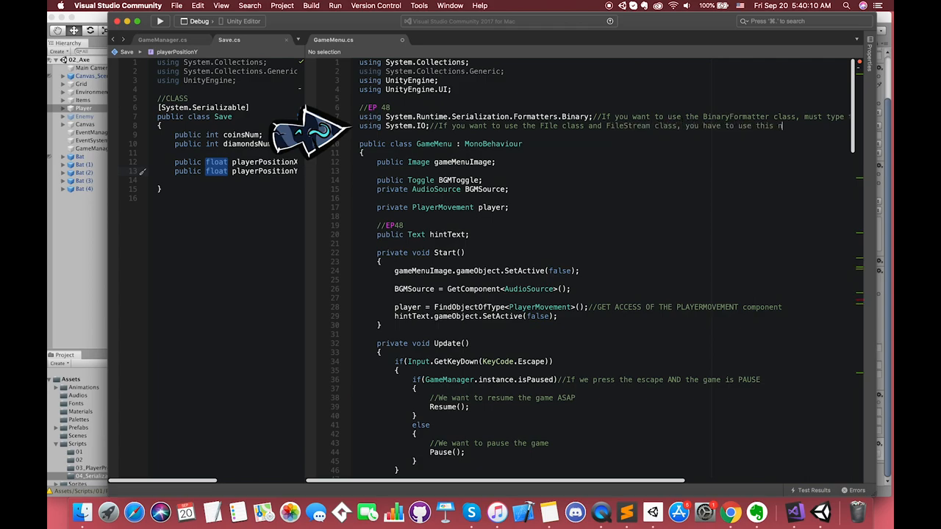
{"action": "type", "text": "namespace"}
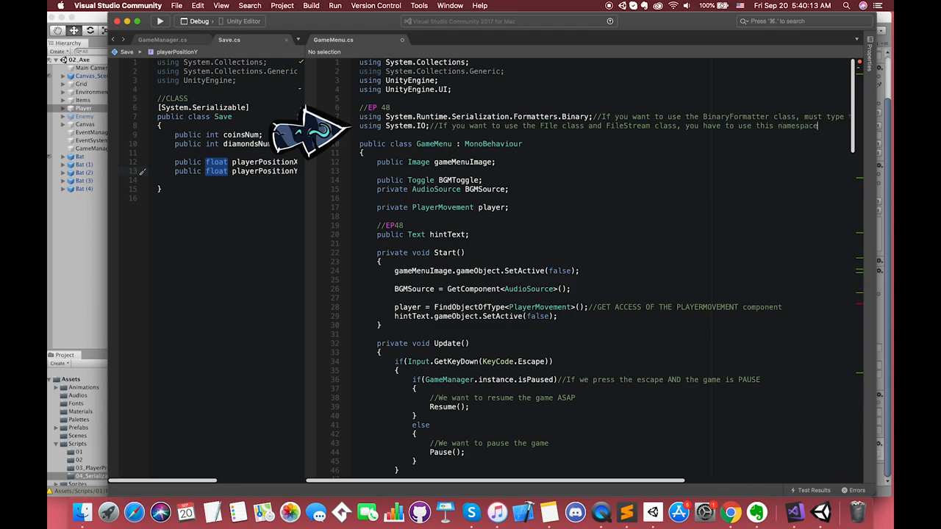
{"action": "type", "text": "//IO: Input / Output"}
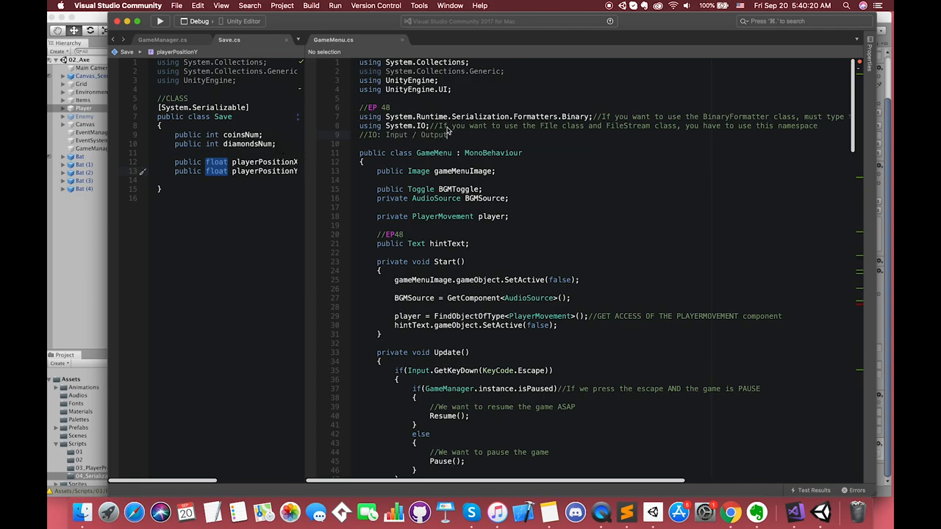
Create the FileStream with File.Create(Application.persistentDataPath + "/Data.text")
{"action": "scroll", "scroll_direction": "down", "scroll_amount": 3}
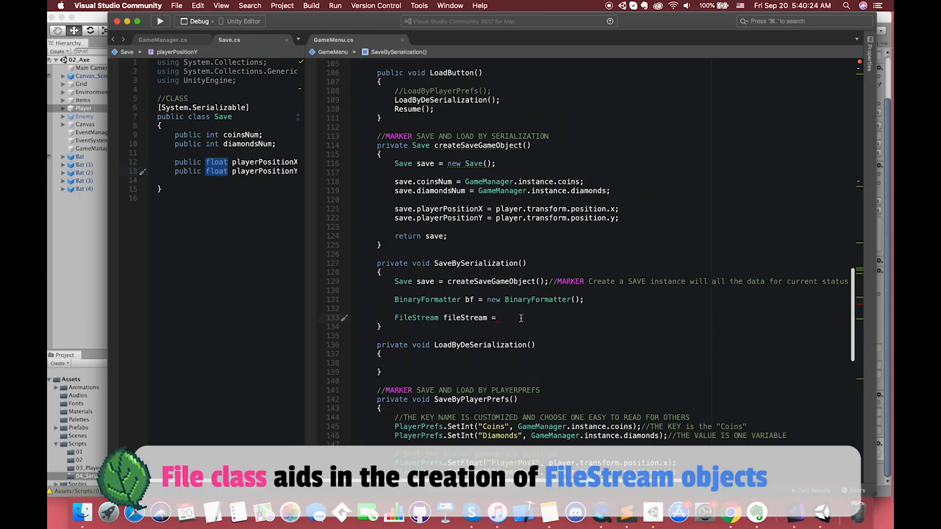
{"action": "type", "text": "File"}
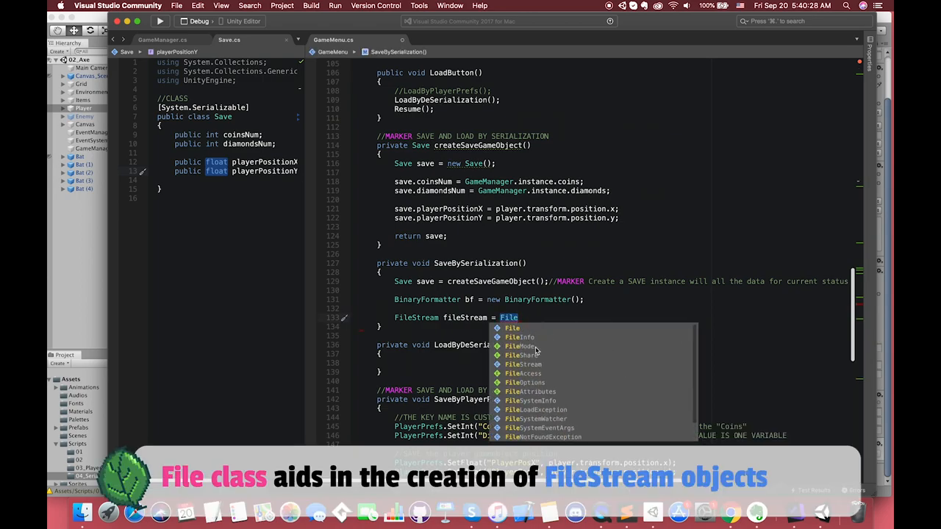
{"action": "key", "text": "escape"}
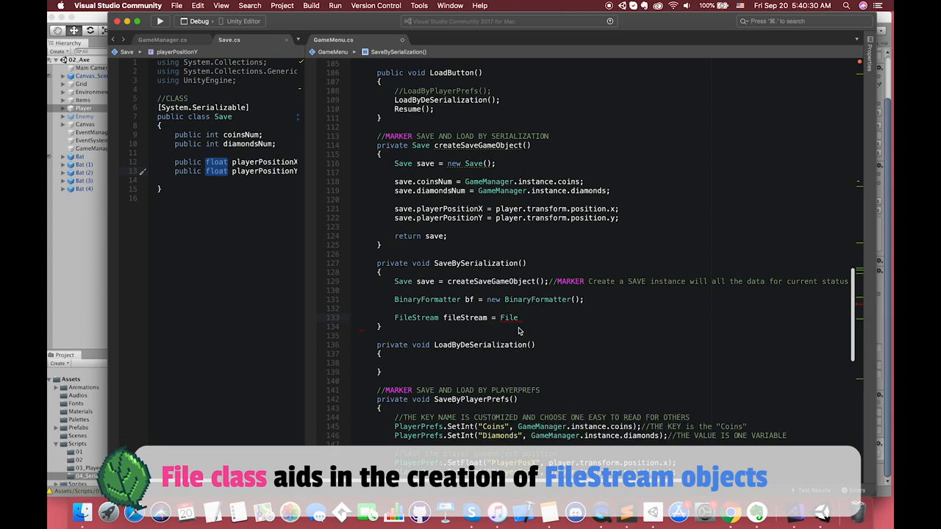
{"action": "type", "text": ".Create"}
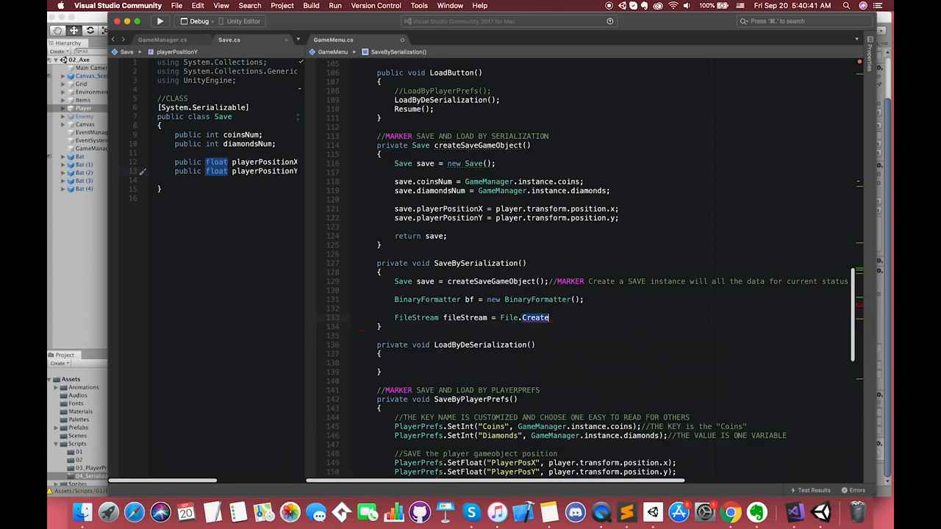
{"action": "type", "text": "(Application.persistentDataPath + \"/"}
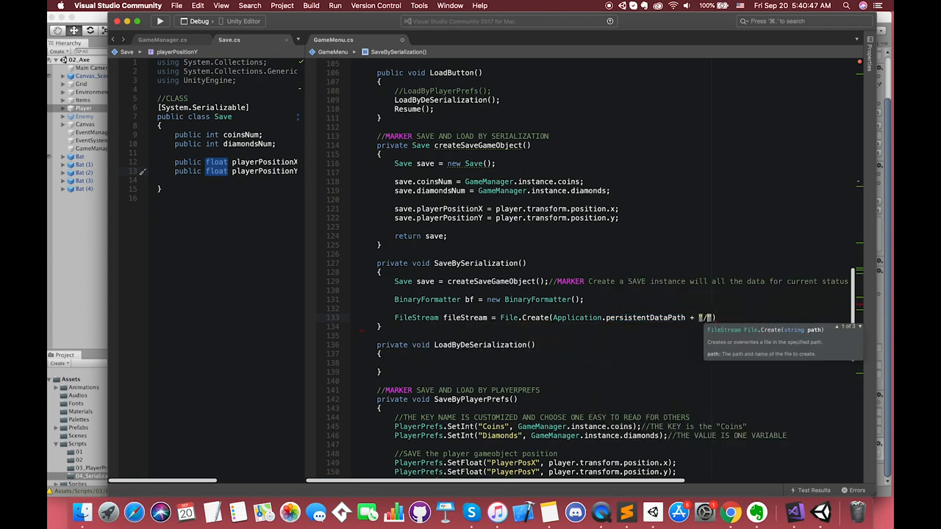
{"action": "type", "text": "DAT"}
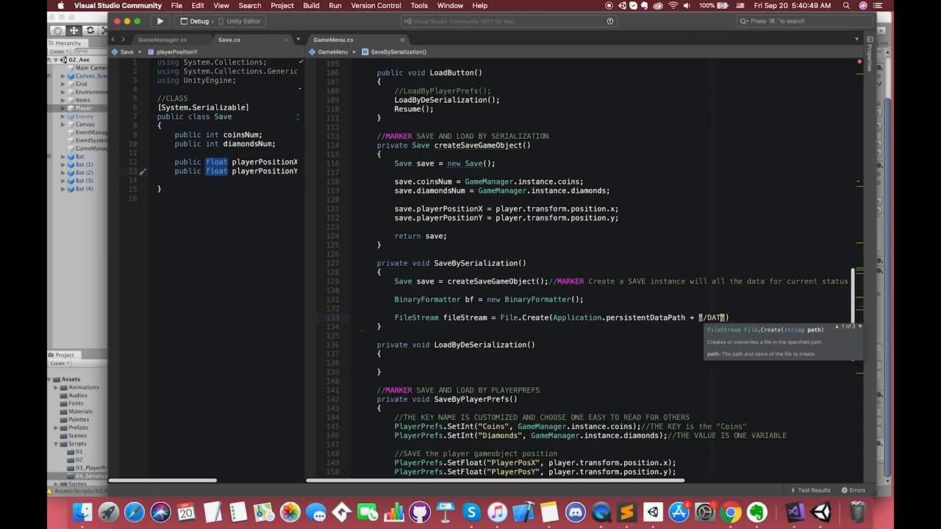
{"action": "type", "text": "Data."}
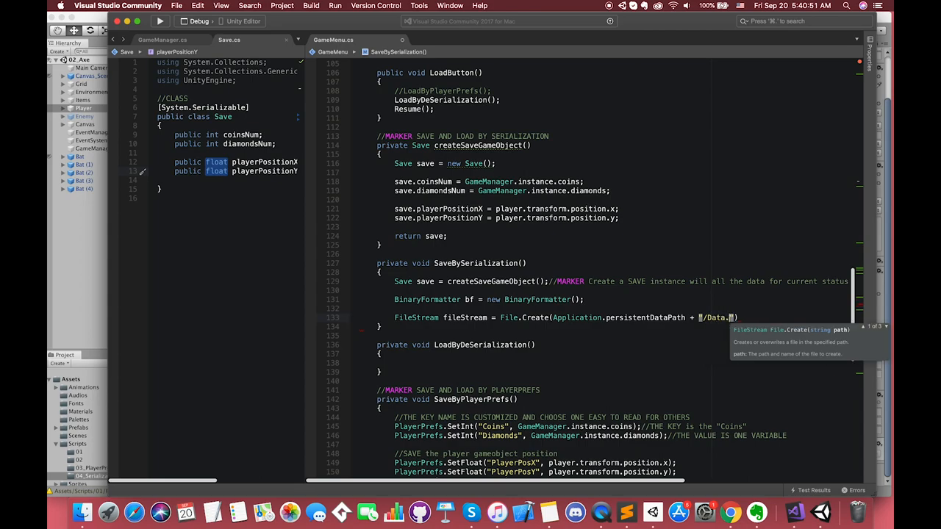
{"action": "type", "text": "text"}
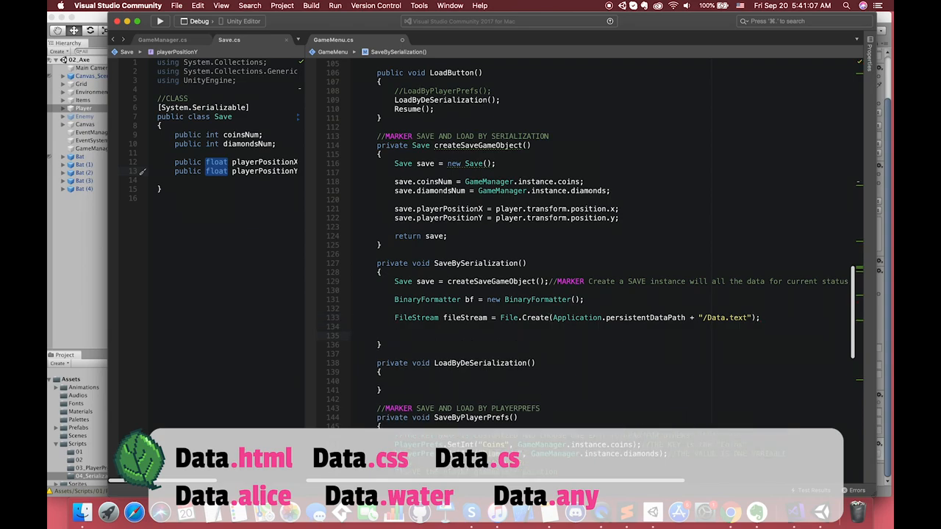
Add bf.Serialize(fileStream, save) and fileStream.Close(), then begin the load's if(File.Exists(...)) check
{"action": "type", "text": "bf.serialize("}
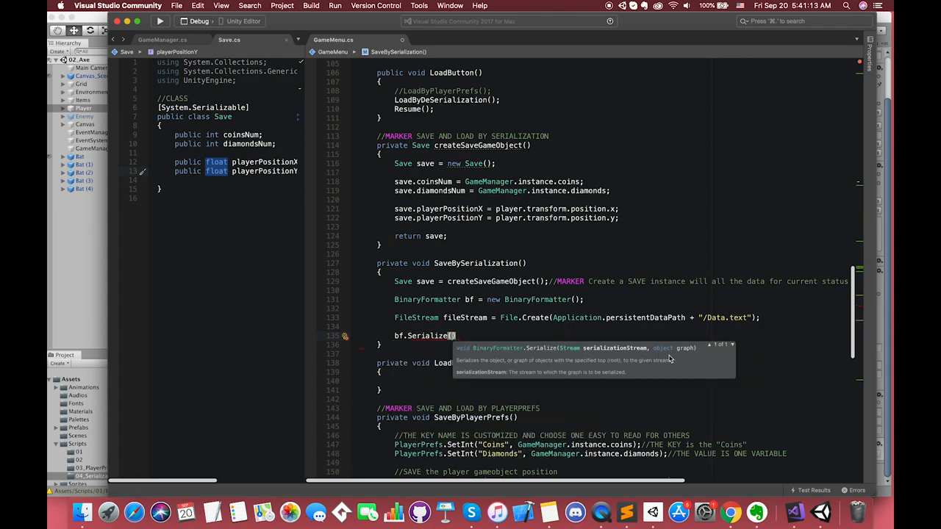
{"action": "type", "text": "fileStream,"}
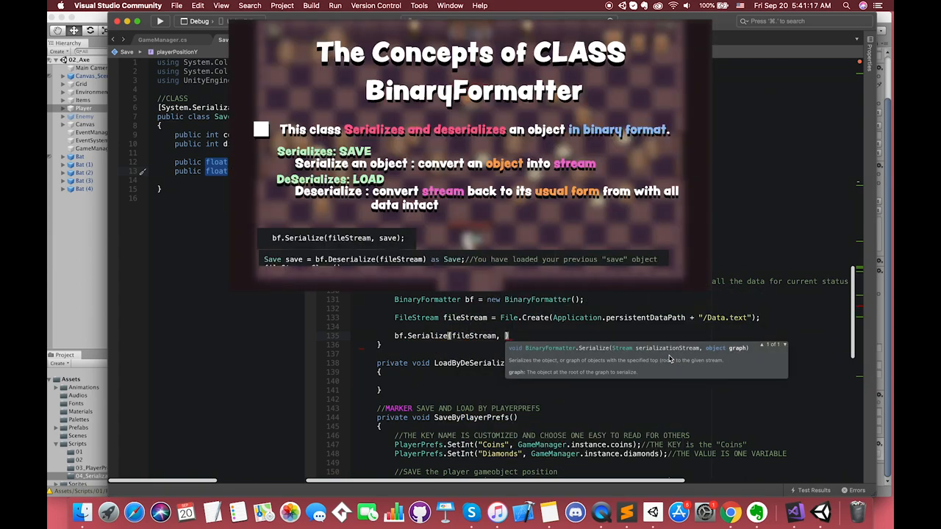
{"action": "type", "text": "save);"}
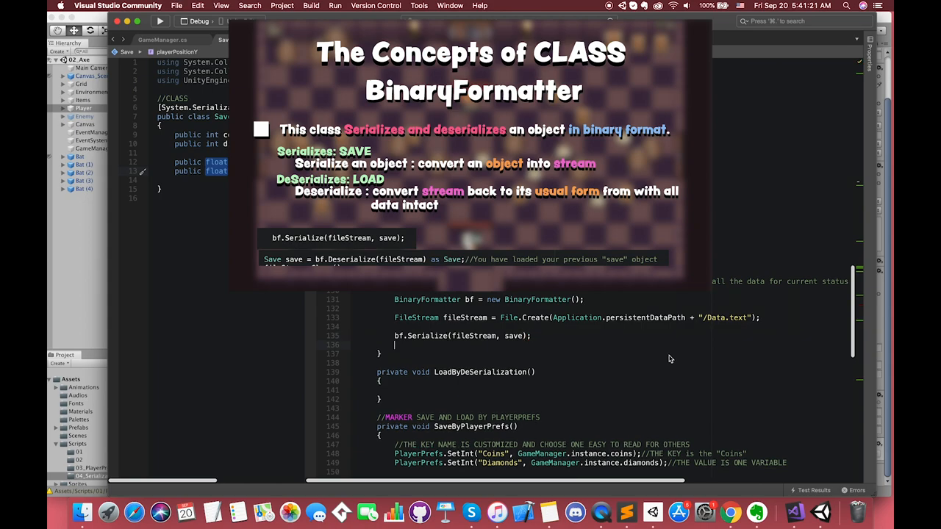
{"action": "type", "text": "fileStream.Close();"}
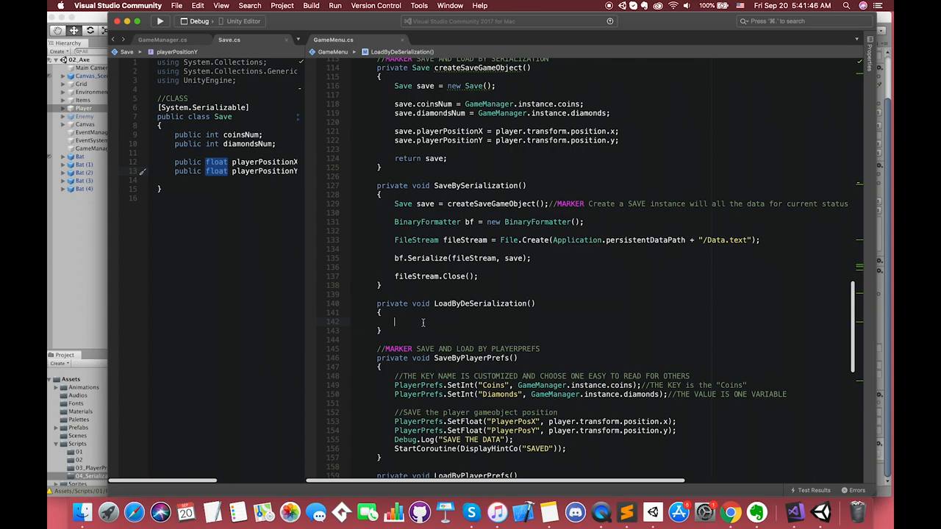
{"action": "type", "text": "if(File.Exists(Application.persistentDataPath + \"/Data.text"}
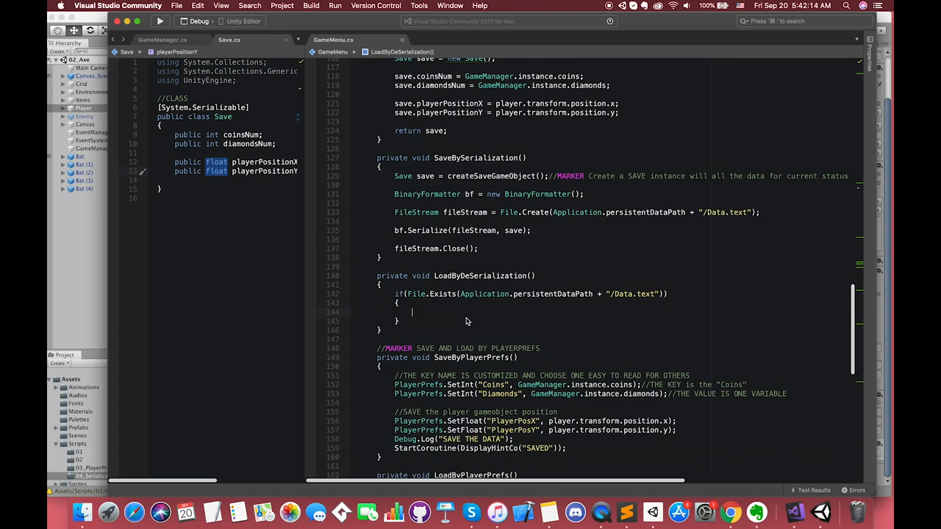
Write the load branch: new BinaryFormatter and File.Open on Data.text, else Debug.Log("NOT FOUND THIS FILE")
{"action": "type", "text": "//LOAD THE GAME"}
{"action": "type", "text": "//REPORT THE ERROR"}
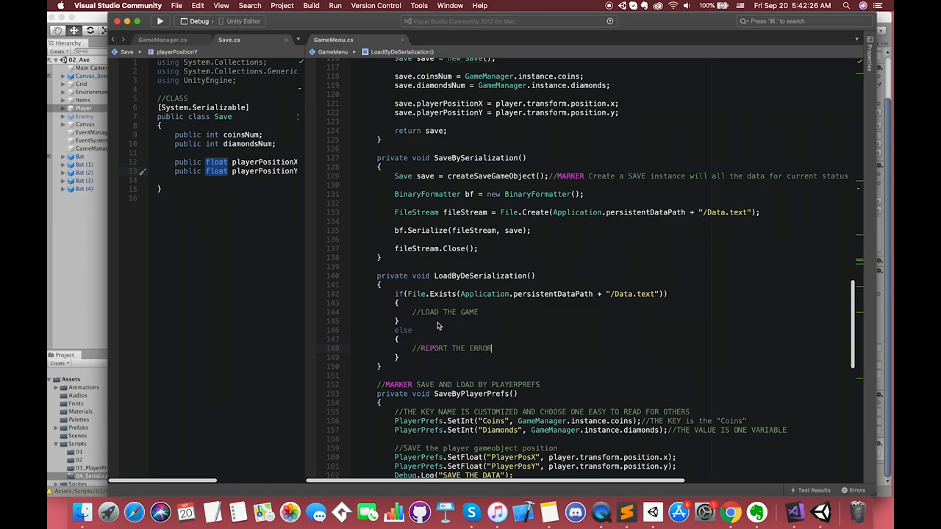
{"action": "type", "text": "Debug.Log(\"NOT\")"}
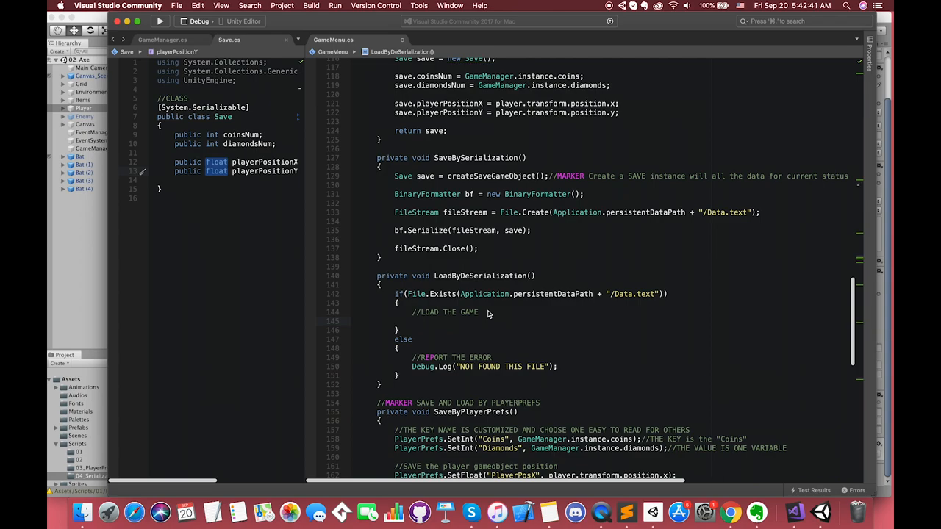
{"action": "type", "text": "BinaryFormatter bf = new BinaryFormatter"}
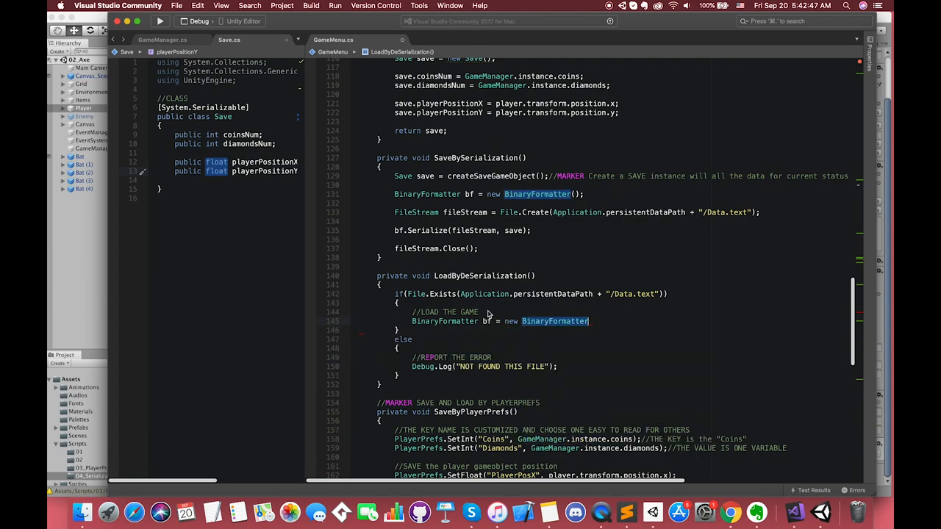
{"action": "type", "text": "();"}
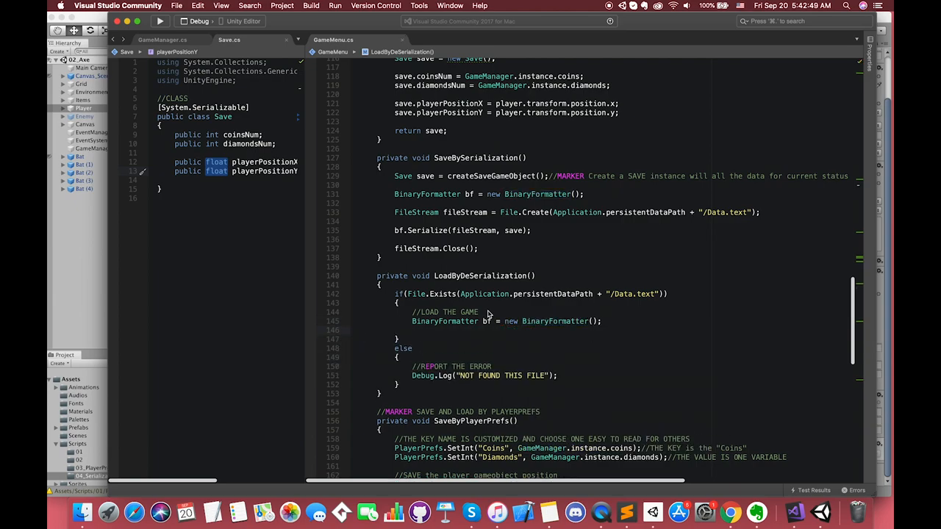
{"action": "type", "text": "FIle"}
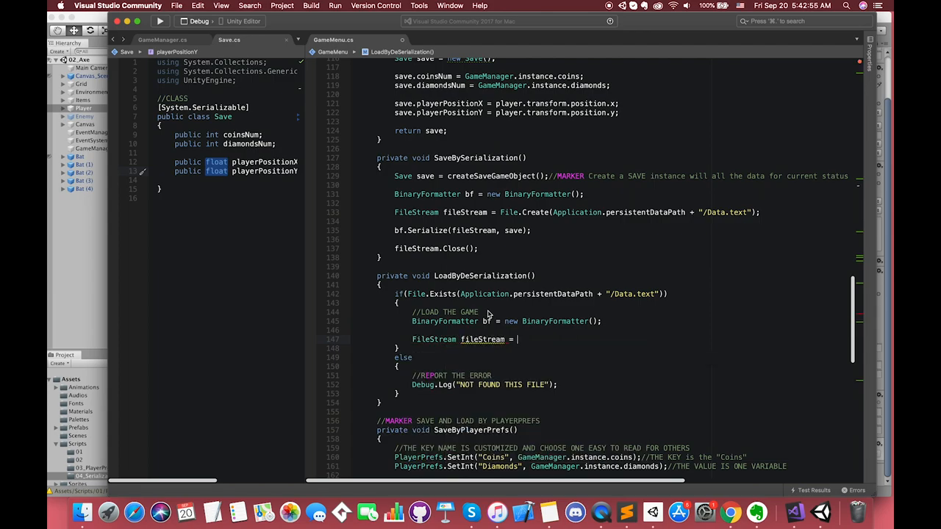
{"action": "type", "text": "File"}
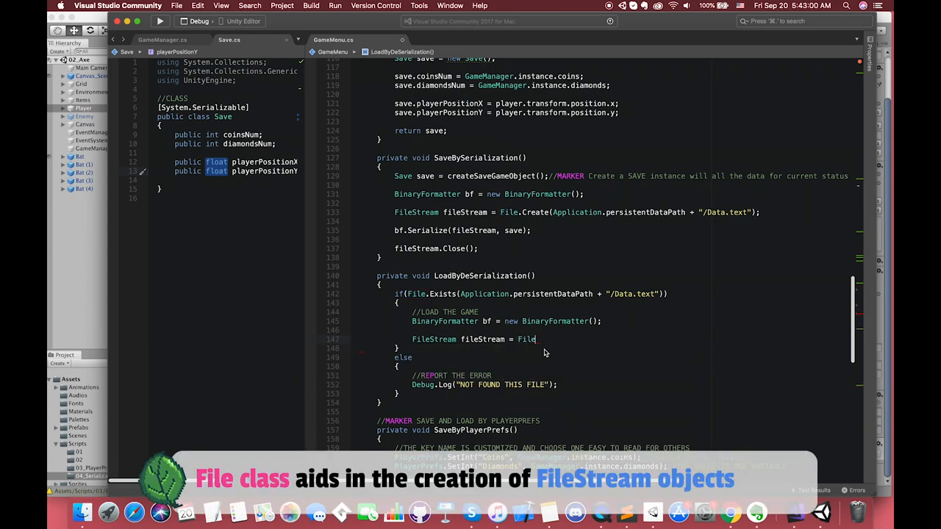
{"action": "type", "text": ".Open(Application.persistentDataPath + \"/Data.text\", FileMode.Open);"}
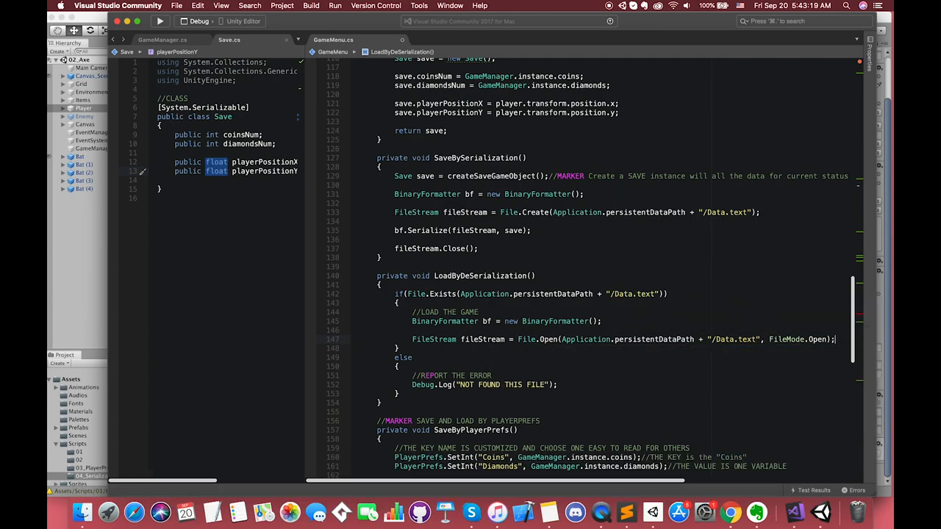
Add Save save = bf.Deserialize(fileStream) as Save; inside the if block
{"action": "type", "text": "Save save"}
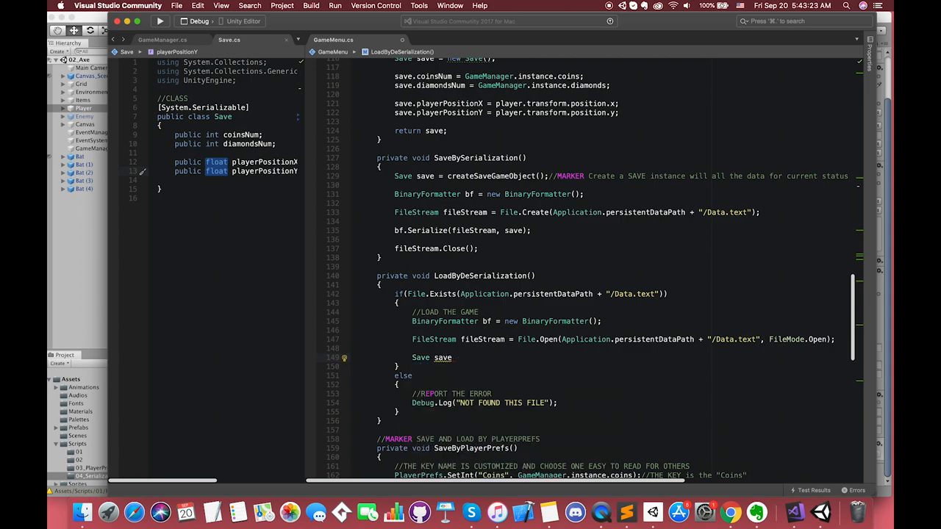
{"action": "type", "text": "="}
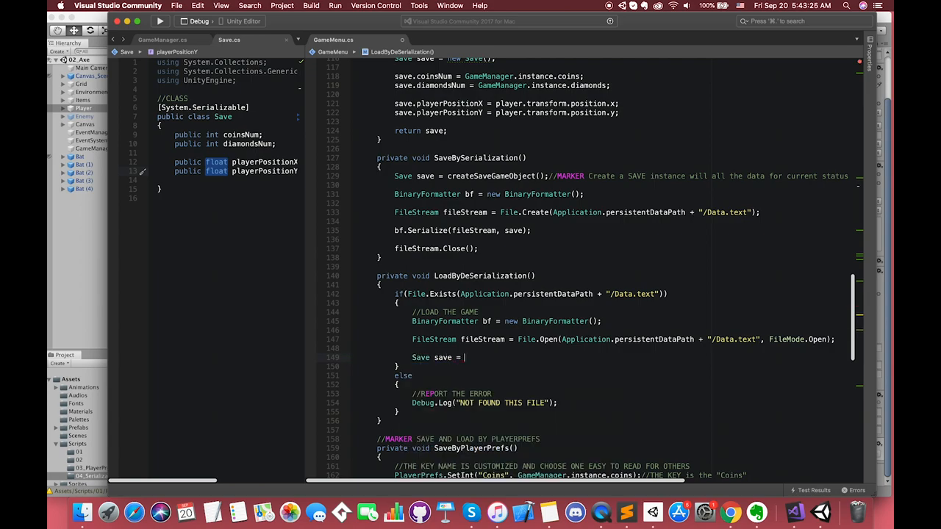
{"action": "type", "text": "bg"}
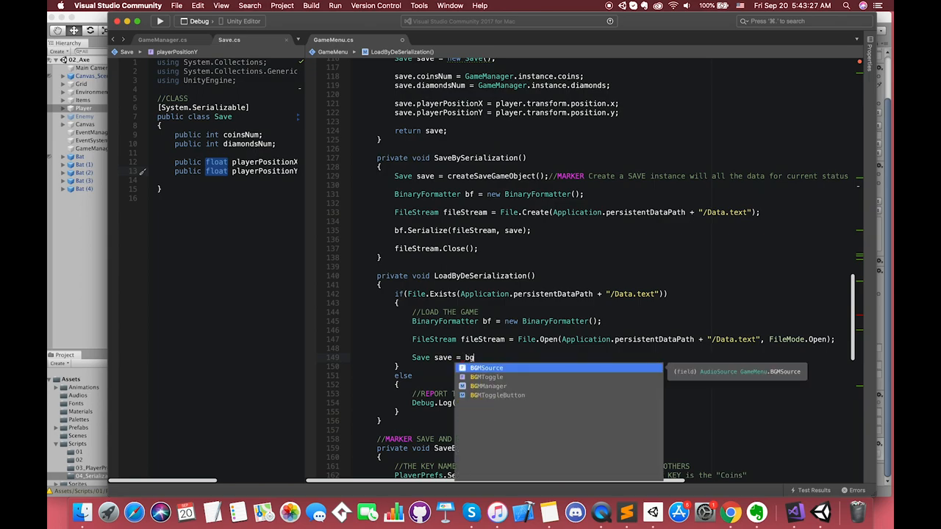
{"action": "type", "text": "f.Deserialize("}
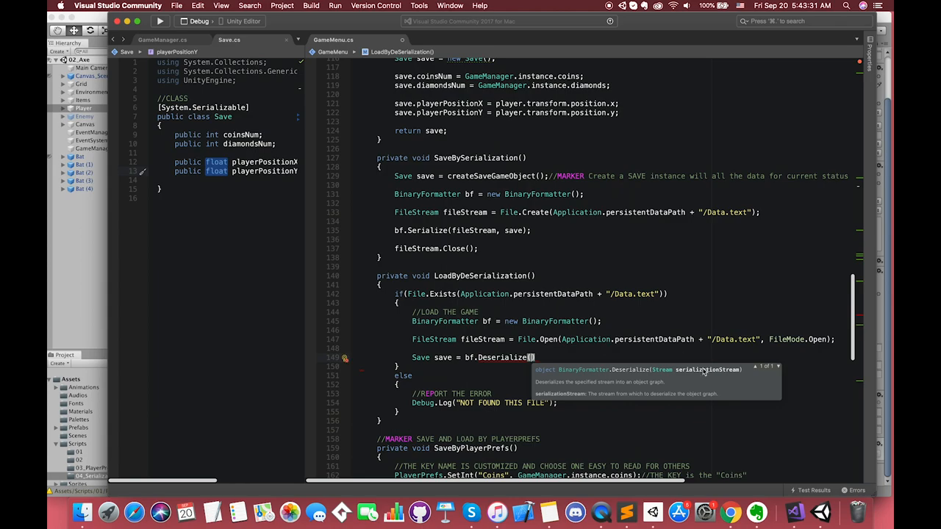
{"action": "mouse_move", "coordinate": [709, 371]}
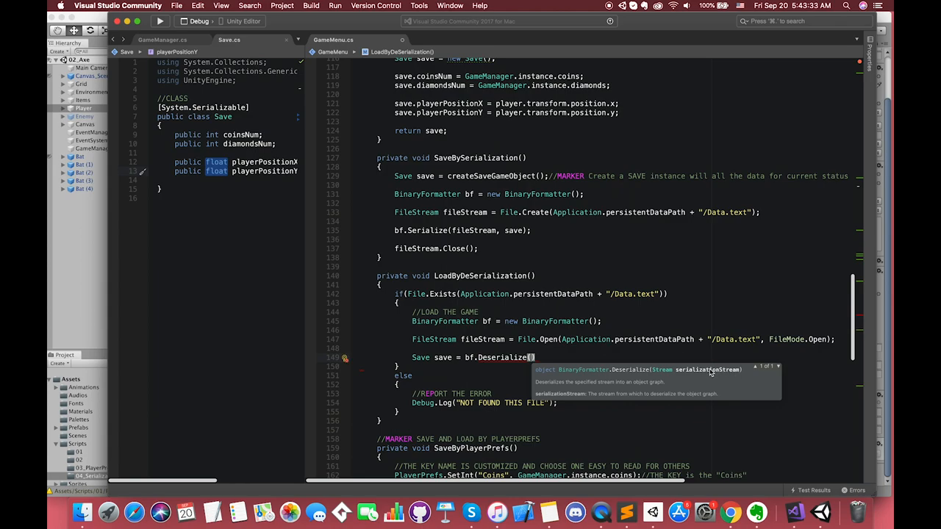
{"action": "type", "text": "fileStream"}
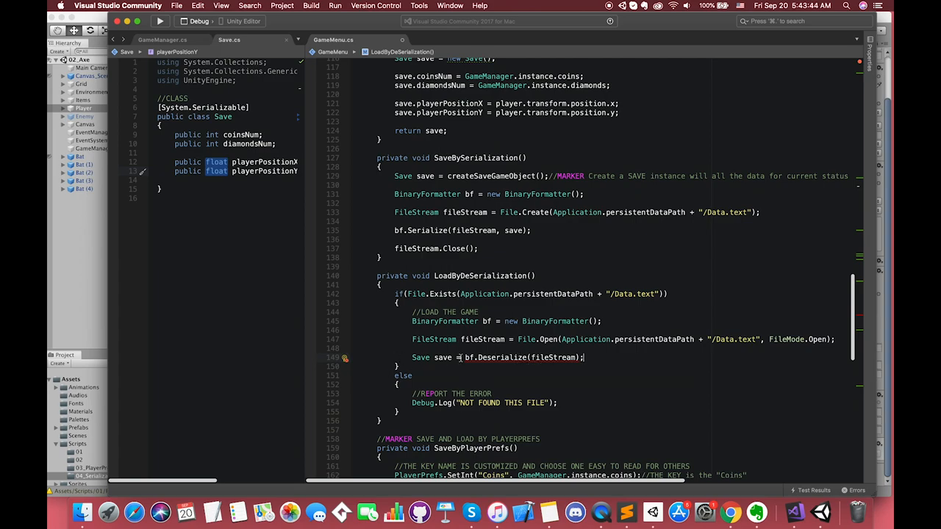
{"action": "mouse_move", "coordinate": [579, 374]}
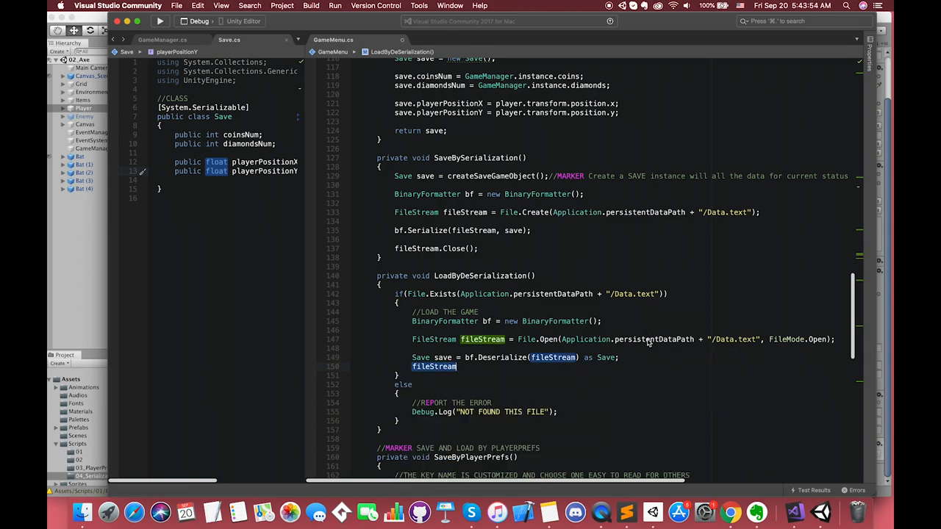
Close the file stream, comment that the previous "save" object is loaded, and start the GameManager restore line
{"action": "type", "text": ".Close();"}
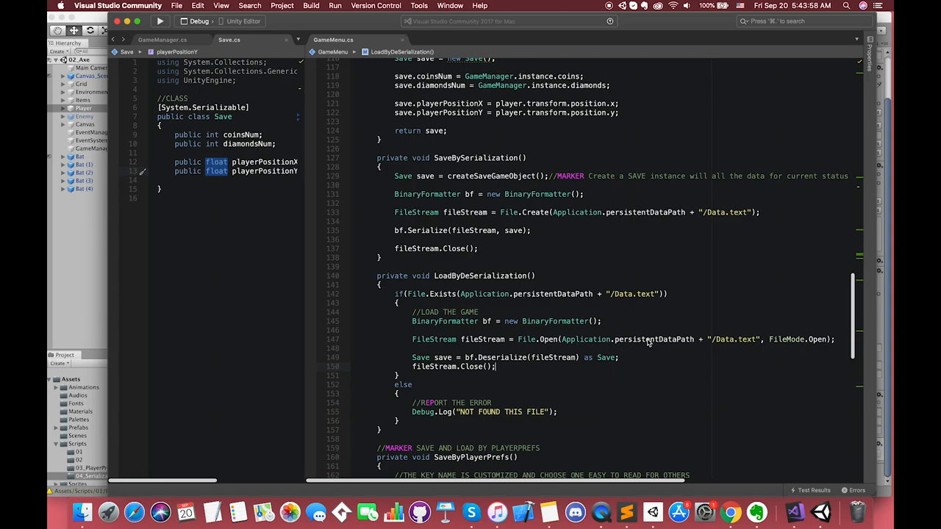
{"action": "type", "text": "//You have load"}
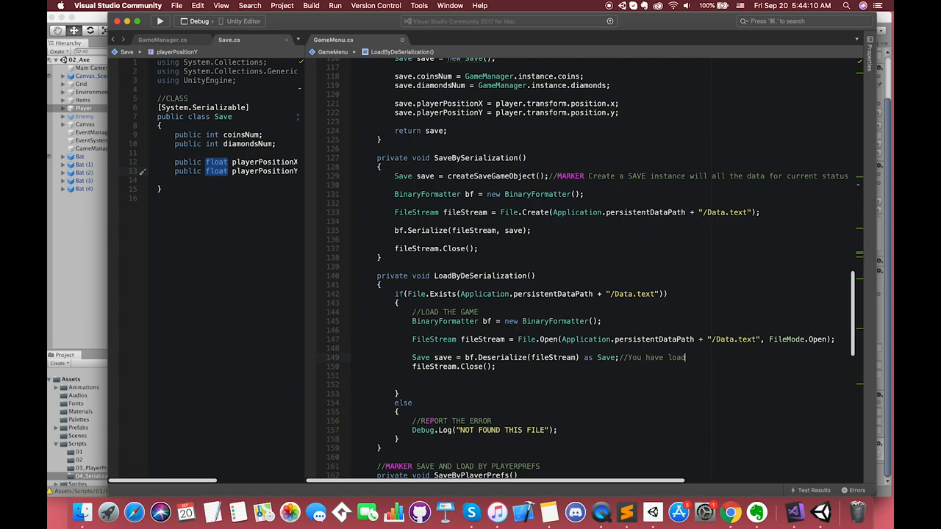
{"action": "type", "text": "ed your previous \"save\" object"}
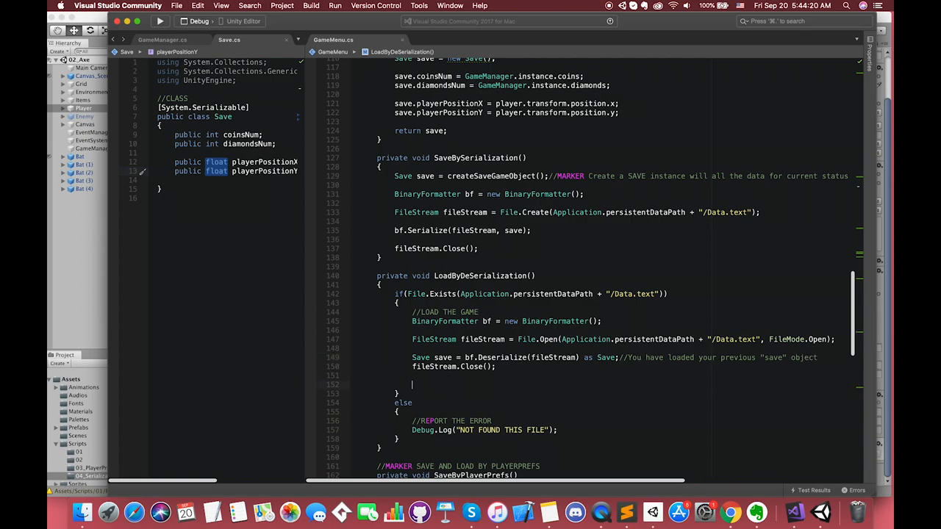
{"action": "type", "text": "GameManager.instance.coins ="}
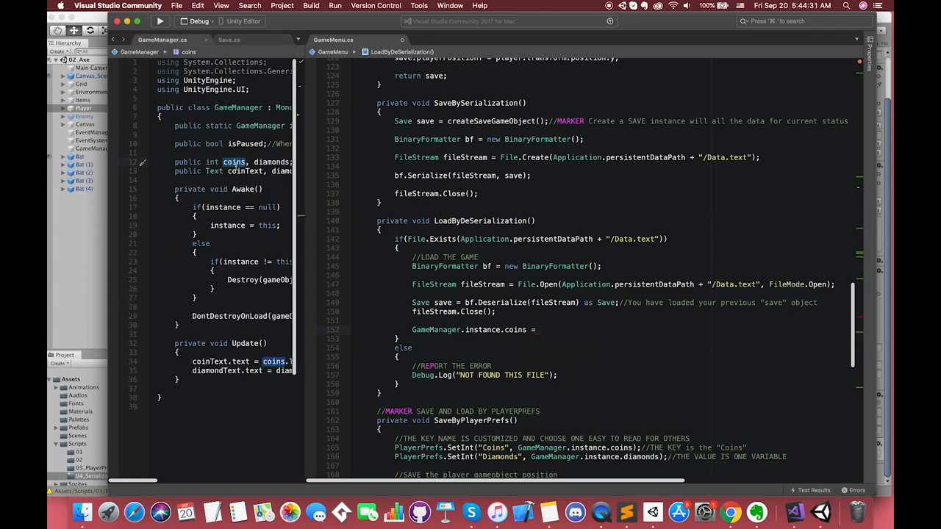
Assign save.coinsNum and save.diamondsNum back to GameManager, checking the Save class field names
{"action": "type", "text": "s"}
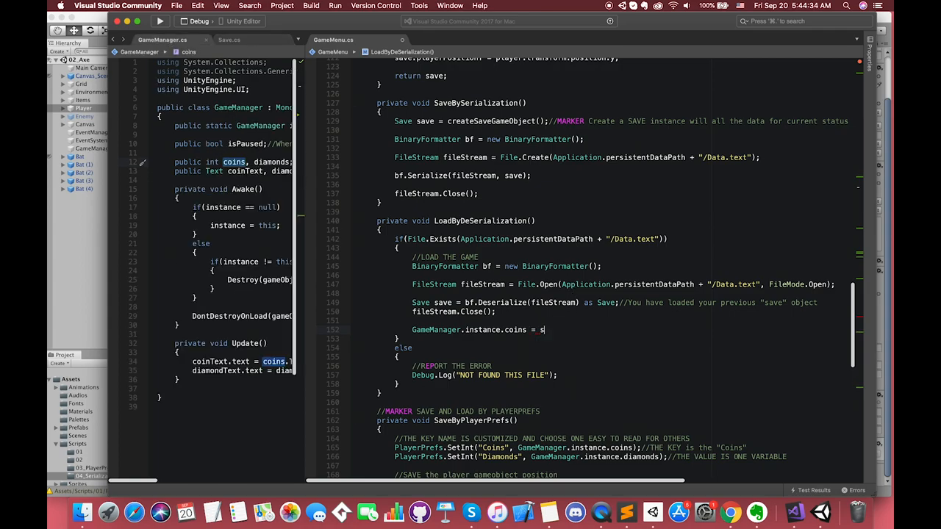
{"action": "type", "text": "ave.coinsNum;"}
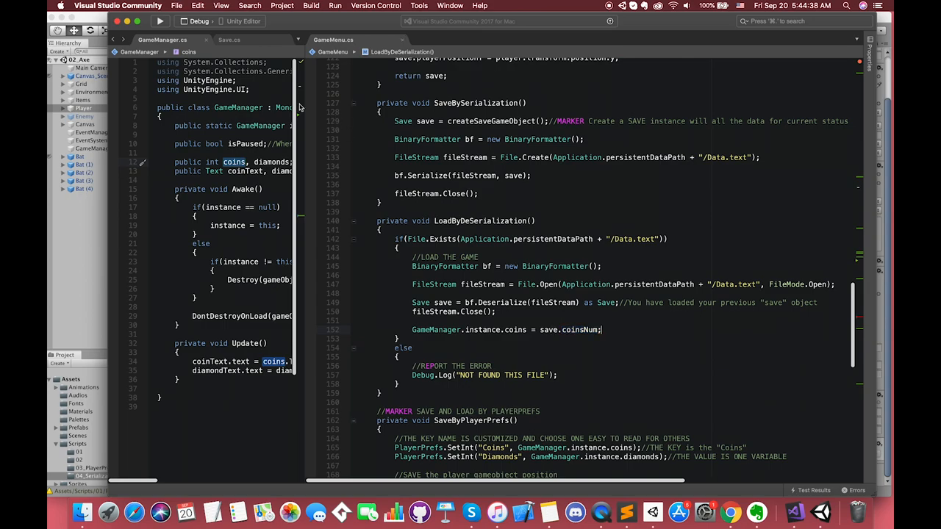
{"action": "left_click", "coordinate": [230, 40]}
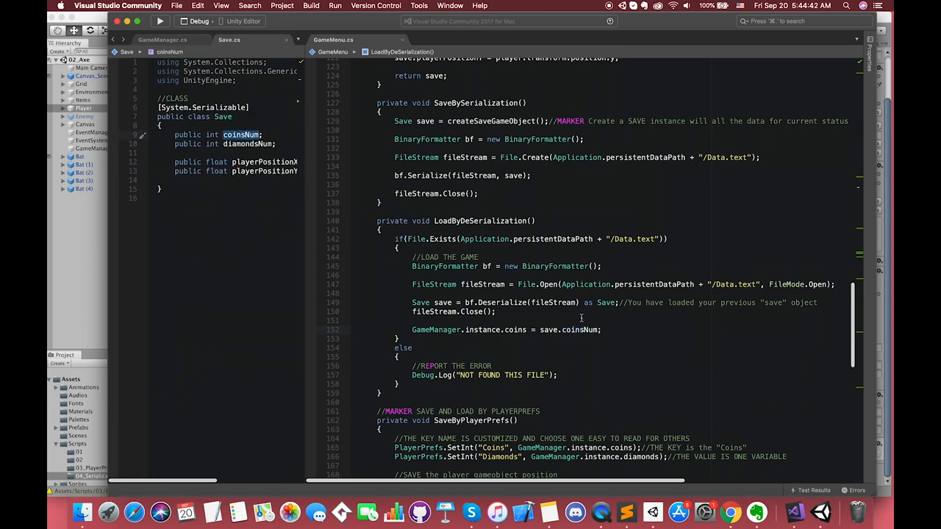
{"action": "type", "text": "GameManager.instance.diamonds = save.diamondsNum;"}
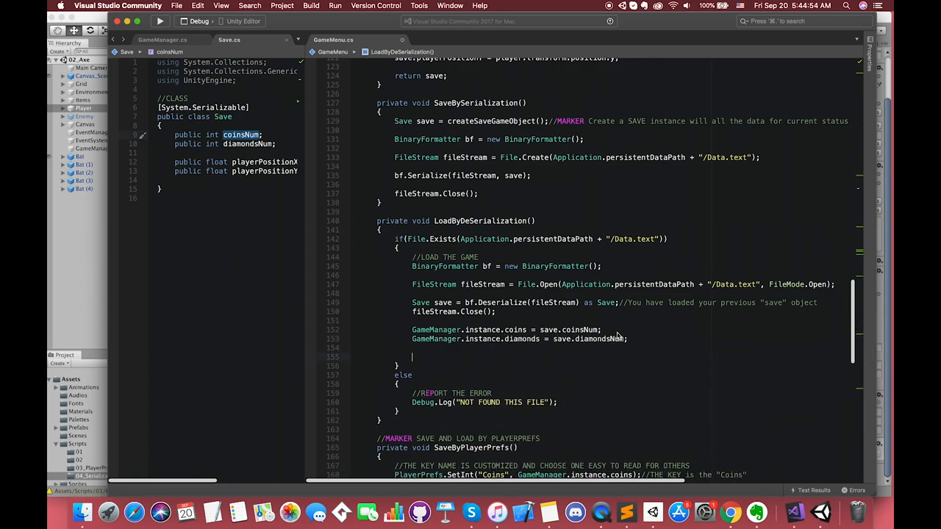
Set player.transform.position to a new Vector2 from save.playerPositionX and save.playerPositionY
{"action": "type", "text": "player.transform.position = new Vector2("}
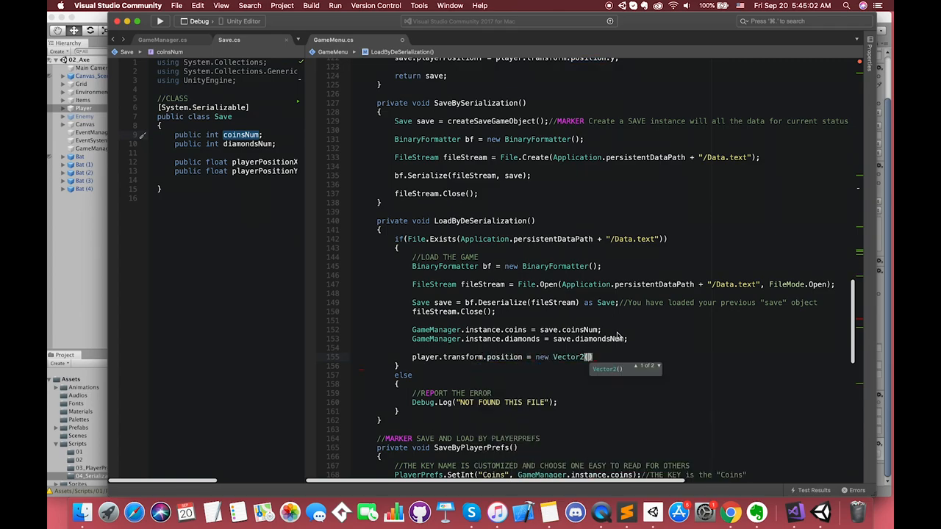
{"action": "type", "text": "save"}
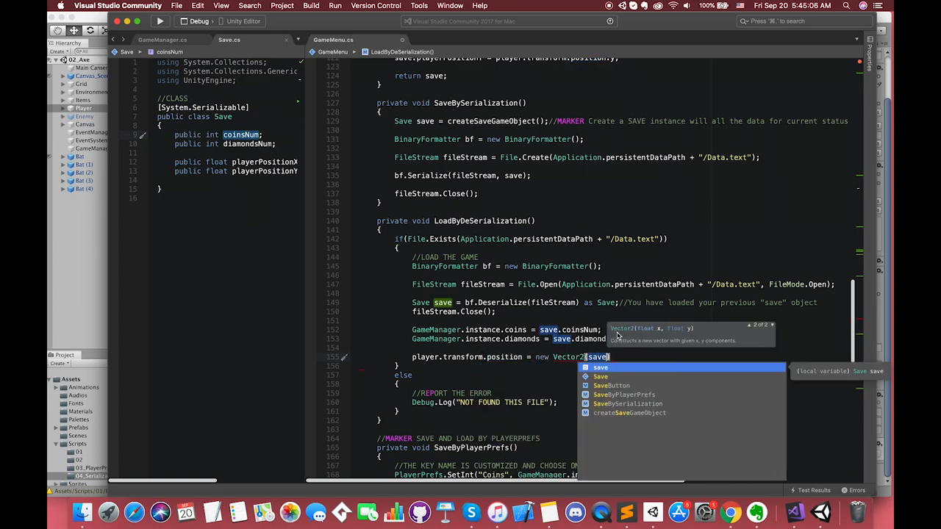
{"action": "type", "text": "save.playerPositionX,"}
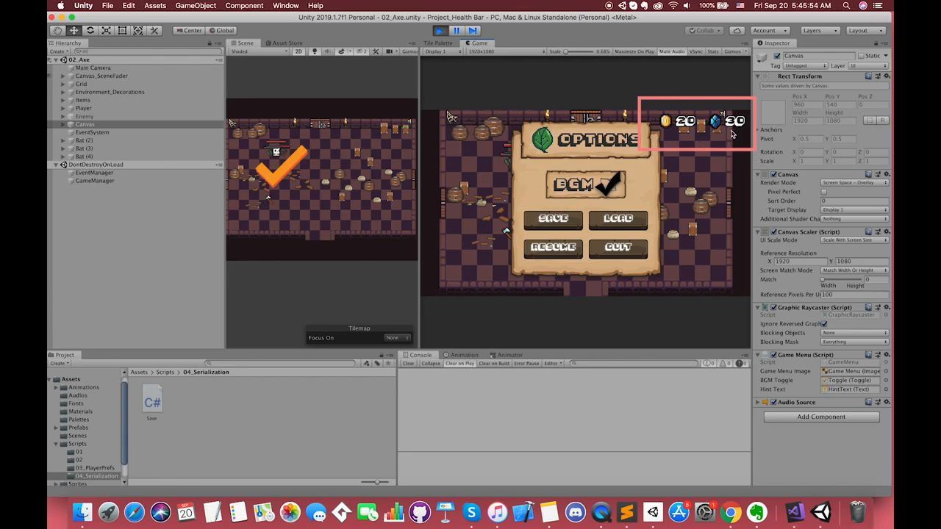
Use the options menu to save and load the coin and diamond counts in Play mode
{"action": "left_click", "coordinate": [552, 247]}
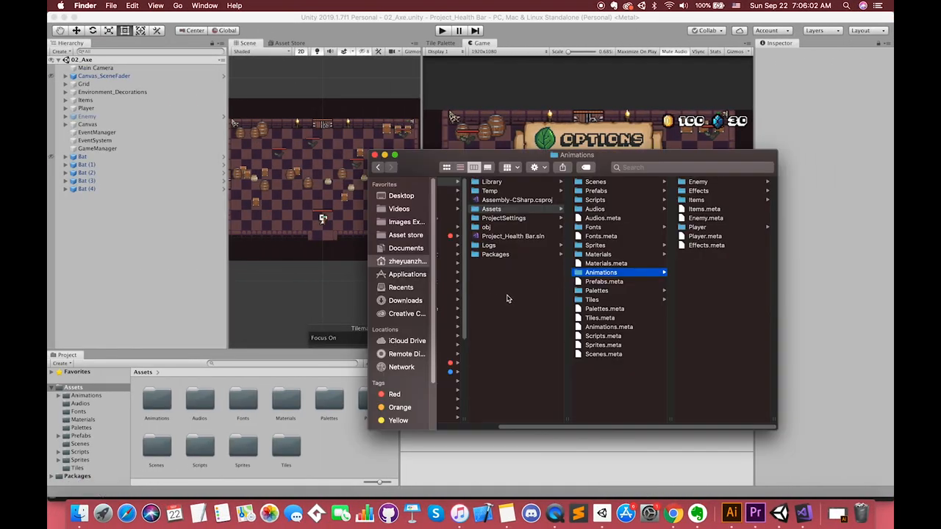
Look through the project's Assets and Library folders for Data.text, close Finder and switch to the browser
{"action": "left_click", "coordinate": [491, 209]}
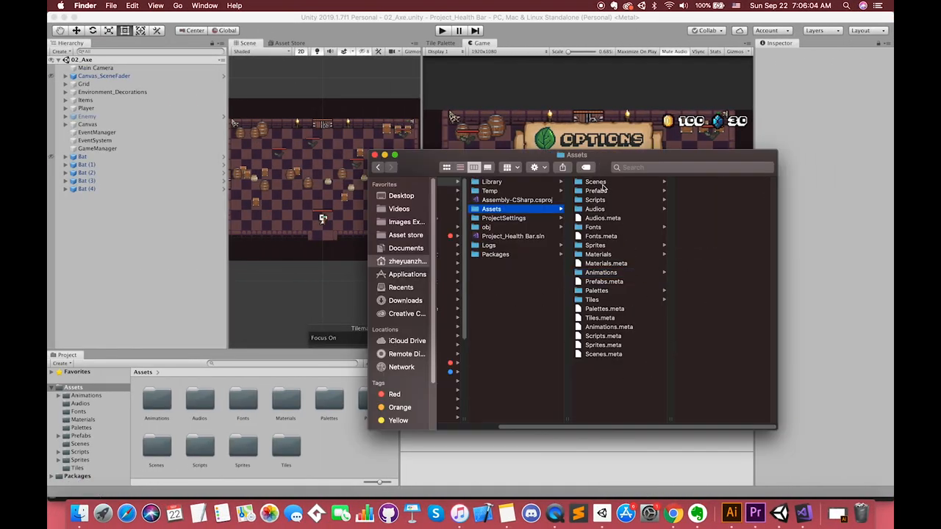
{"action": "left_click", "coordinate": [491, 182]}
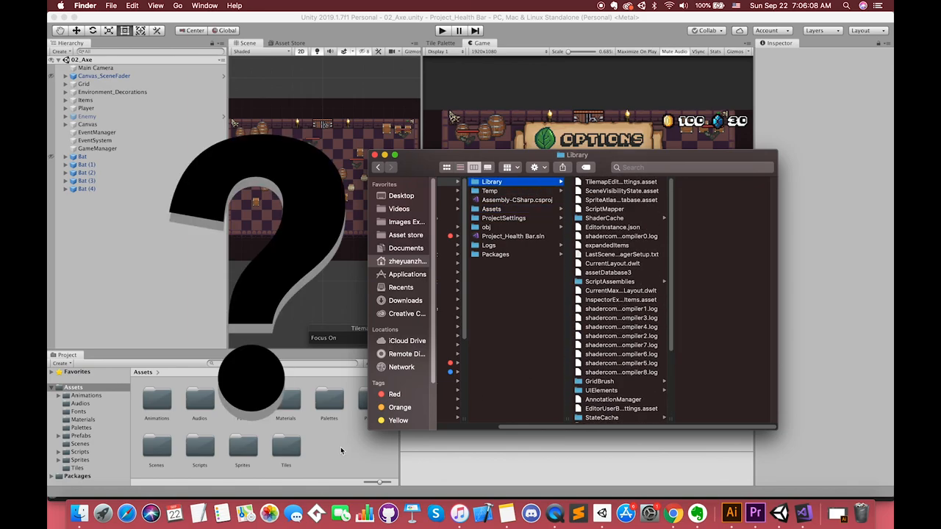
{"action": "left_click", "coordinate": [373, 155]}
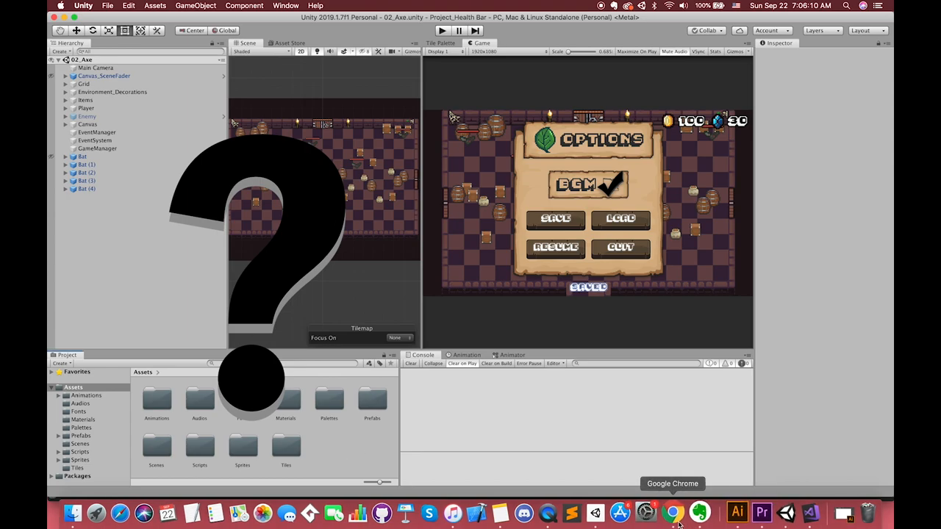
{"action": "left_click", "coordinate": [672, 511]}
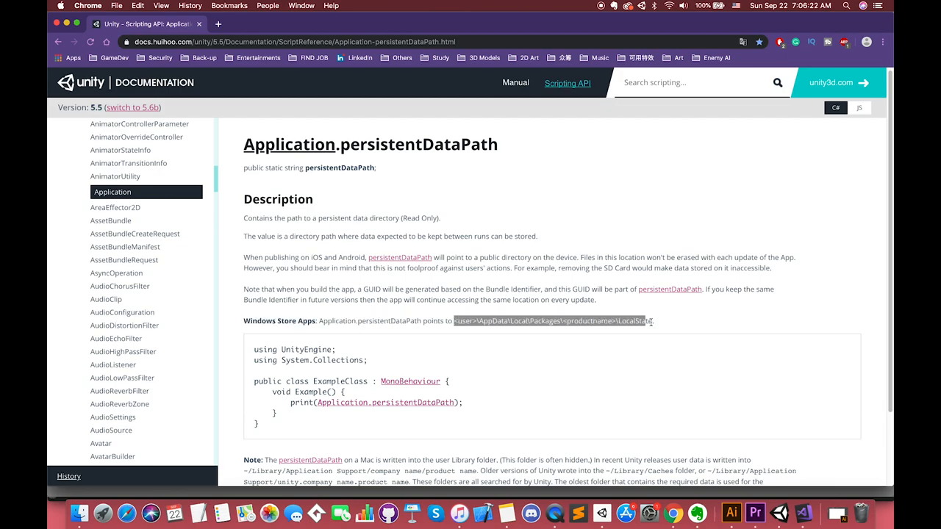
Highlight the Mac storage-location note on the persistentDataPath page, then leave the documentation
{"action": "scroll", "scroll_direction": "down", "scroll_amount": 3}
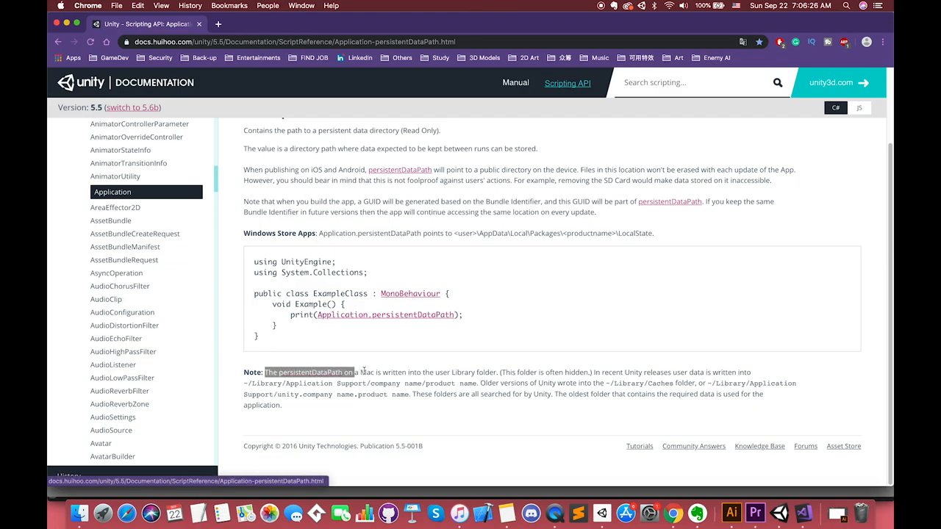
{"action": "left_click_drag", "start_coordinate": [353, 372], "coordinate": [588, 372]}
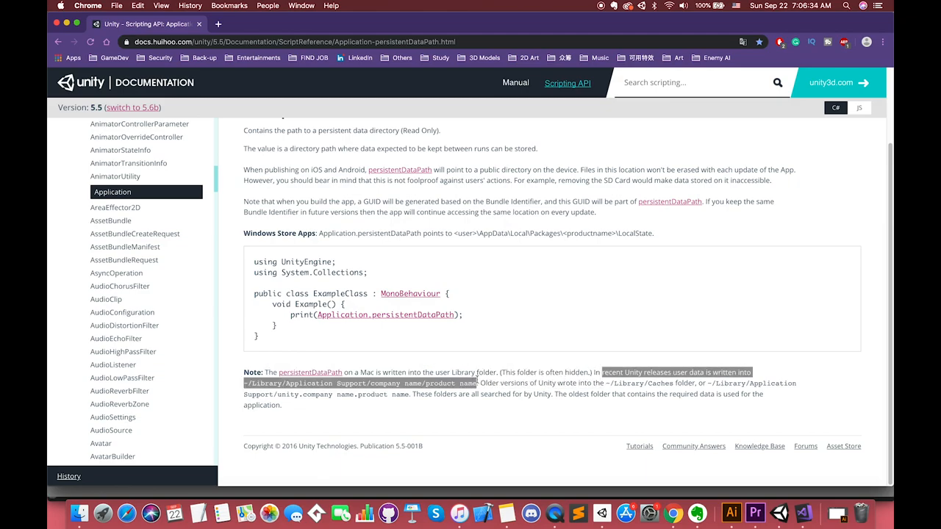
{"action": "mouse_move", "coordinate": [803, 511]}
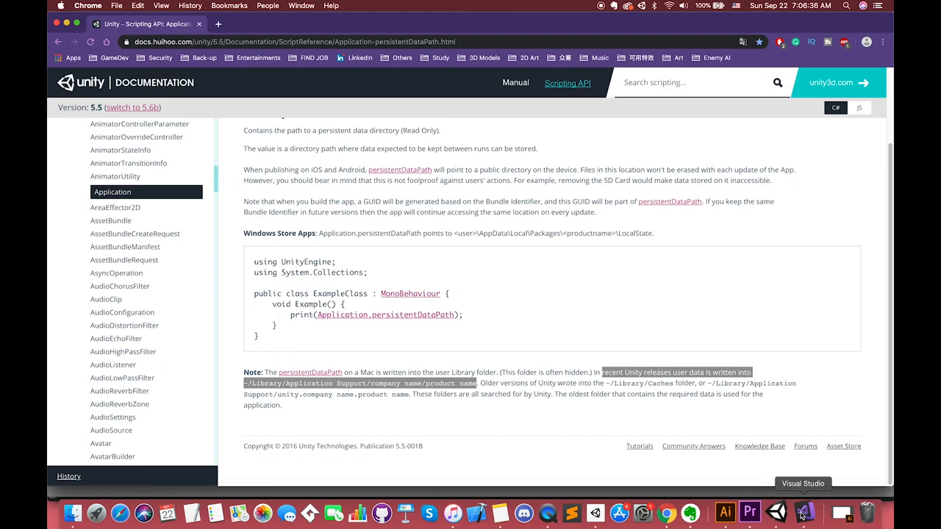
{"action": "left_click", "coordinate": [802, 511]}
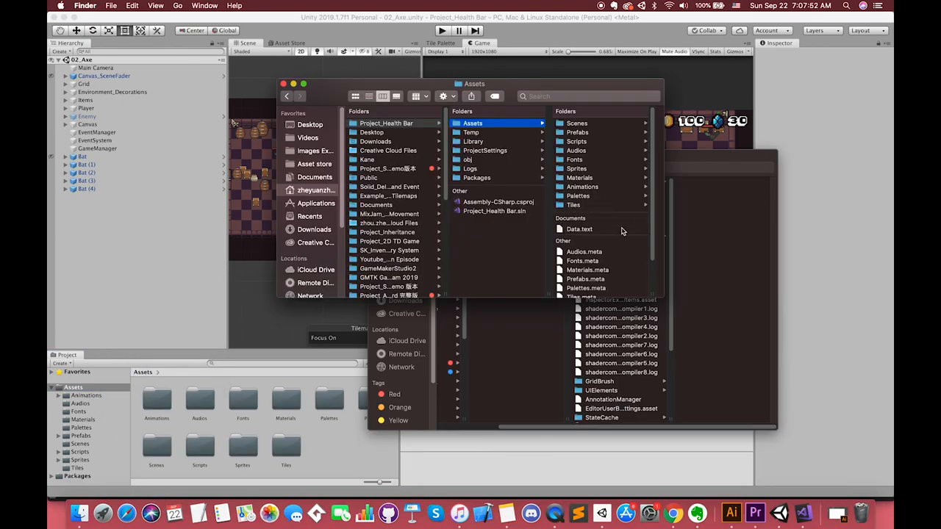
Select the saved Data.text file and open it in Sublime Text to view its binary bytes
{"action": "left_click", "coordinate": [579, 230]}
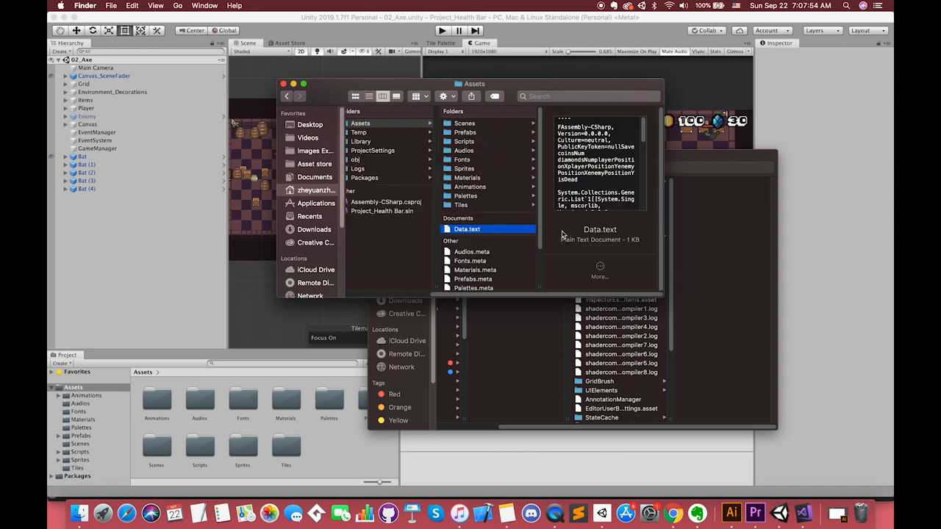
{"action": "left_click", "coordinate": [467, 229]}
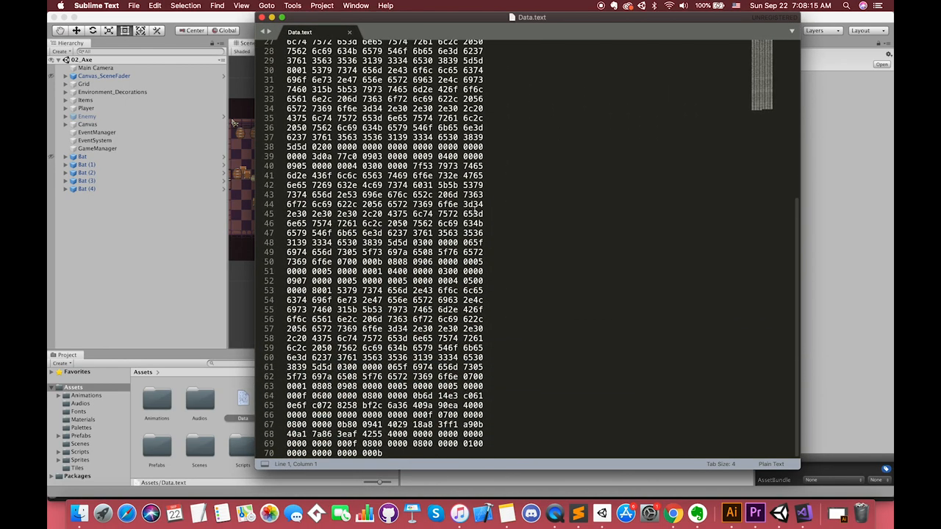
{"action": "scroll", "scroll_direction": "up", "scroll_amount": 3}
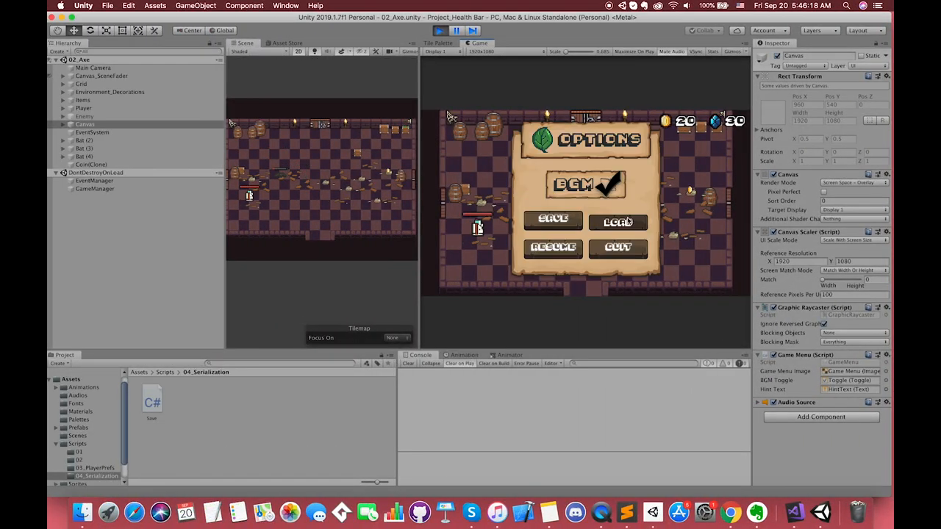
{"action": "left_click", "coordinate": [553, 247]}
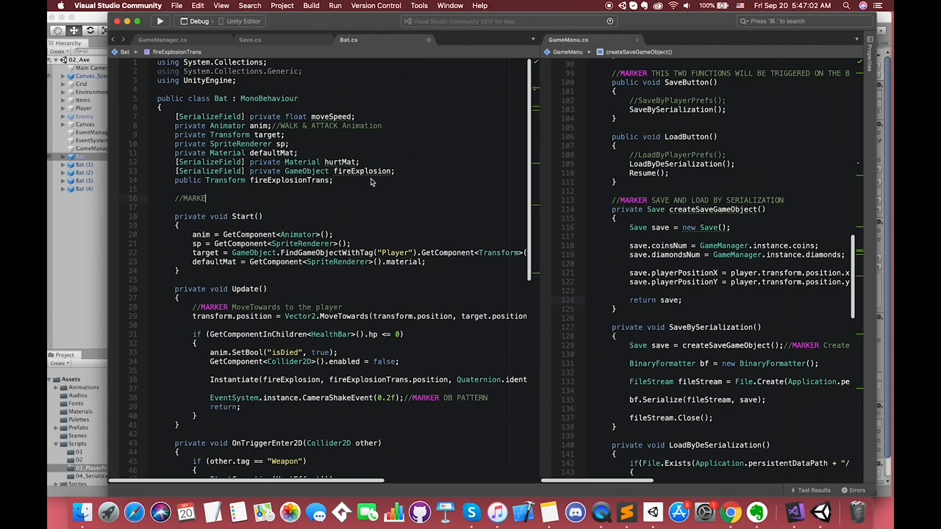
Comment about saving enemy status by Binary Formatter serialization and declare public bool isDead
{"action": "type", "text": "If you want to save your enemy status by Binary Fo"}
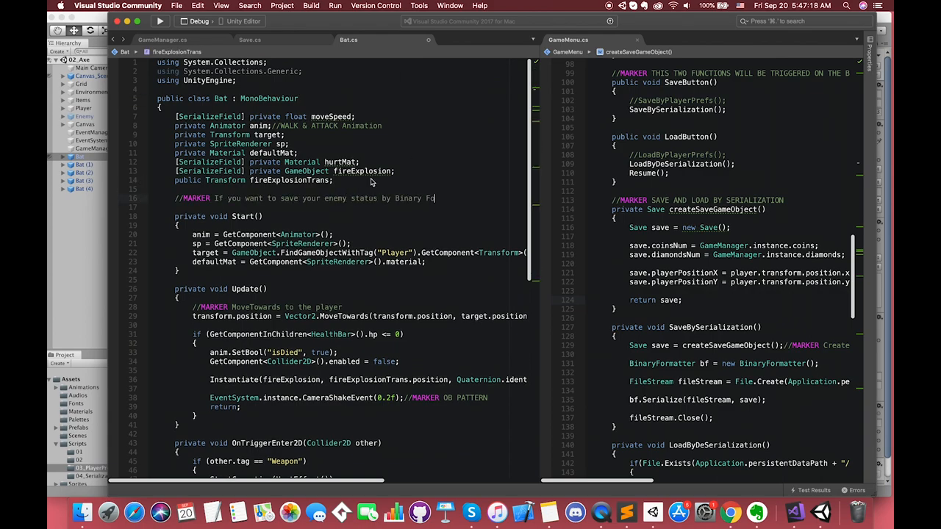
{"action": "type", "text": "Serialization"}
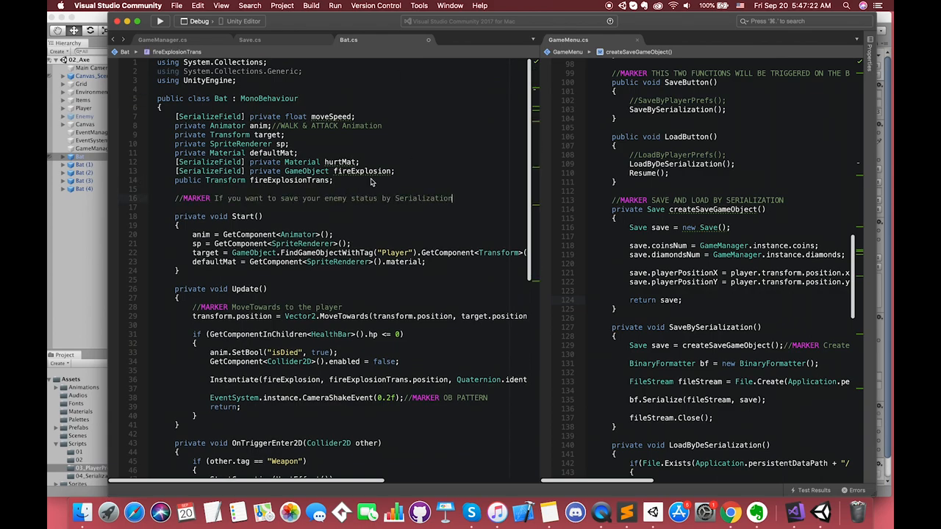
{"action": "type", "text": "public"}
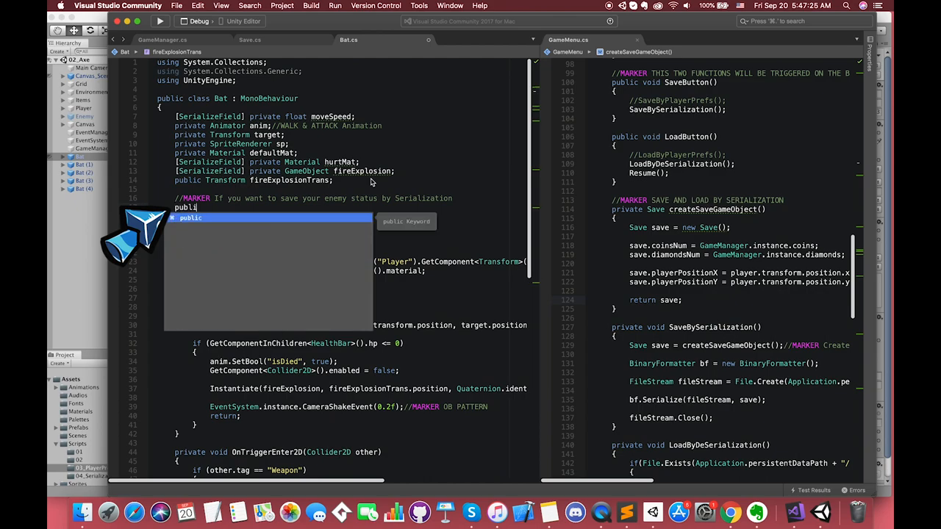
{"action": "type", "text": "bool isDea"}
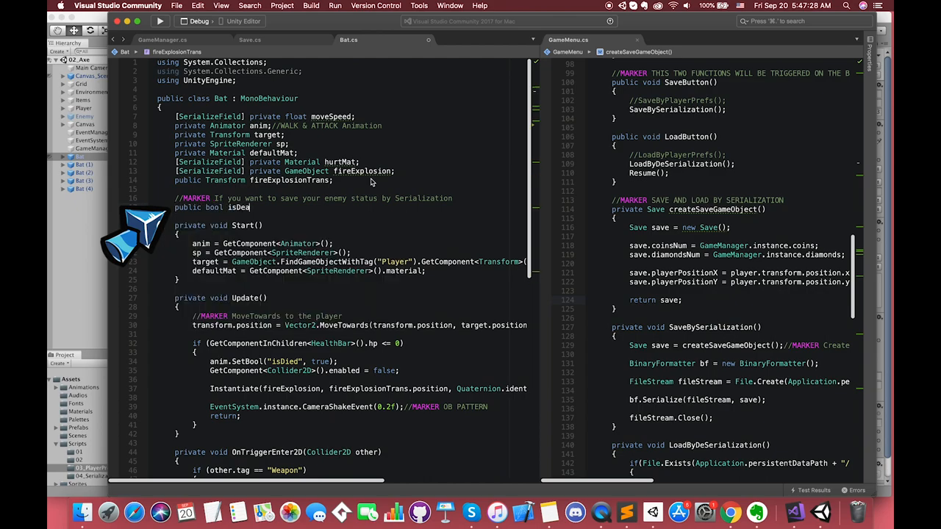
Declare [HideInInspector] batPosition fields and assign them from transform.position
{"action": "type", "text": "public float batPl"}
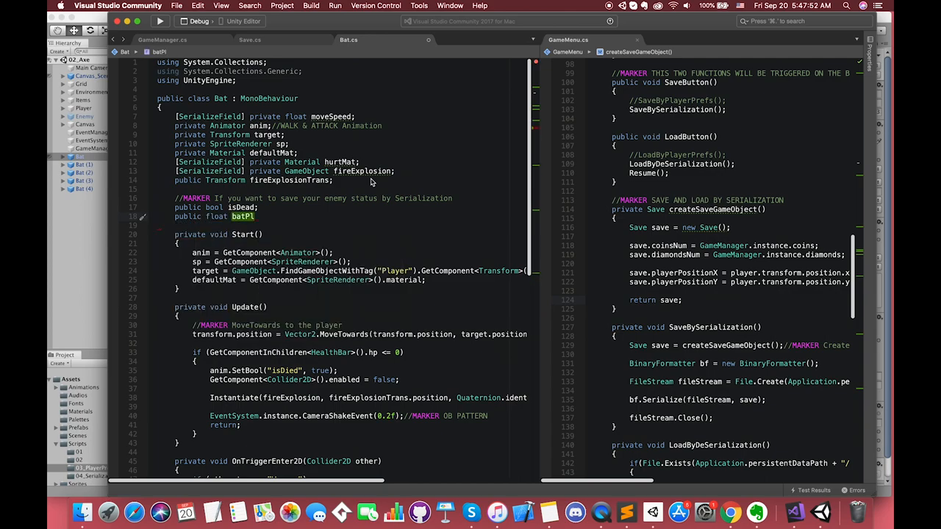
{"action": "type", "text": "ositionX, batPositionY;"}
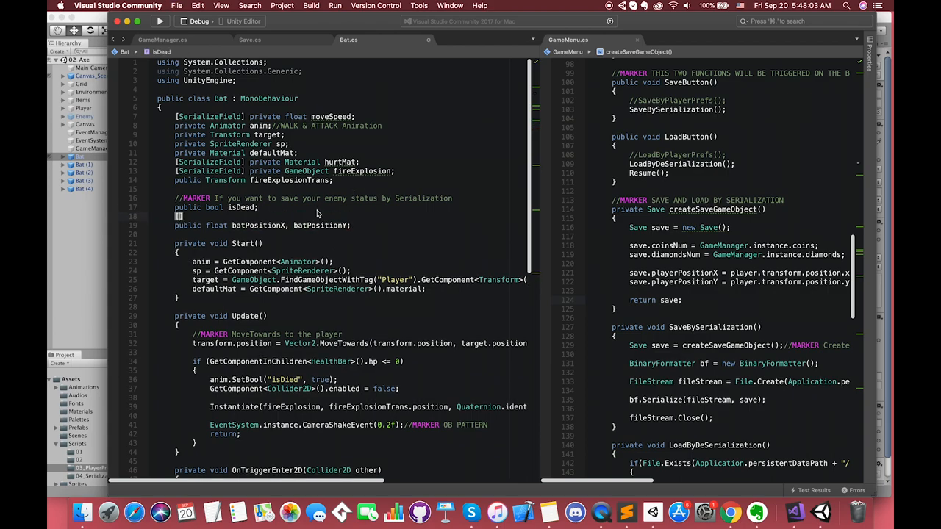
{"action": "type", "text": "[HideInInspector]"}
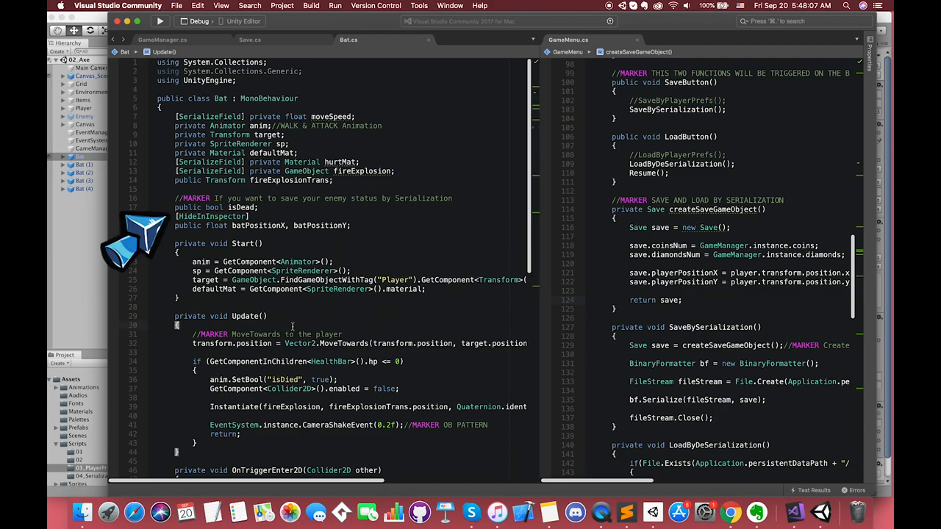
{"action": "type", "text": "batPositionY"}
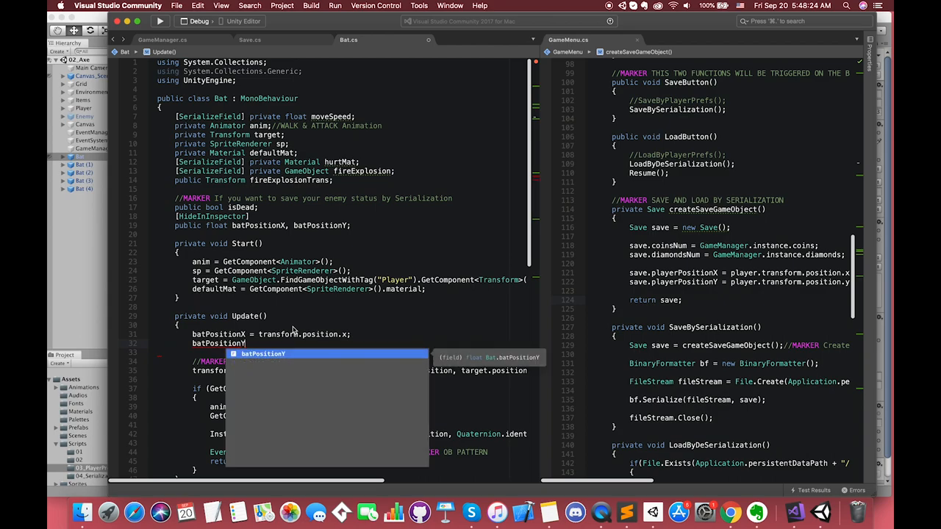
{"action": "type", "text": "transform.position.y;"}
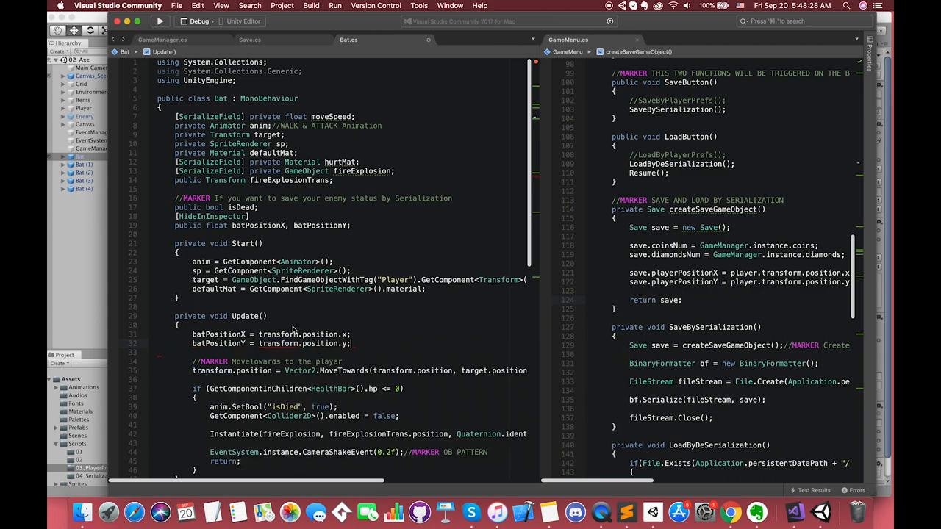
Wrap Update's movement in an isDead check, add && !isDead to the Weapon hit check, then go to GameManager.cs
{"action": "scroll", "scroll_direction": "down", "scroll_amount": 3}
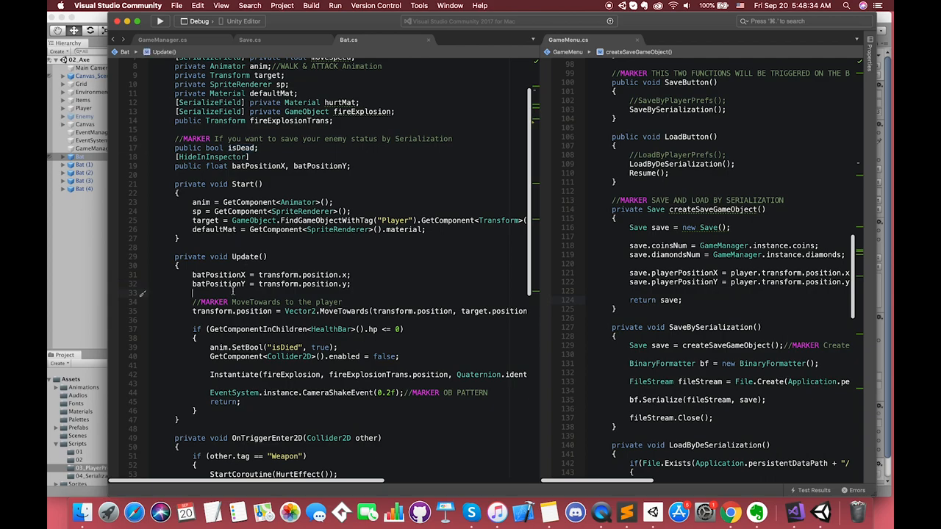
{"action": "type", "text": "if(is"}
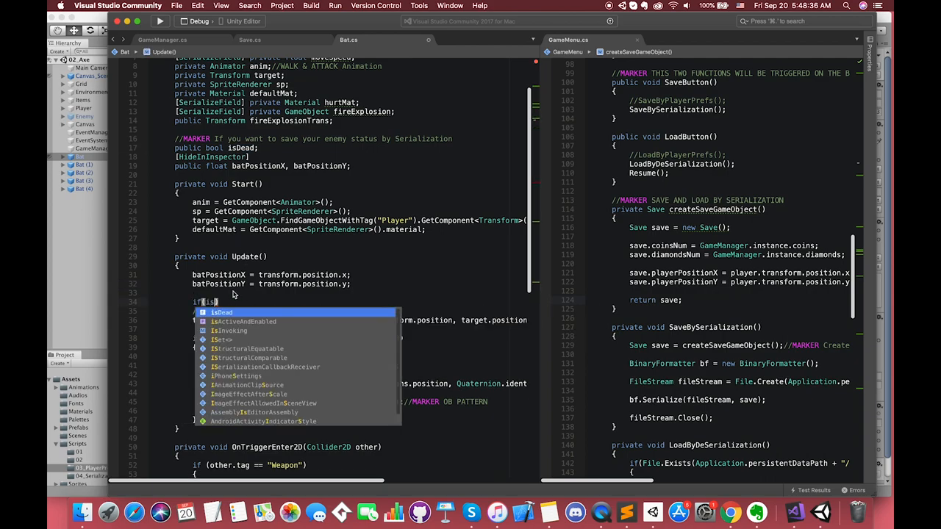
{"action": "key", "text": "Return"}
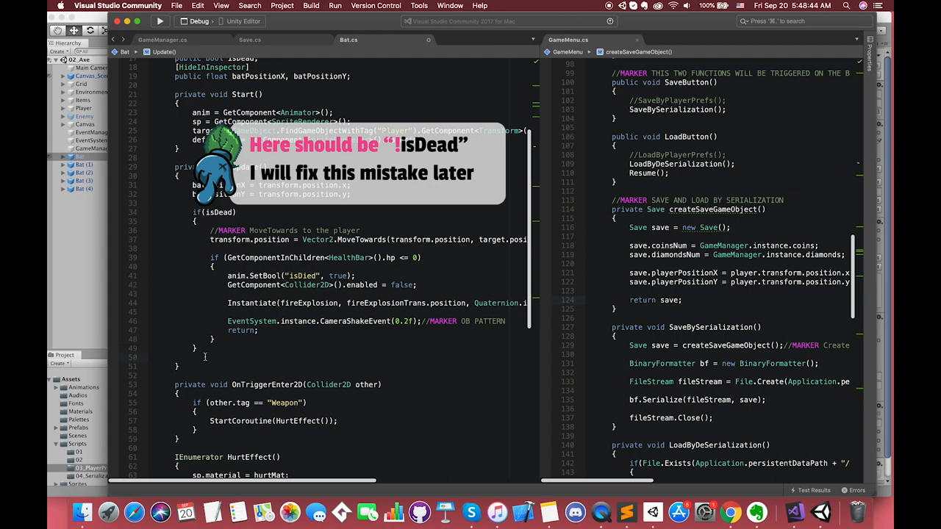
{"action": "scroll", "scroll_direction": "down", "scroll_amount": 3}
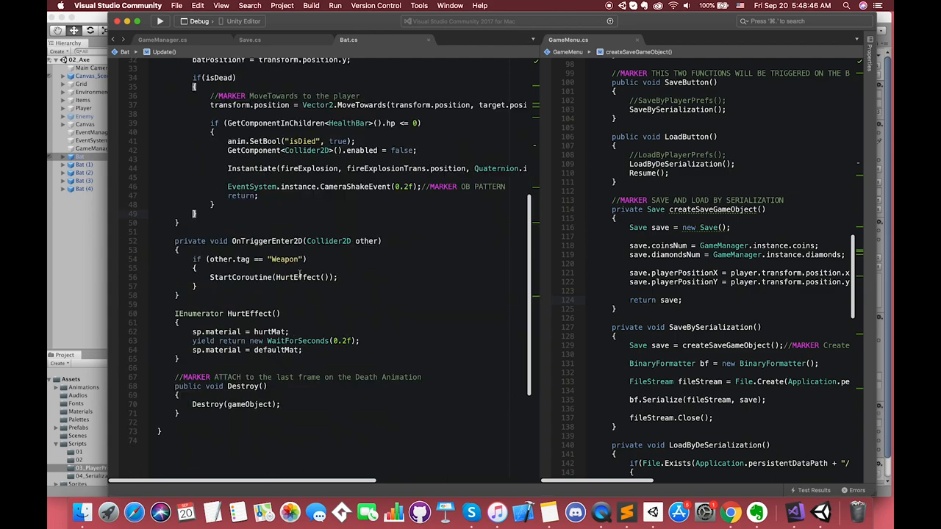
{"action": "type", "text": "&&"}
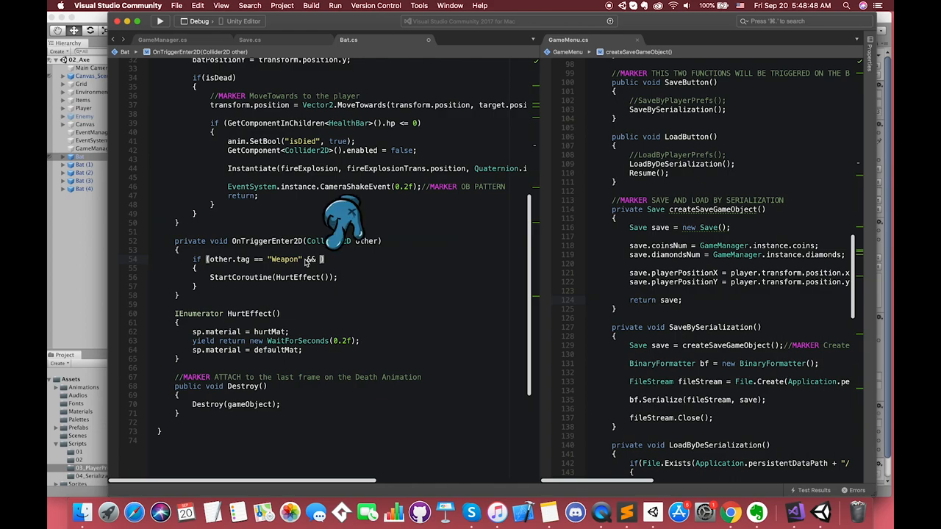
{"action": "type", "text": "isDead"}
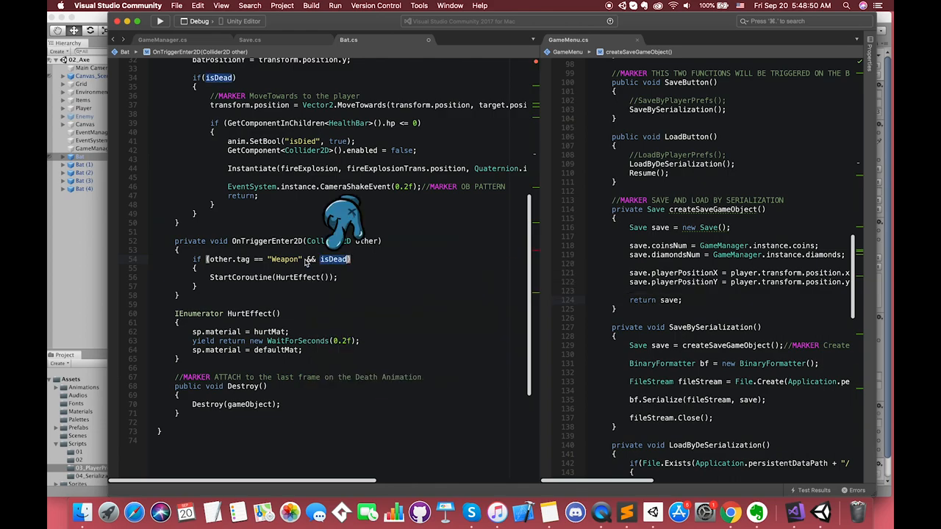
{"action": "type", "text": "!"}
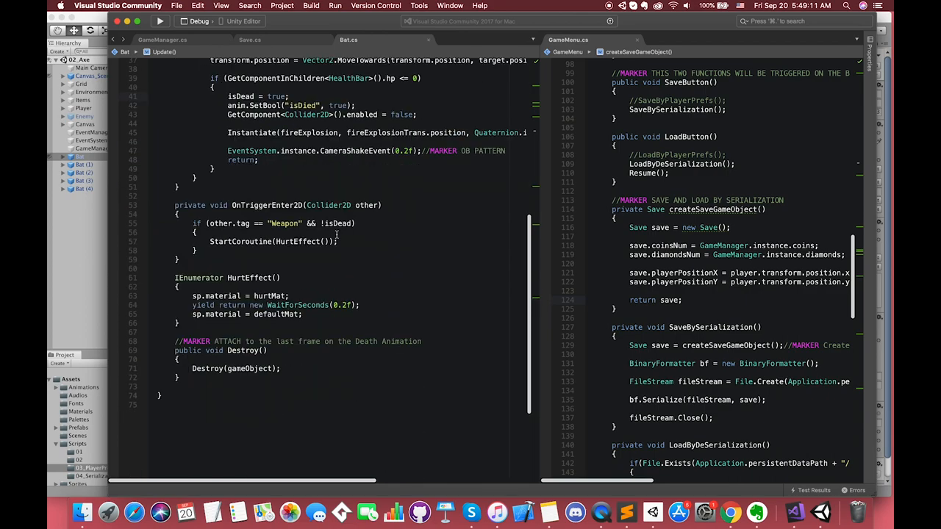
{"action": "left_click", "coordinate": [161, 38]}
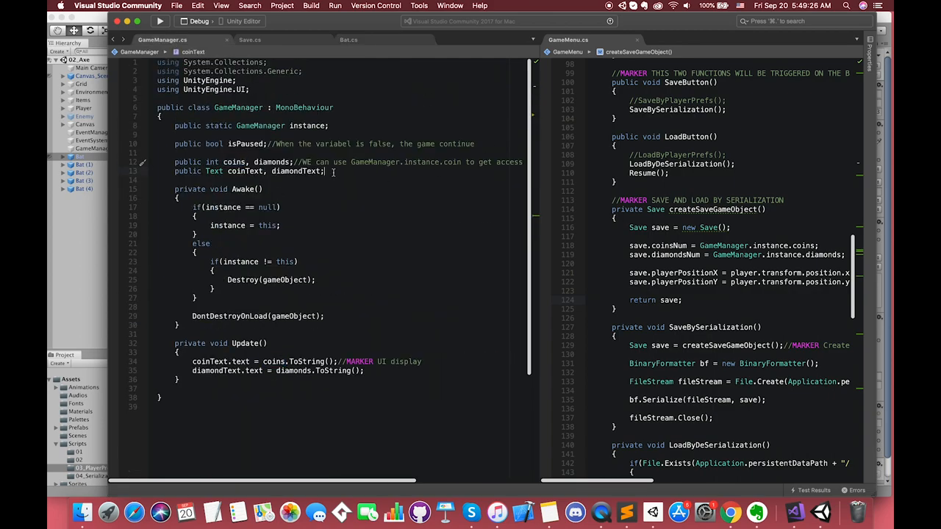
Declare public List<Bat> bats = new List<Bat>(); in GameManager with a comment
{"action": "type", "text": "pou"}
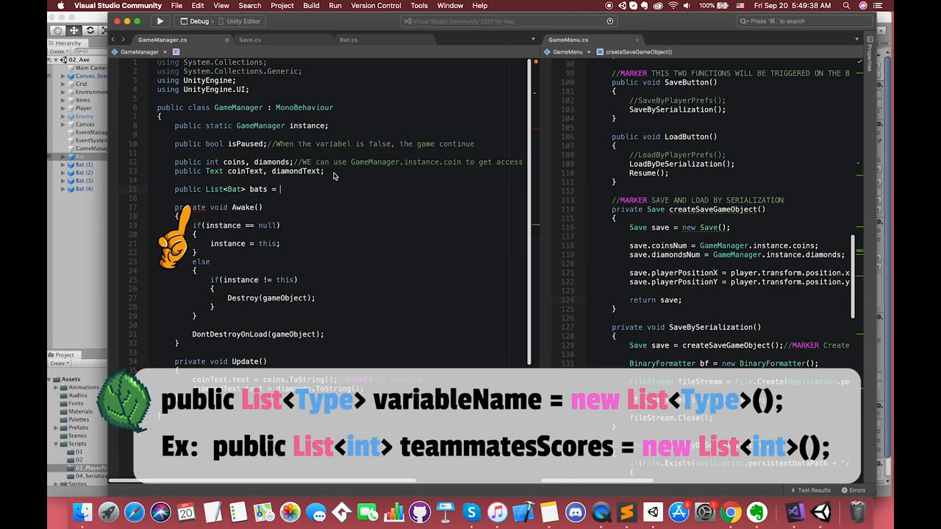
{"action": "type", "text": "new List<Bat>();//"}
{"action": "type", "text": "public"}
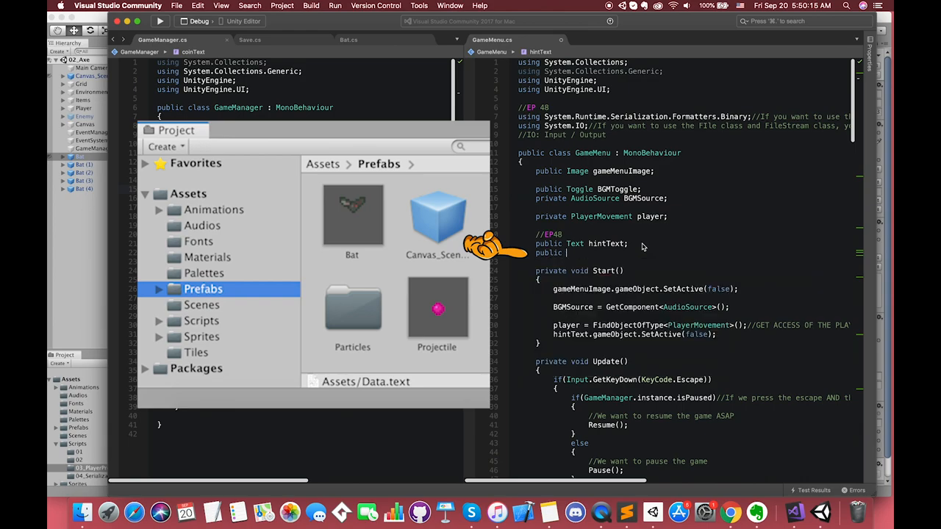
Declare public Bat batGameObject; with a comment that this gameobject will be instantiated
{"action": "type", "text": "Bat"}
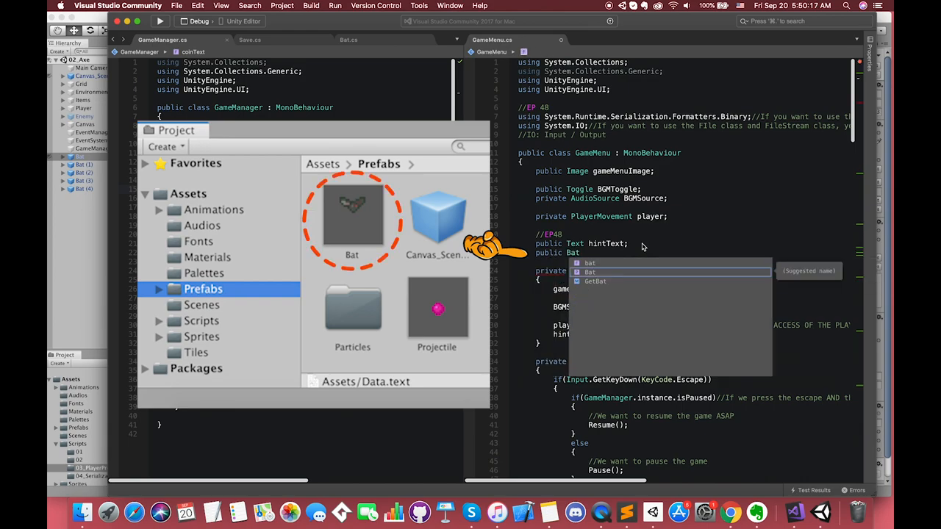
{"action": "type", "text": "bat"}
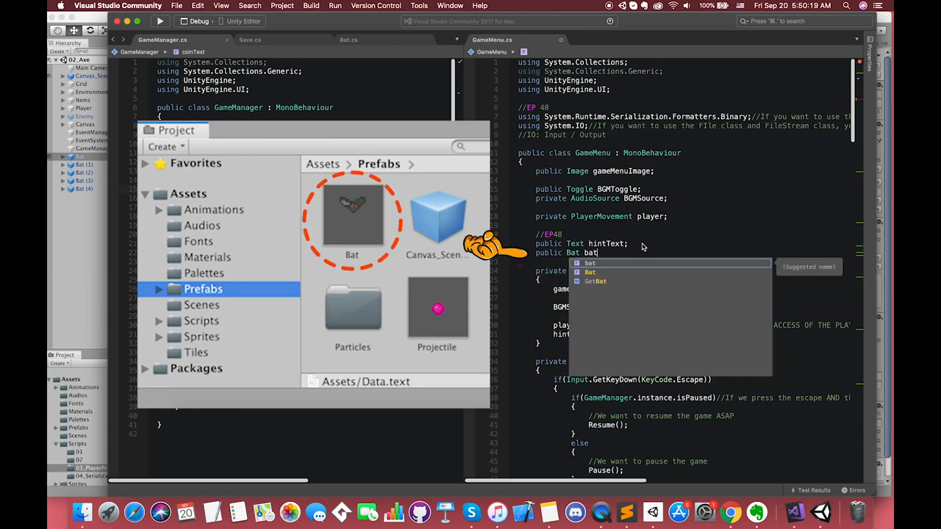
{"action": "type", "text": "GameObject"}
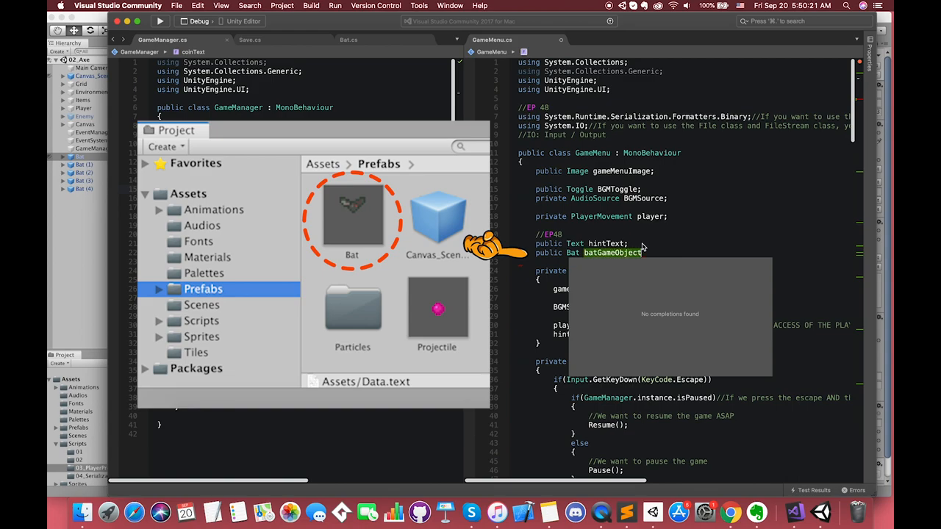
{"action": "type", "text": "//THIS ga"}
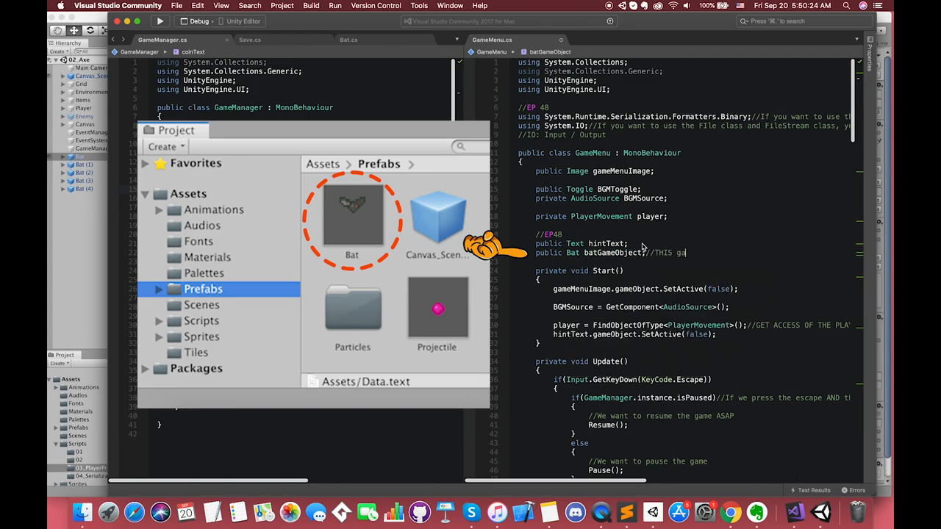
{"action": "type", "text": "gameobject will be instantiate when"}
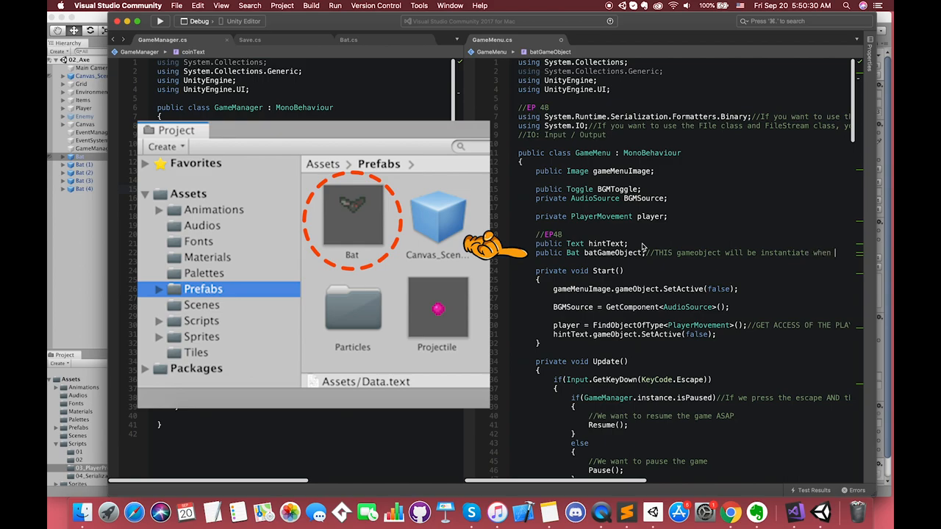
{"action": "scroll", "scroll_direction": "right", "scroll_amount": 3}
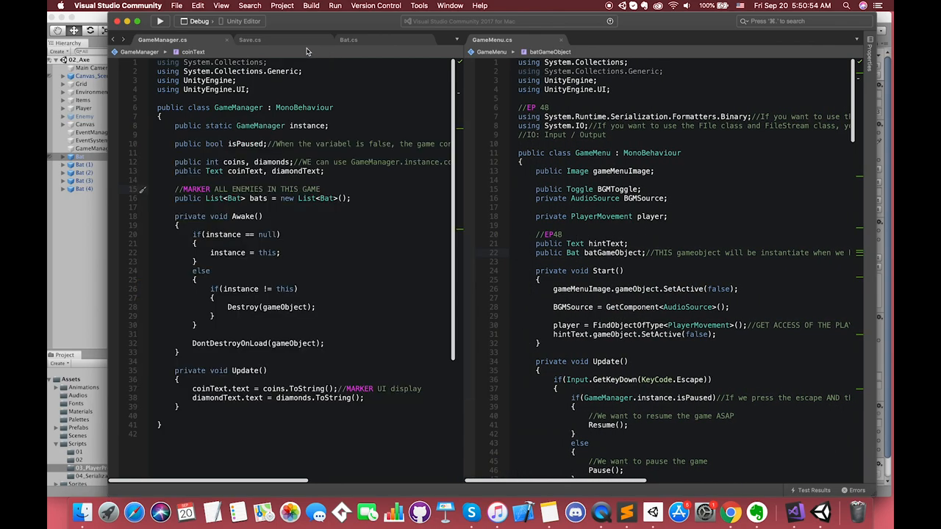
Add a //MARKER comment below playerPositionY in Save.cs
{"action": "left_click", "coordinate": [250, 40]}
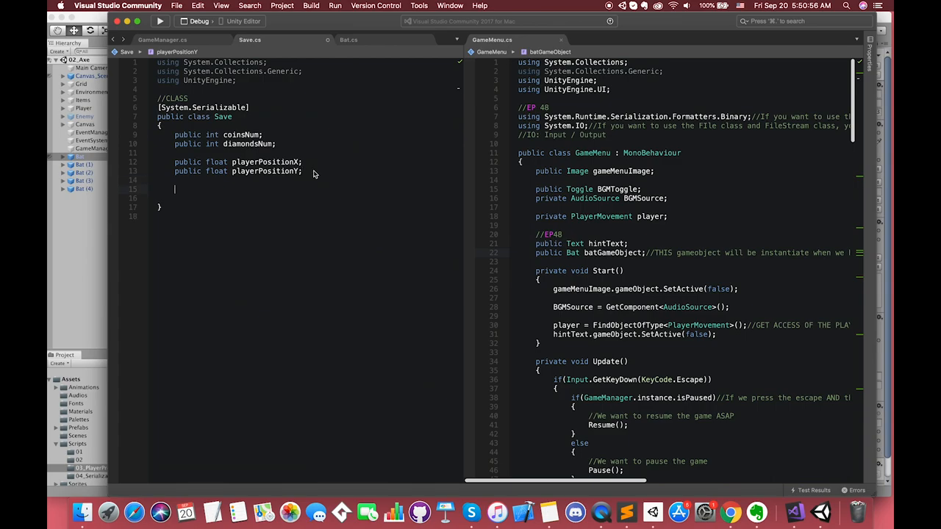
{"action": "type", "text": "//MARKER If you want to"}
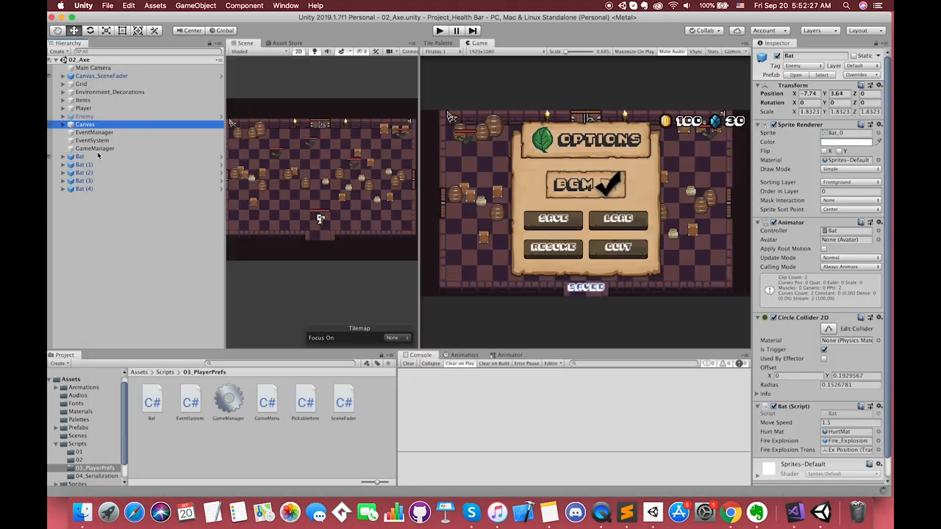
Assign the five scene bats to GameManager's Bats list and inspect a bat's Bat script
{"action": "left_click", "coordinate": [95, 147]}
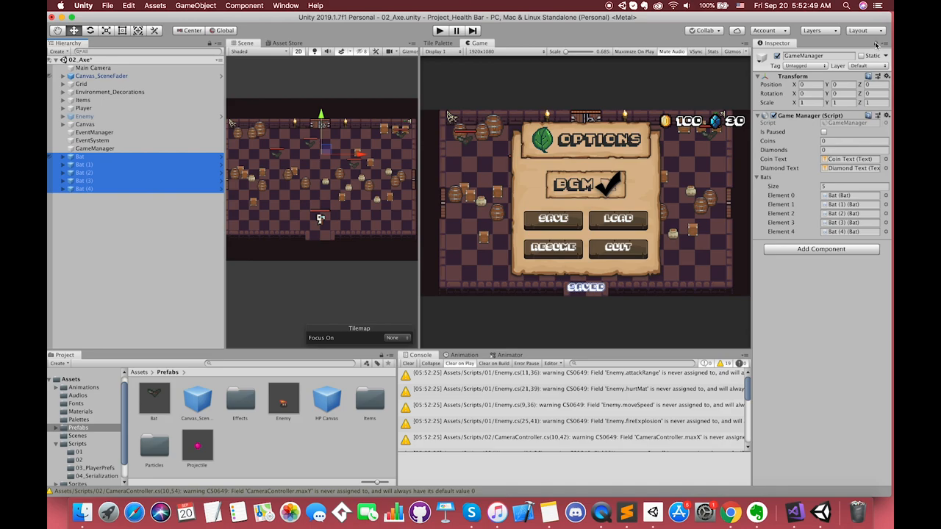
{"action": "left_click", "coordinate": [79, 155]}
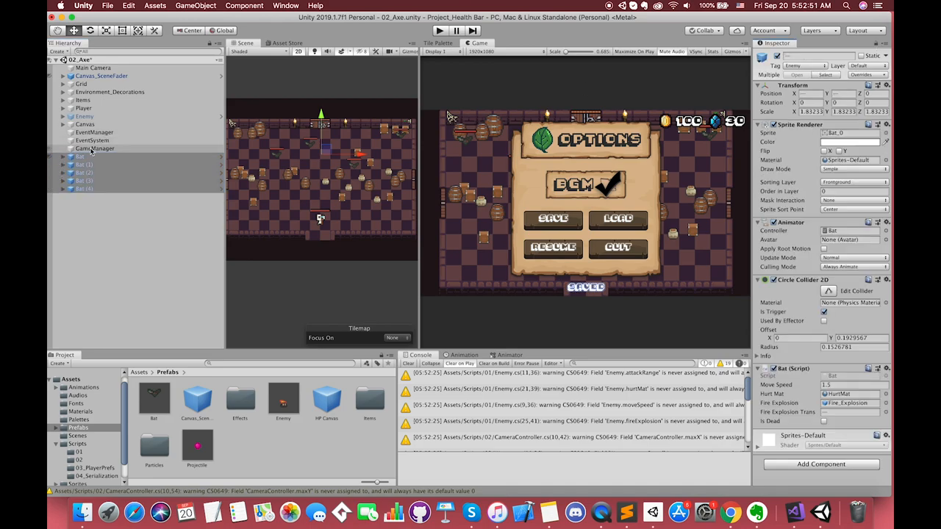
{"action": "left_click", "coordinate": [85, 123]}
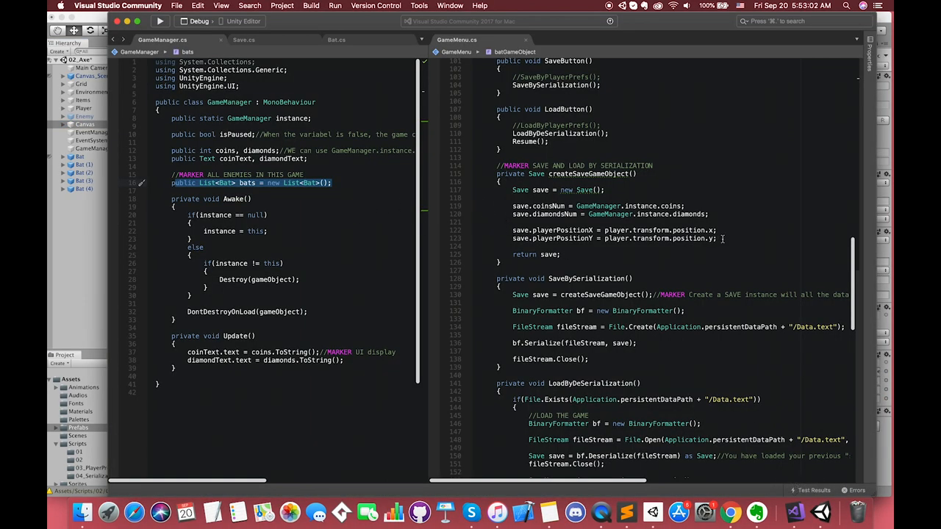
In createSaveGameObject loop over GameManager's bats, adding each bat's isDead and enemy position to the save
{"action": "type", "text": "//MARKER Sa"}
{"action": "type", "text": "foreach(Bat bat in GameManager.instance.bats"}
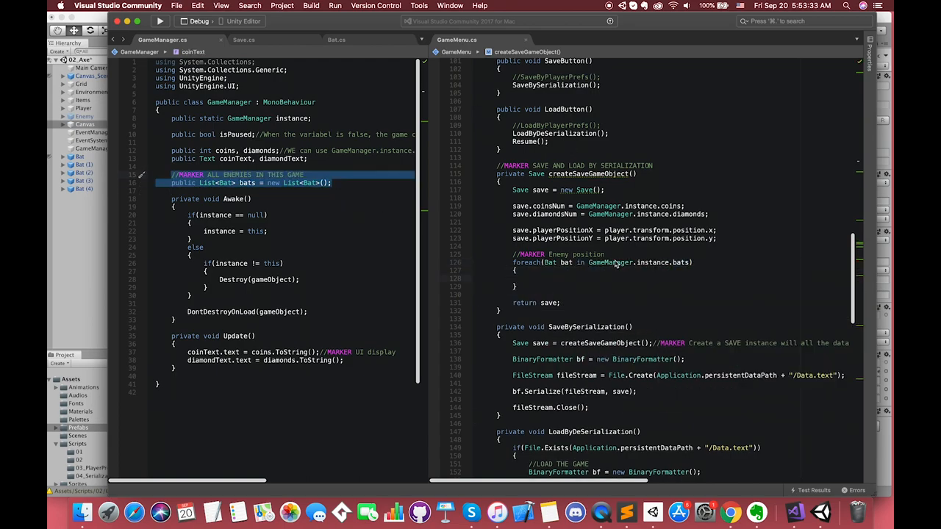
{"action": "type", "text": "save.isDead.Add(ba"}
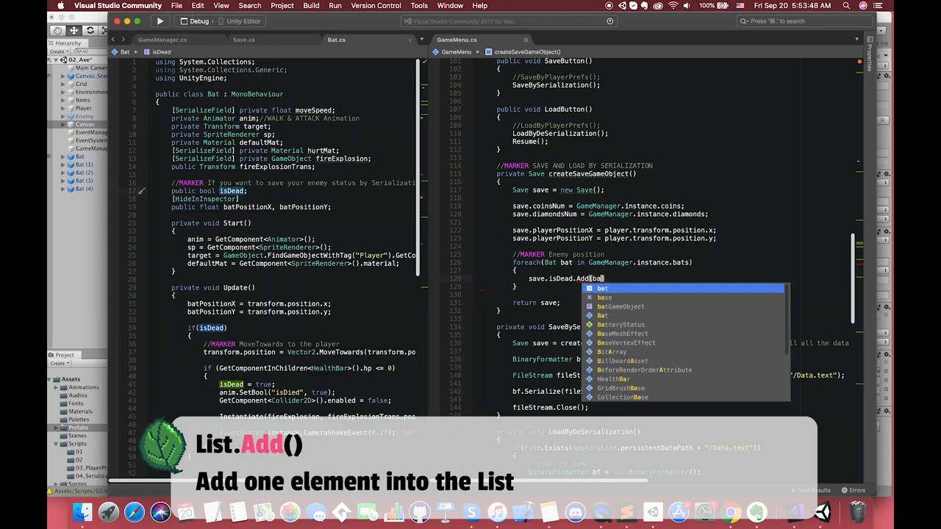
{"action": "type", "text": "save"}
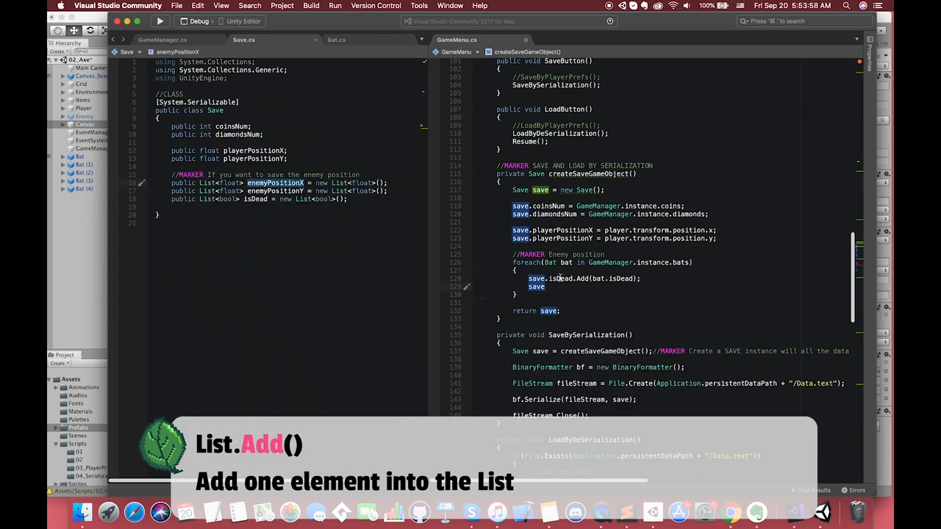
{"action": "type", "text": "save.enemyPositionX ="}
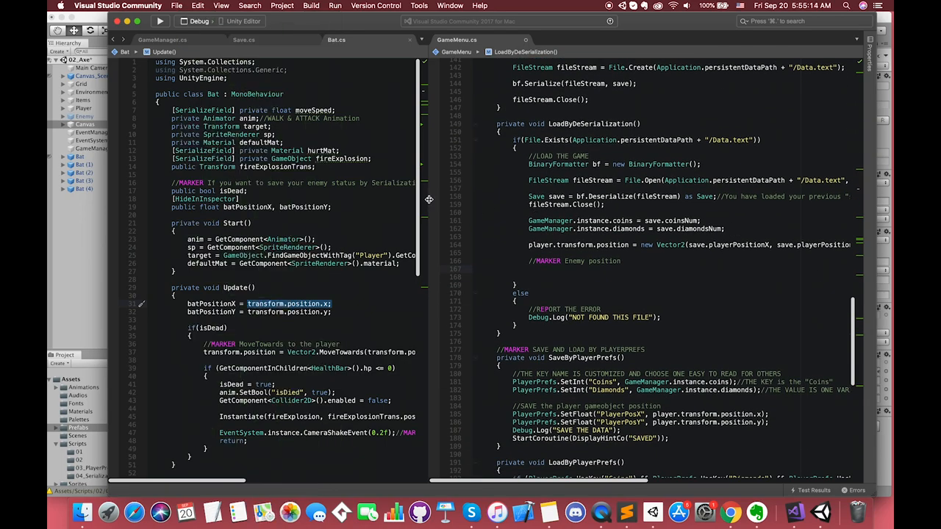
Loop for i over save.isDead.Count, checking bats[i] and if(!save.isDead[i])
{"action": "type", "text": "for(int i = 0; i <"}
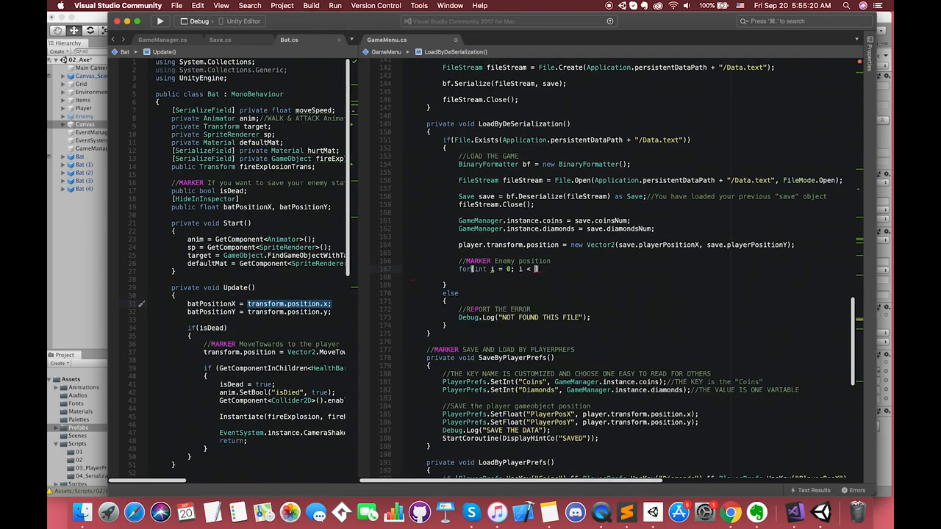
{"action": "type", "text": "save.isDead.count; i++"}
{"action": "type", "text": "if(GameManager.instance"}
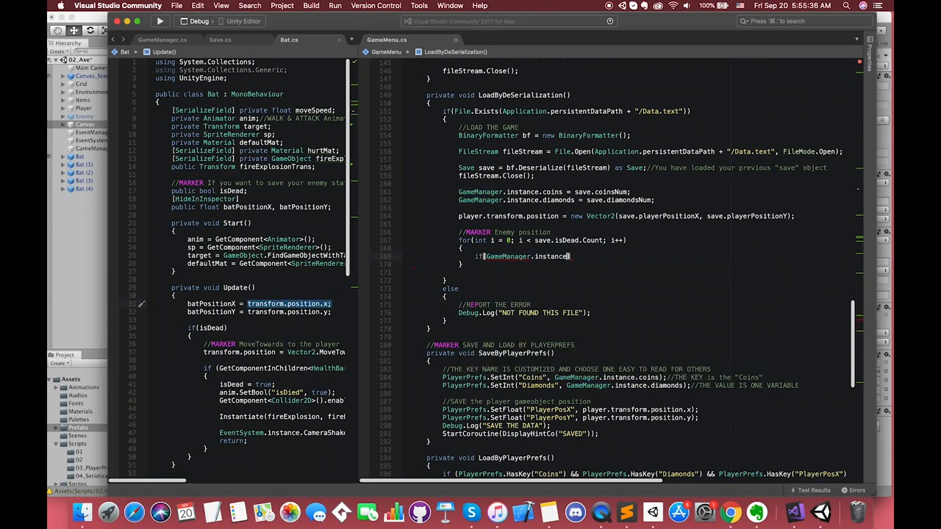
{"action": "type", "text": "bats[i] == null"}
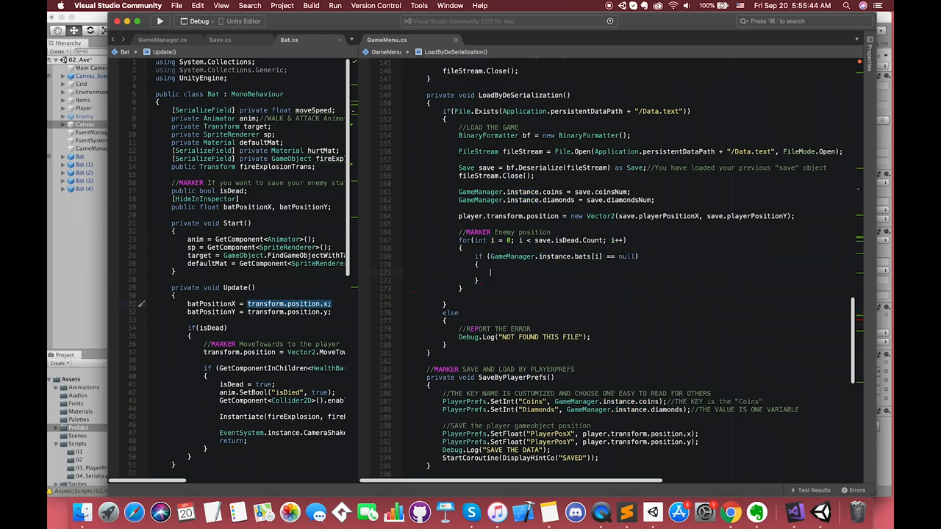
{"action": "type", "text": "if("}
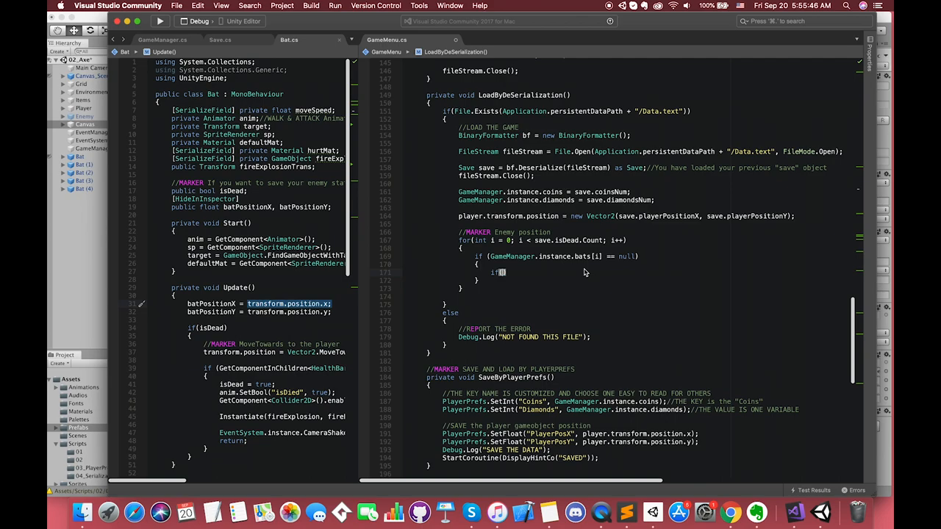
{"action": "type", "text": "!save.is"}
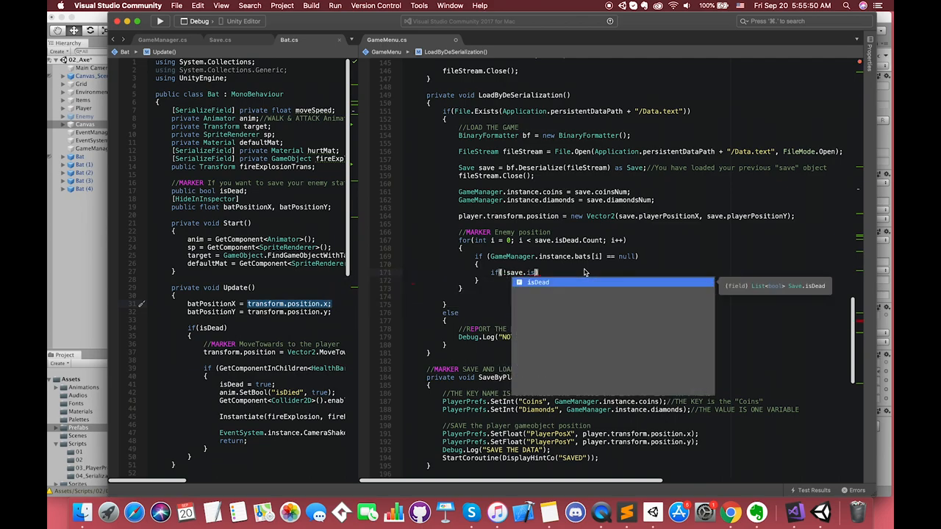
{"action": "type", "text": "[i"}
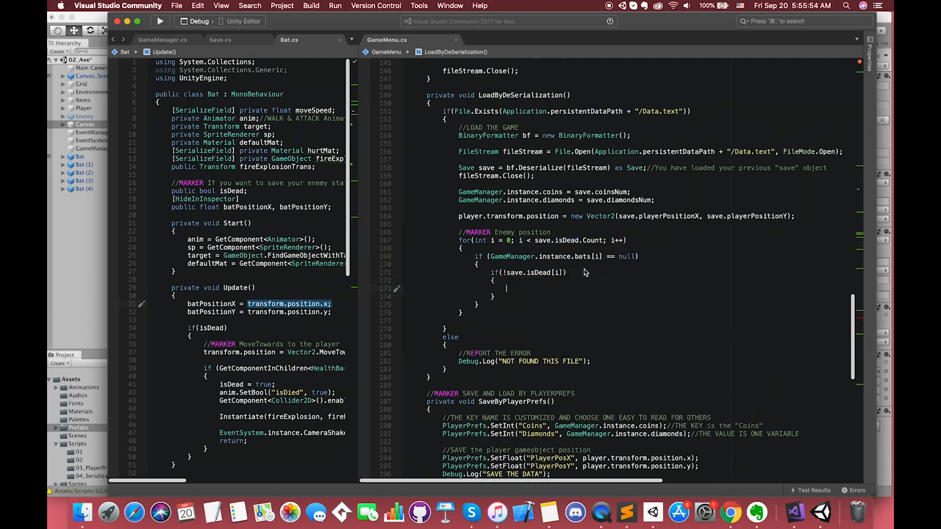
Comment the case of an enemy now dead but alive before saving, and start float batPos
{"action": "type", "text": "//"}
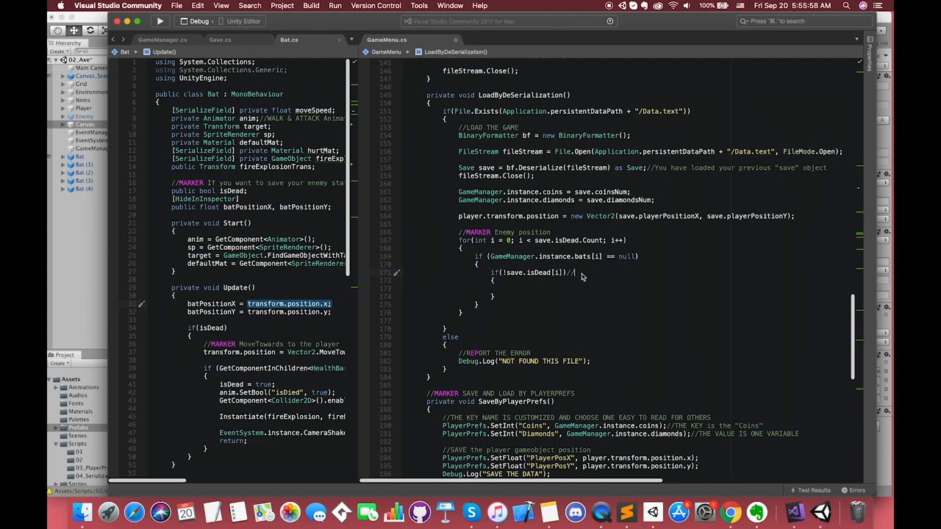
{"action": "type", "text": "if this enemy"}
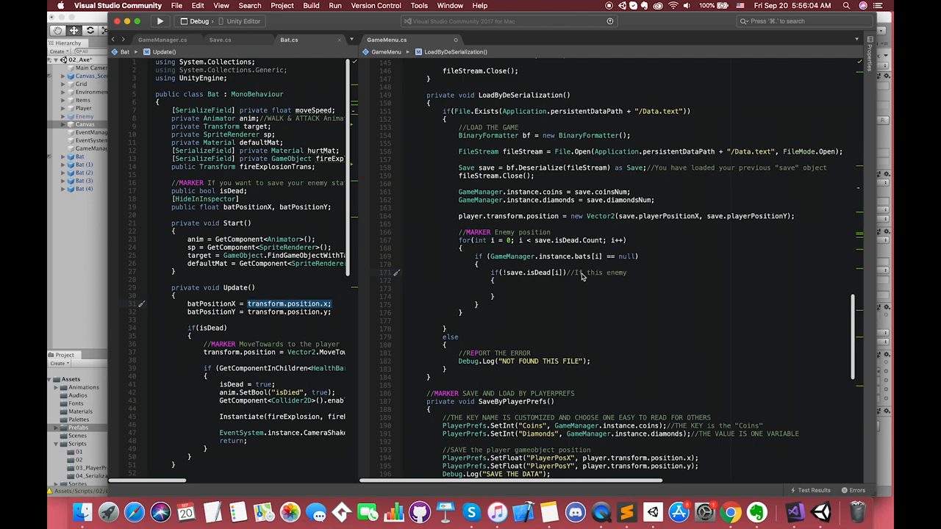
{"action": "type", "text": "is died, but alive"}
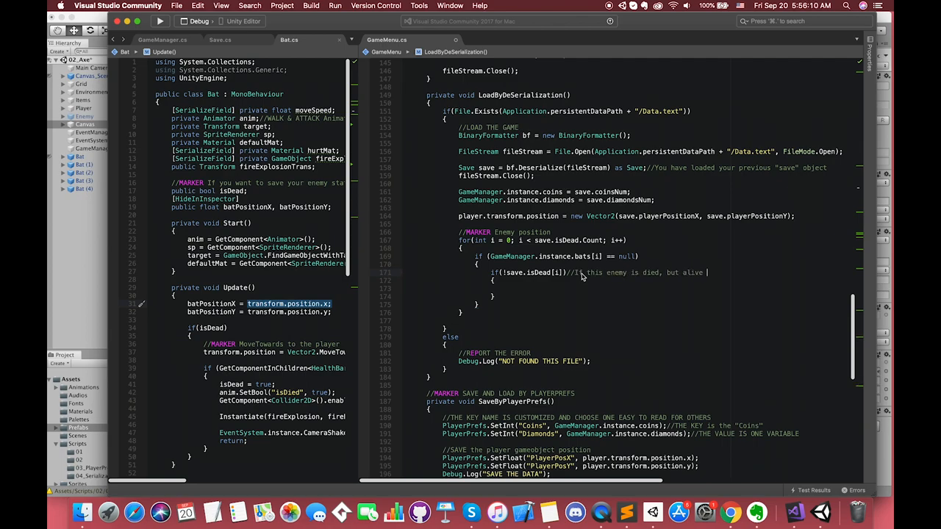
{"action": "type", "text": "before we press"}
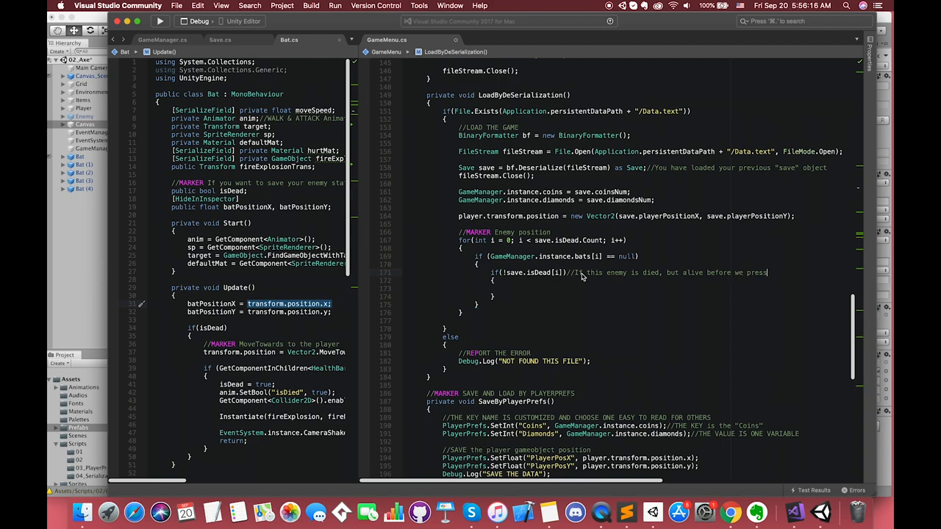
{"action": "type", "text": "float batPosX = save.enemyPositionX;"}
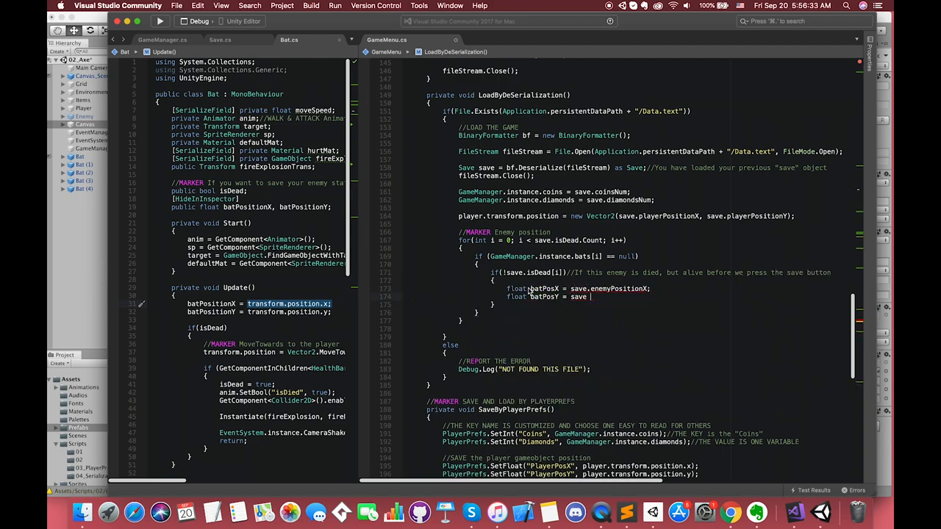
Instantiate newBat from batGameObject at new Vector2(batPosX, batPosY) and store it in GameManager.instance.bats[i]
{"action": "type", "text": ".enemyPositionY[i];"}
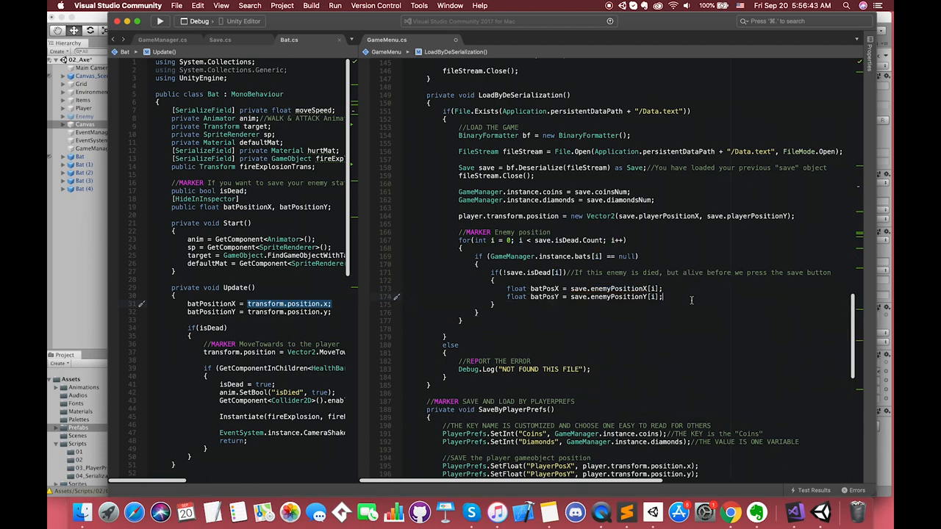
{"action": "type", "text": "Bat newBat = Instantiate(batGameObject,"}
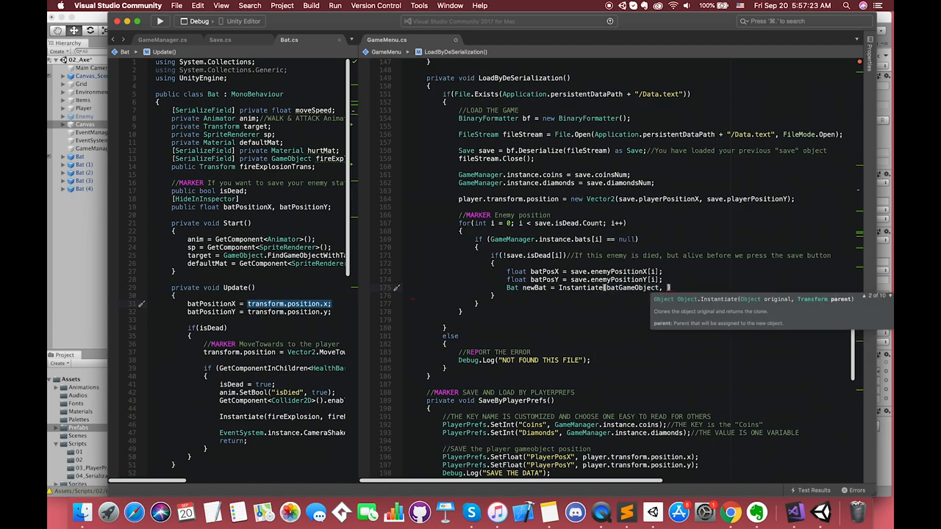
{"action": "type", "text": "new Vector2(batPosX, batPosY"}
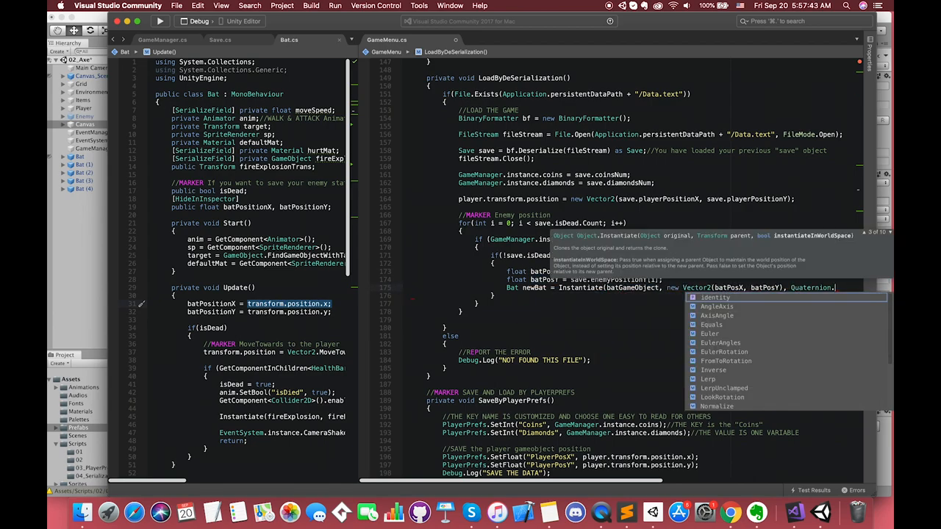
{"action": "type", "text": "GameManager.instance"}
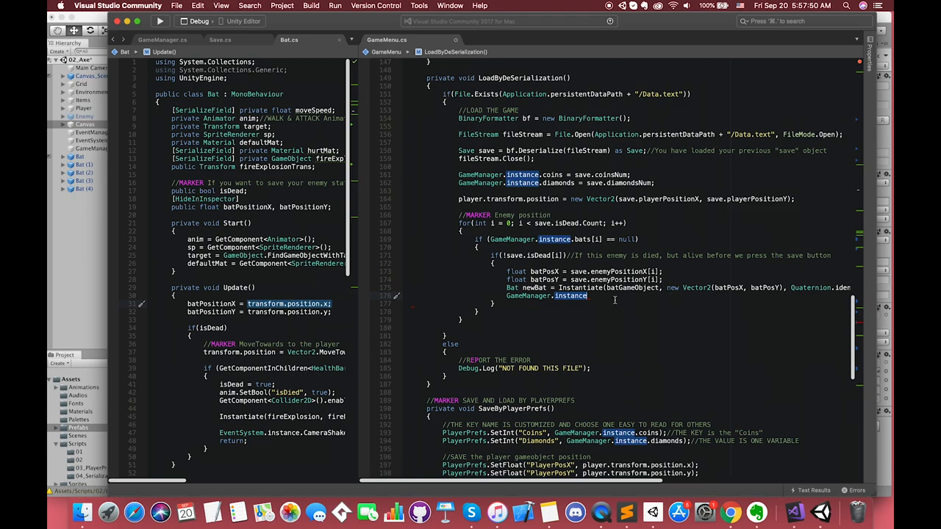
{"action": "type", "text": ".bats[i] = newBat"}
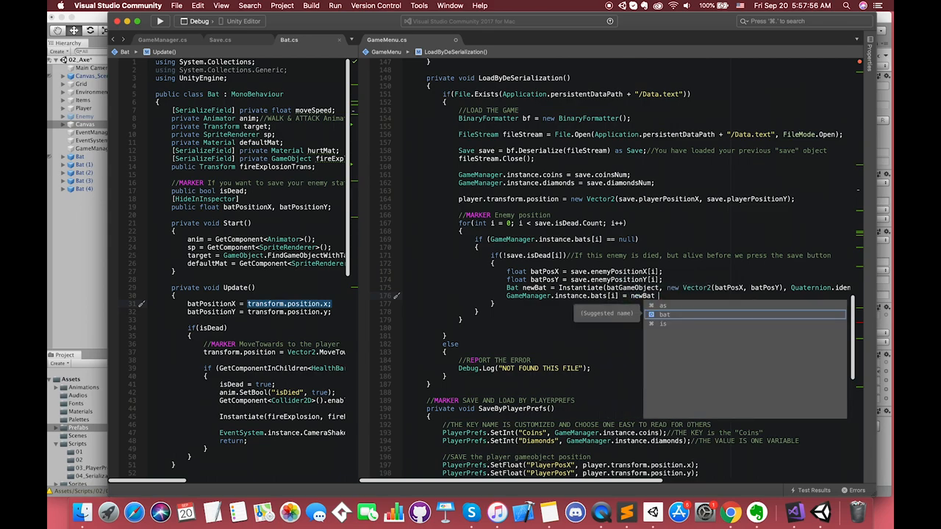
Comment the re-instantiation and begin the else branch's float position variables
{"action": "type", "text": "//Fill in the position which the Bats elemenet is null"}
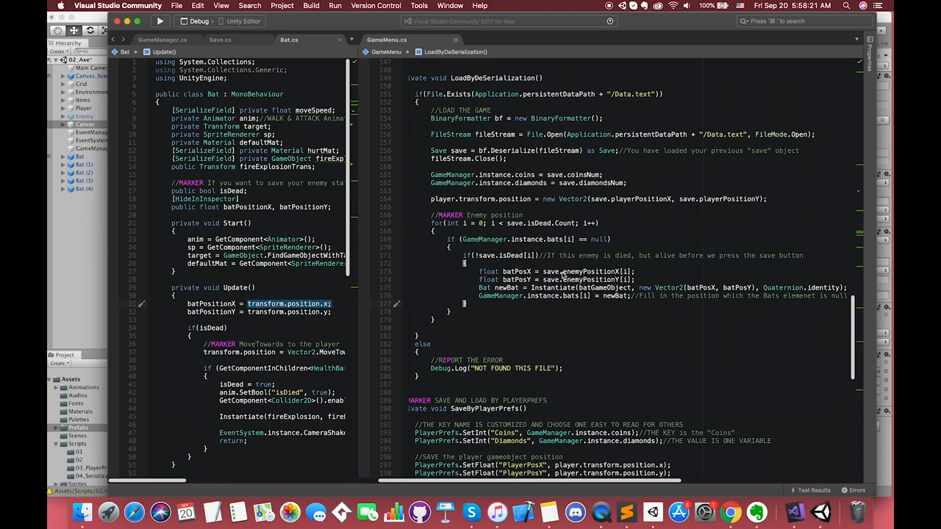
{"action": "type", "text": "else"}
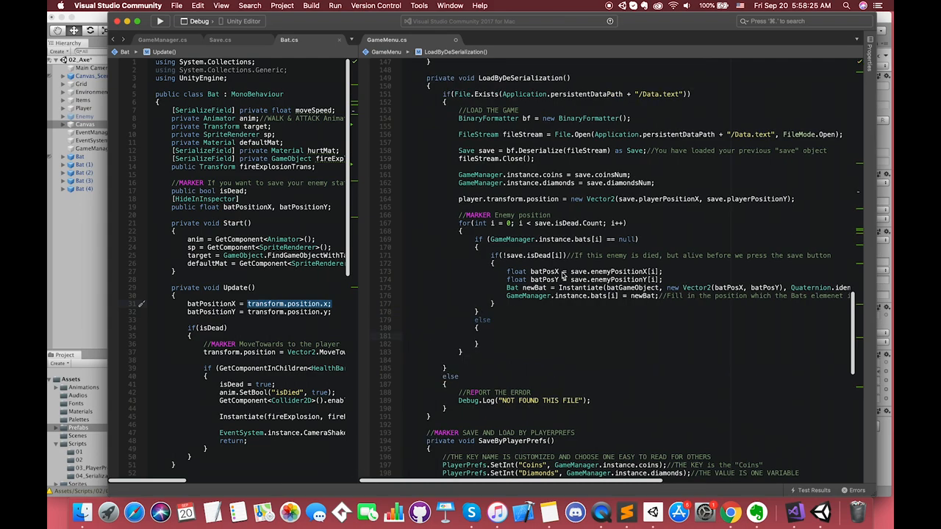
{"action": "type", "text": "float"}
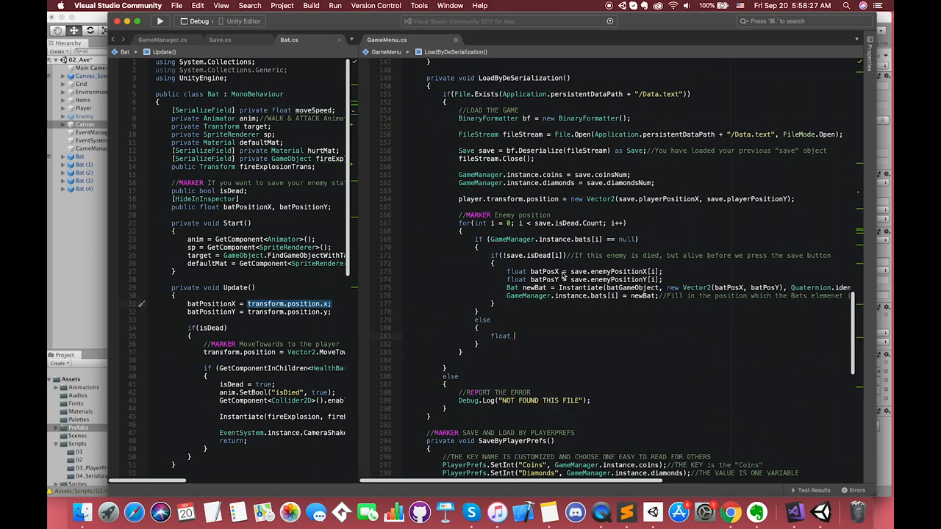
Set GameManager.instance.bats[i].transform.position to a new Vector2 of the saved batPosX and batPosY
{"action": "type", "text": "batPox"}
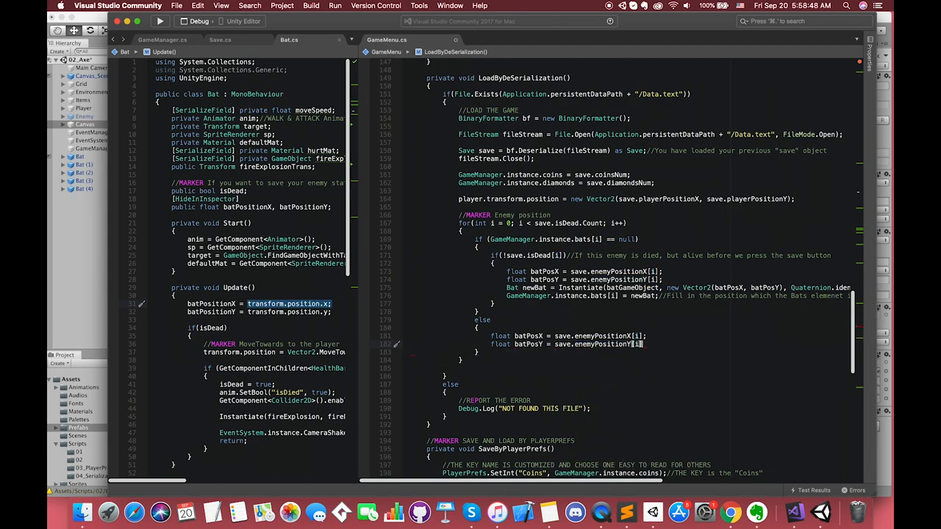
{"action": "type", "text": "GameManager.instance.bats[i].transform.position = new Vector2(batPosX, batPosY);"}
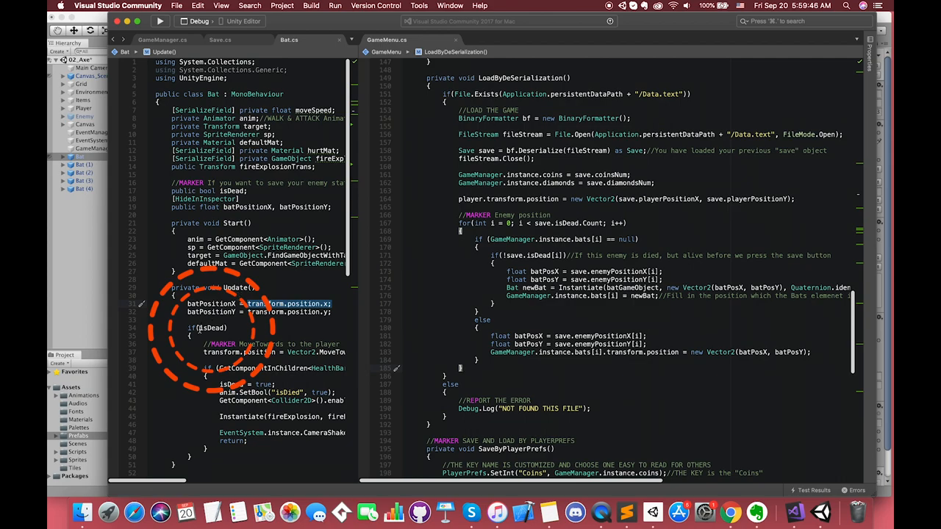
{"action": "double_click", "coordinate": [212, 327]}
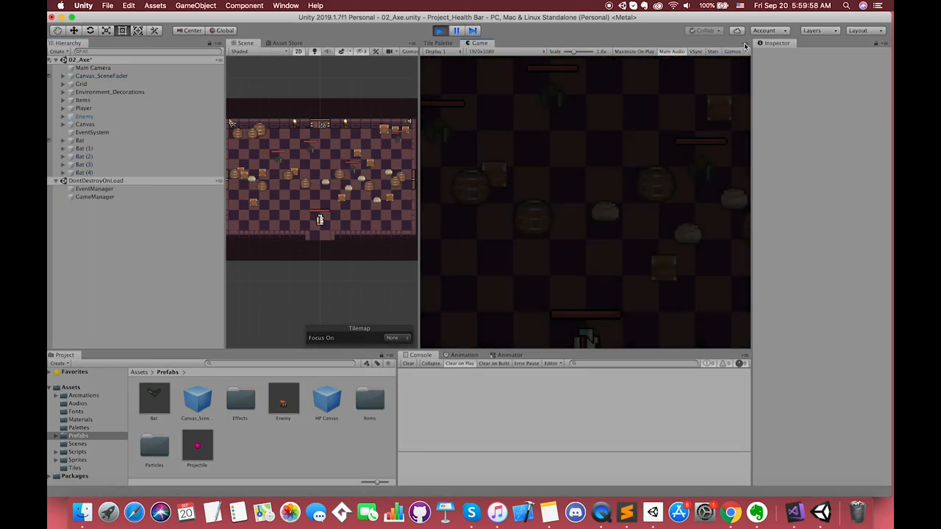
Play the game, save from the Options panel, then load to restore bat positions
{"action": "left_click", "coordinate": [633, 52]}
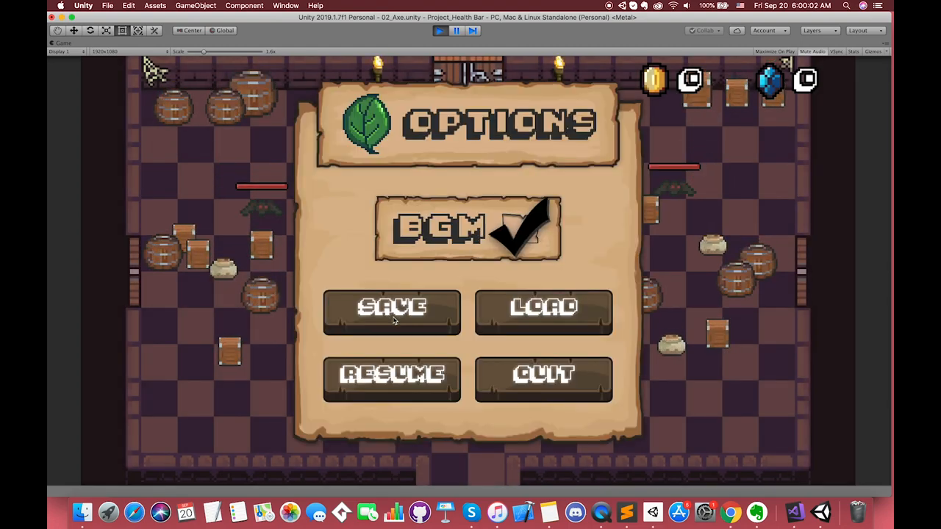
{"action": "left_click", "coordinate": [391, 375]}
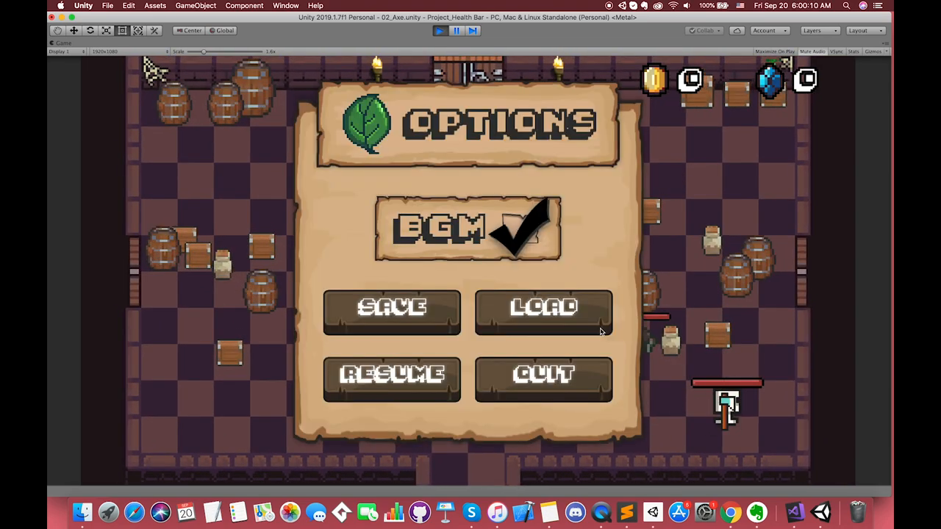
{"action": "left_click", "coordinate": [391, 374]}
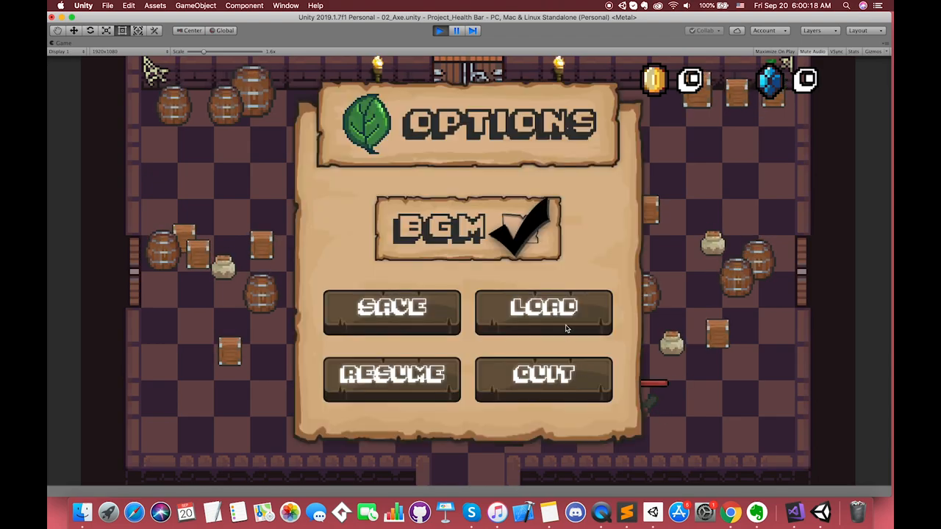
Load repeatedly and save again to confirm bats return to their saved positions
{"action": "left_click", "coordinate": [391, 379]}
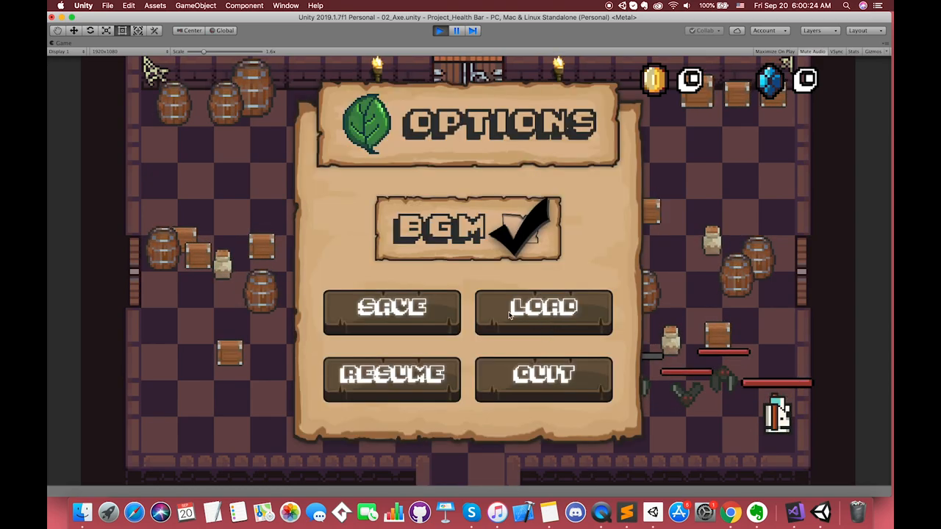
{"action": "left_click", "coordinate": [391, 379]}
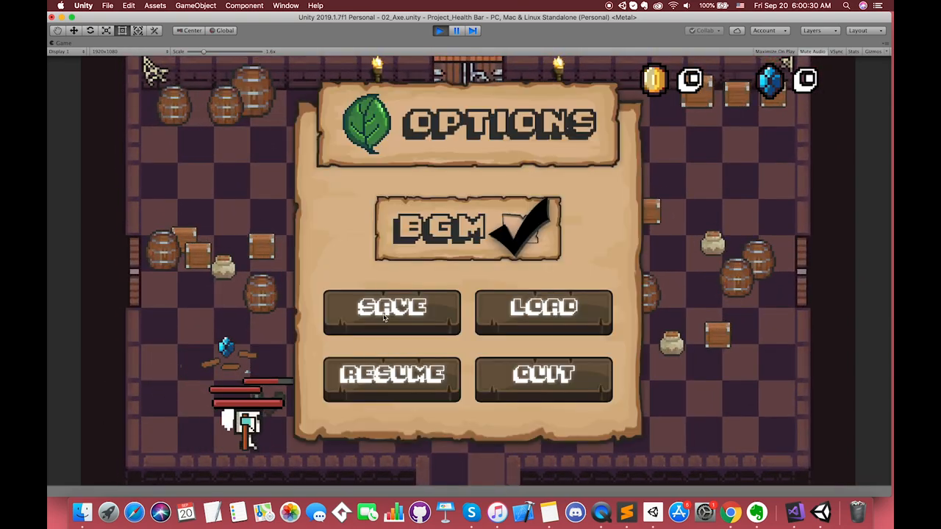
{"action": "left_click", "coordinate": [391, 375]}
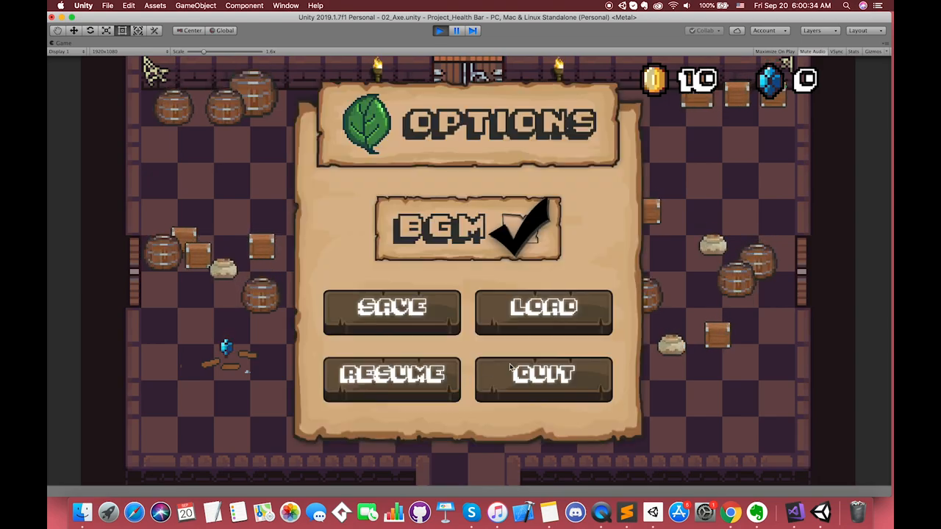
{"action": "left_click", "coordinate": [391, 379]}
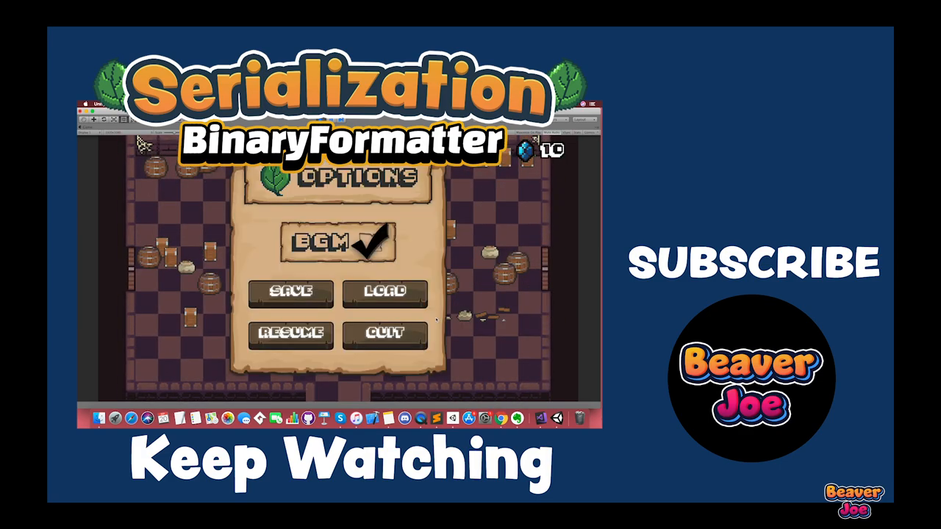
{"action": "left_click", "coordinate": [291, 333]}
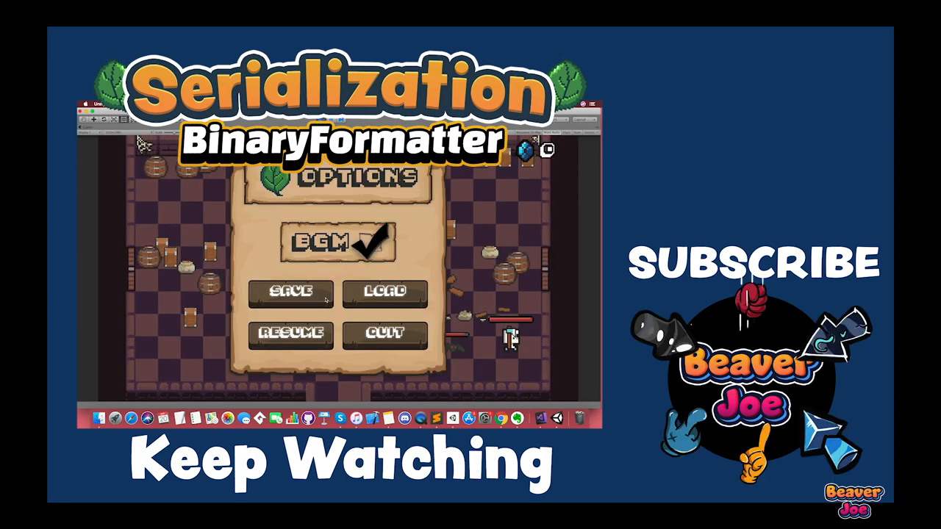
{"action": "left_click", "coordinate": [291, 334]}
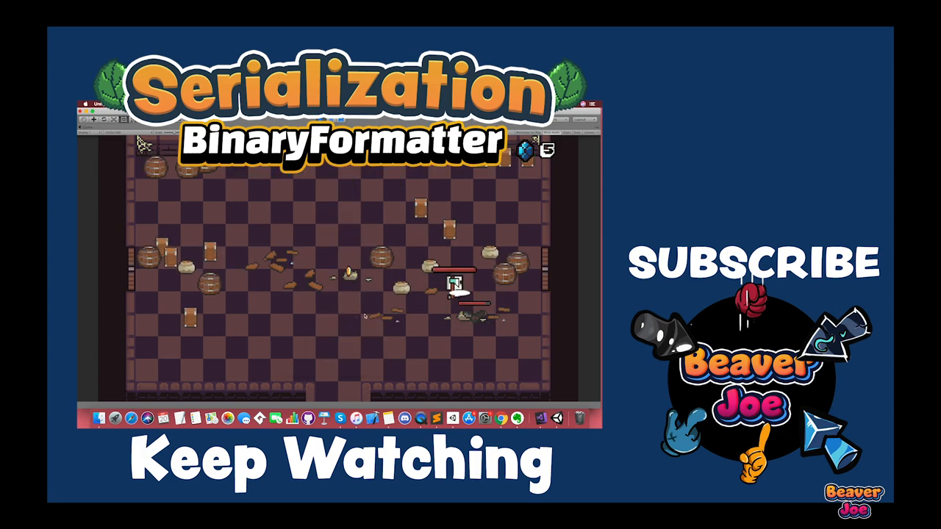